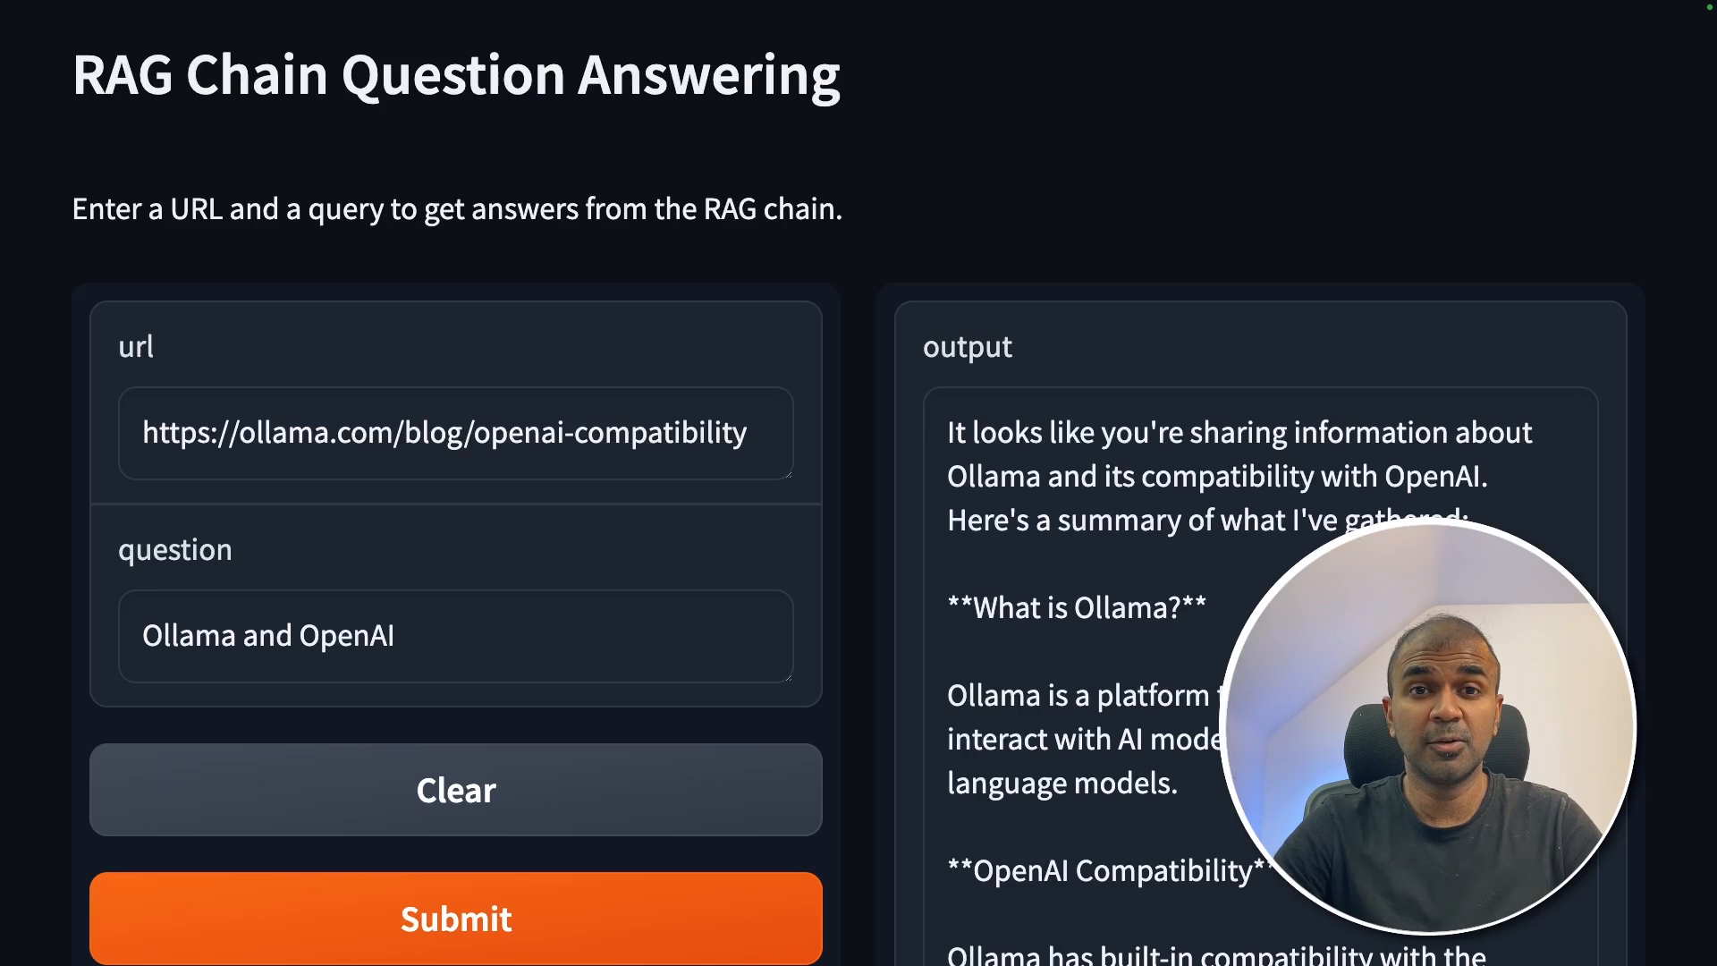
# Step: Open the 'How to Fine Tune Llama 3 for Better Instruction Following?' video from the channel's Videos tab
pyautogui.click(153, 433)
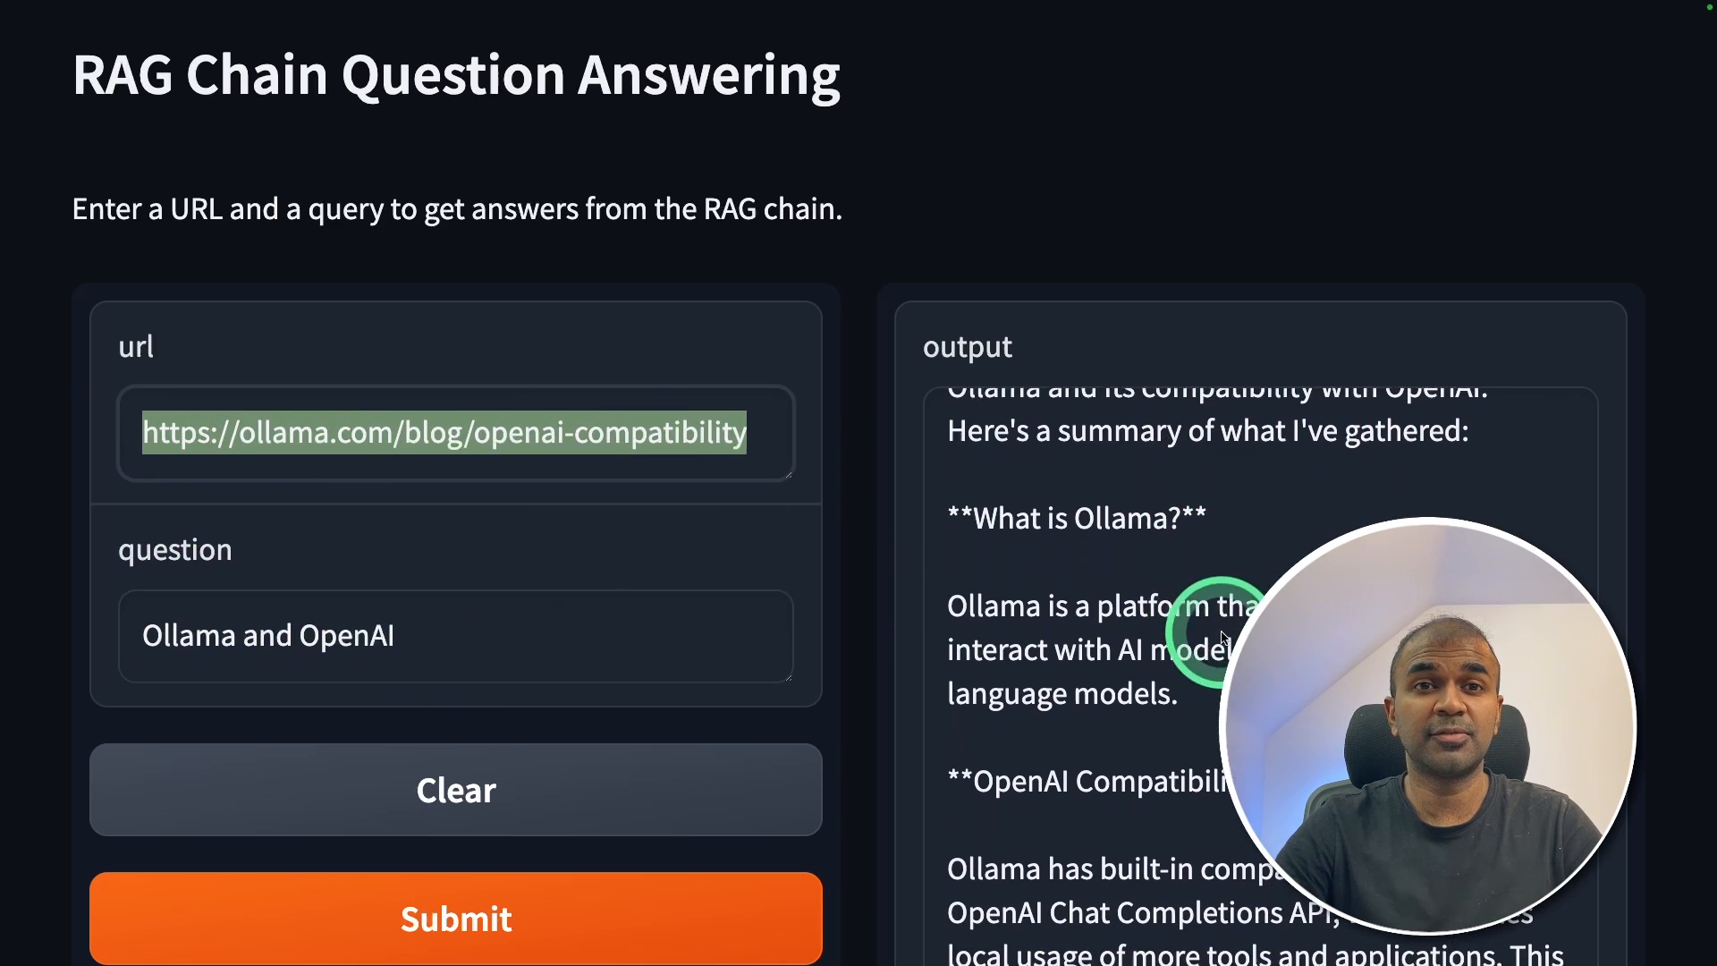
pyautogui.scroll(-3)
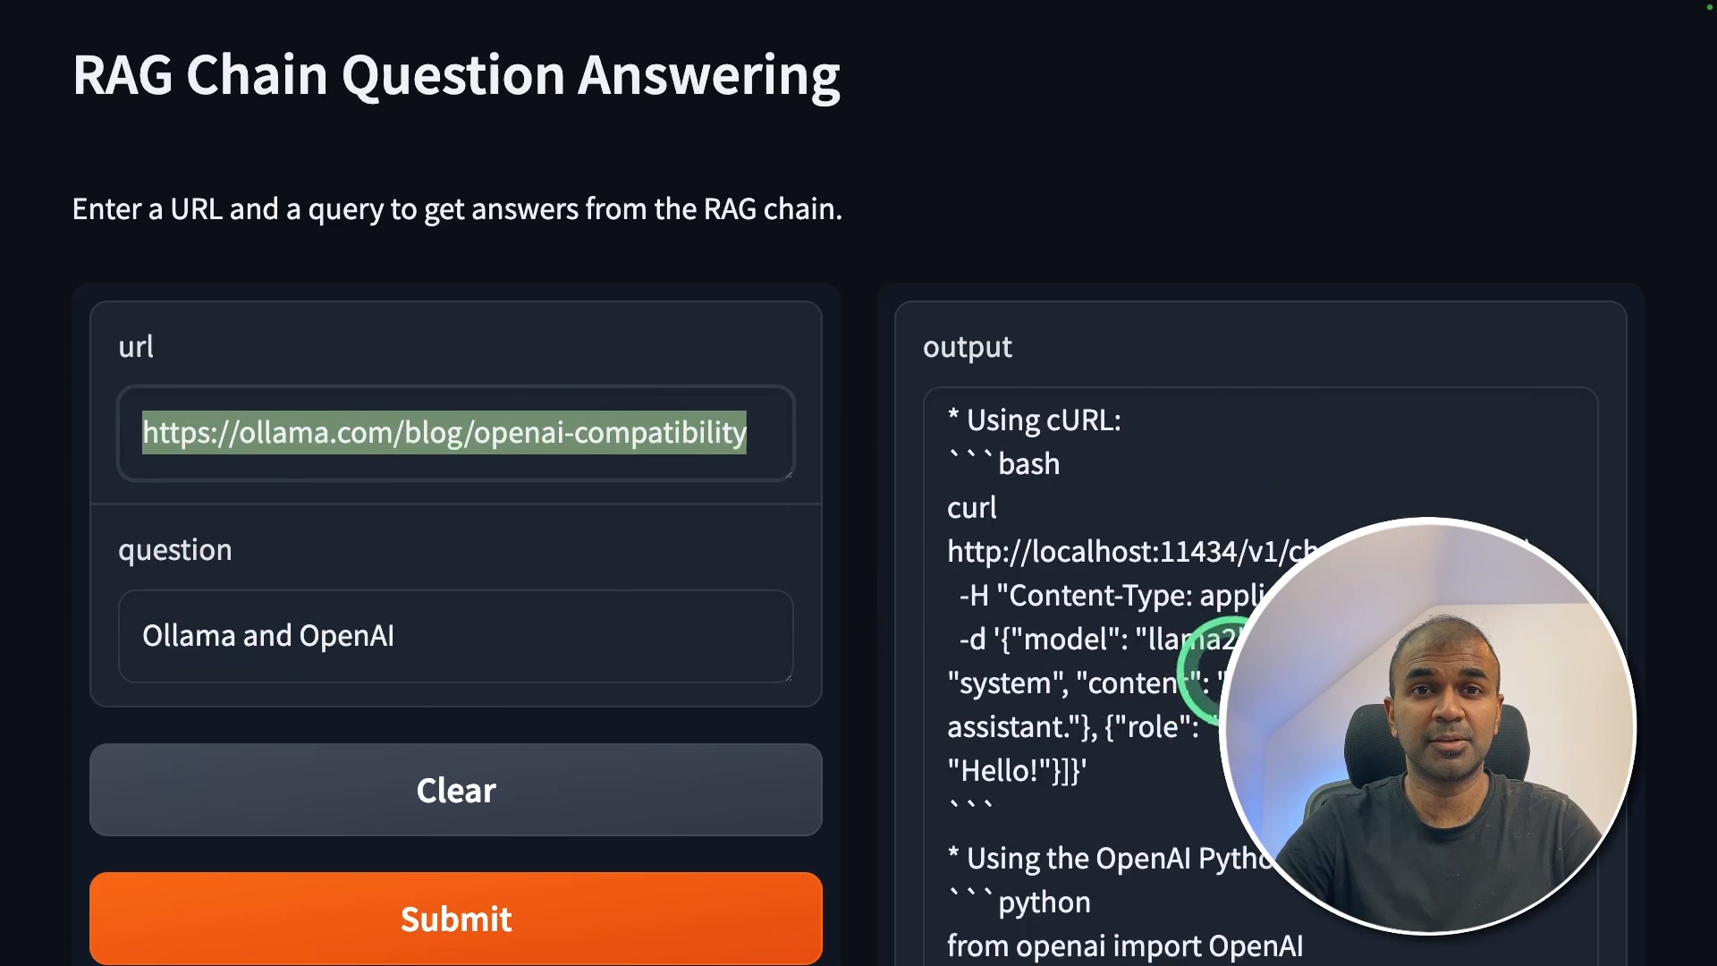
pyautogui.scroll(-3)
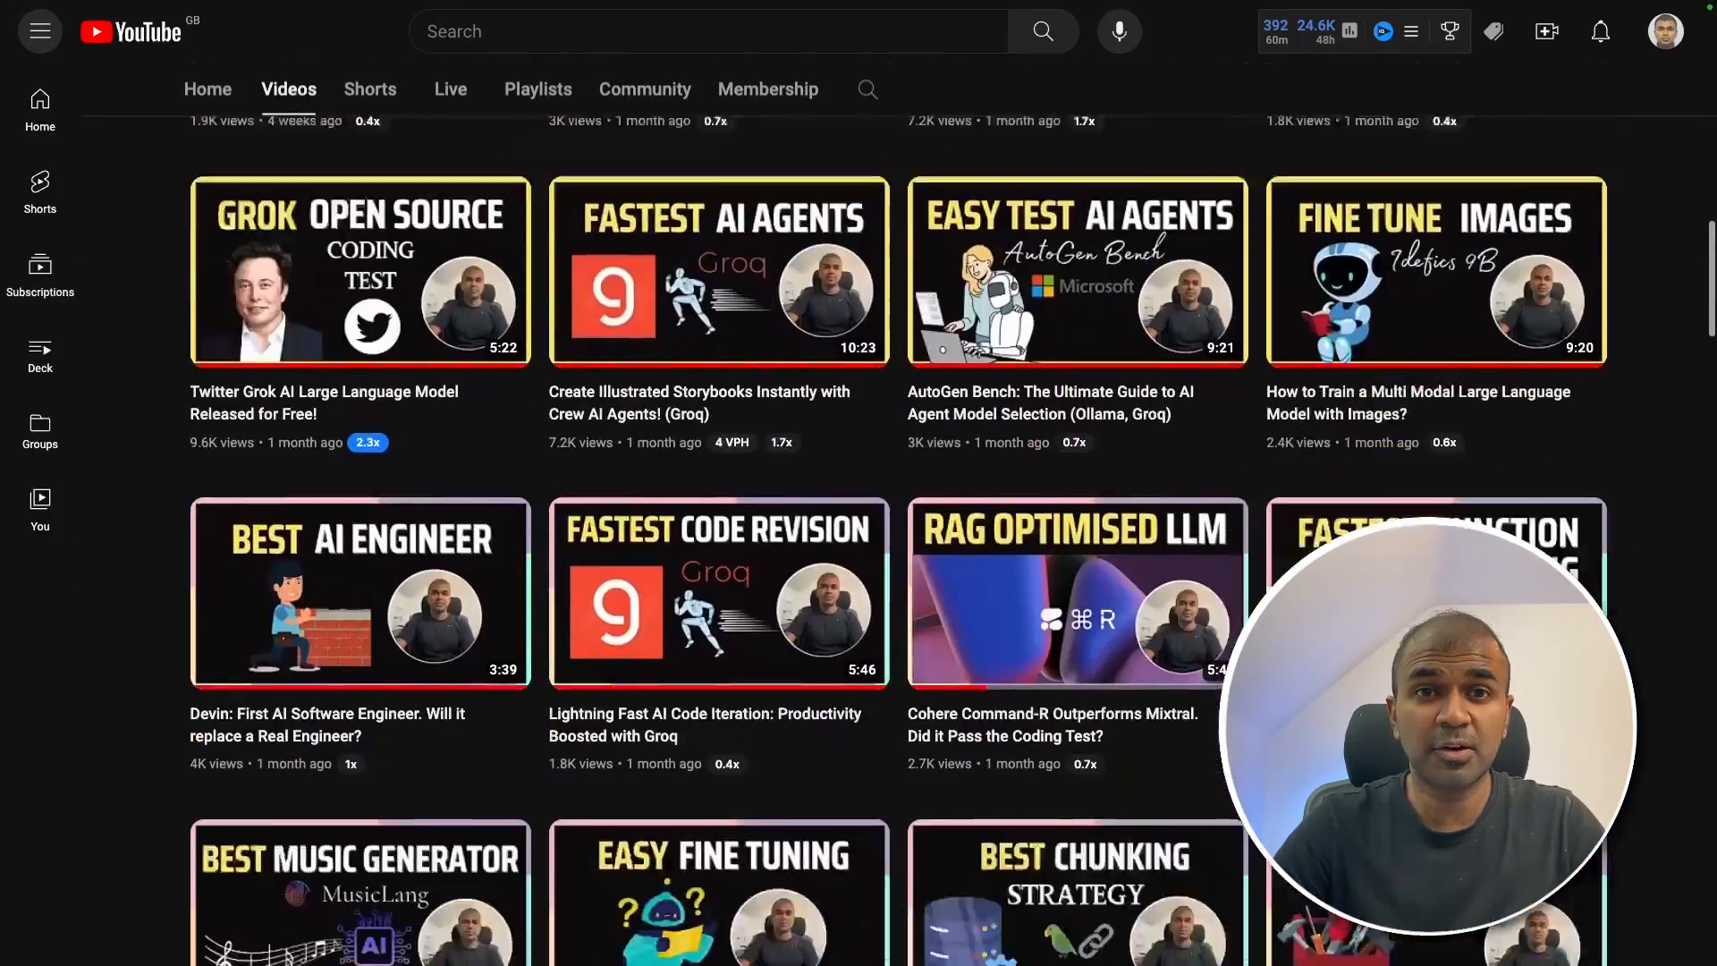
pyautogui.click(718, 891)
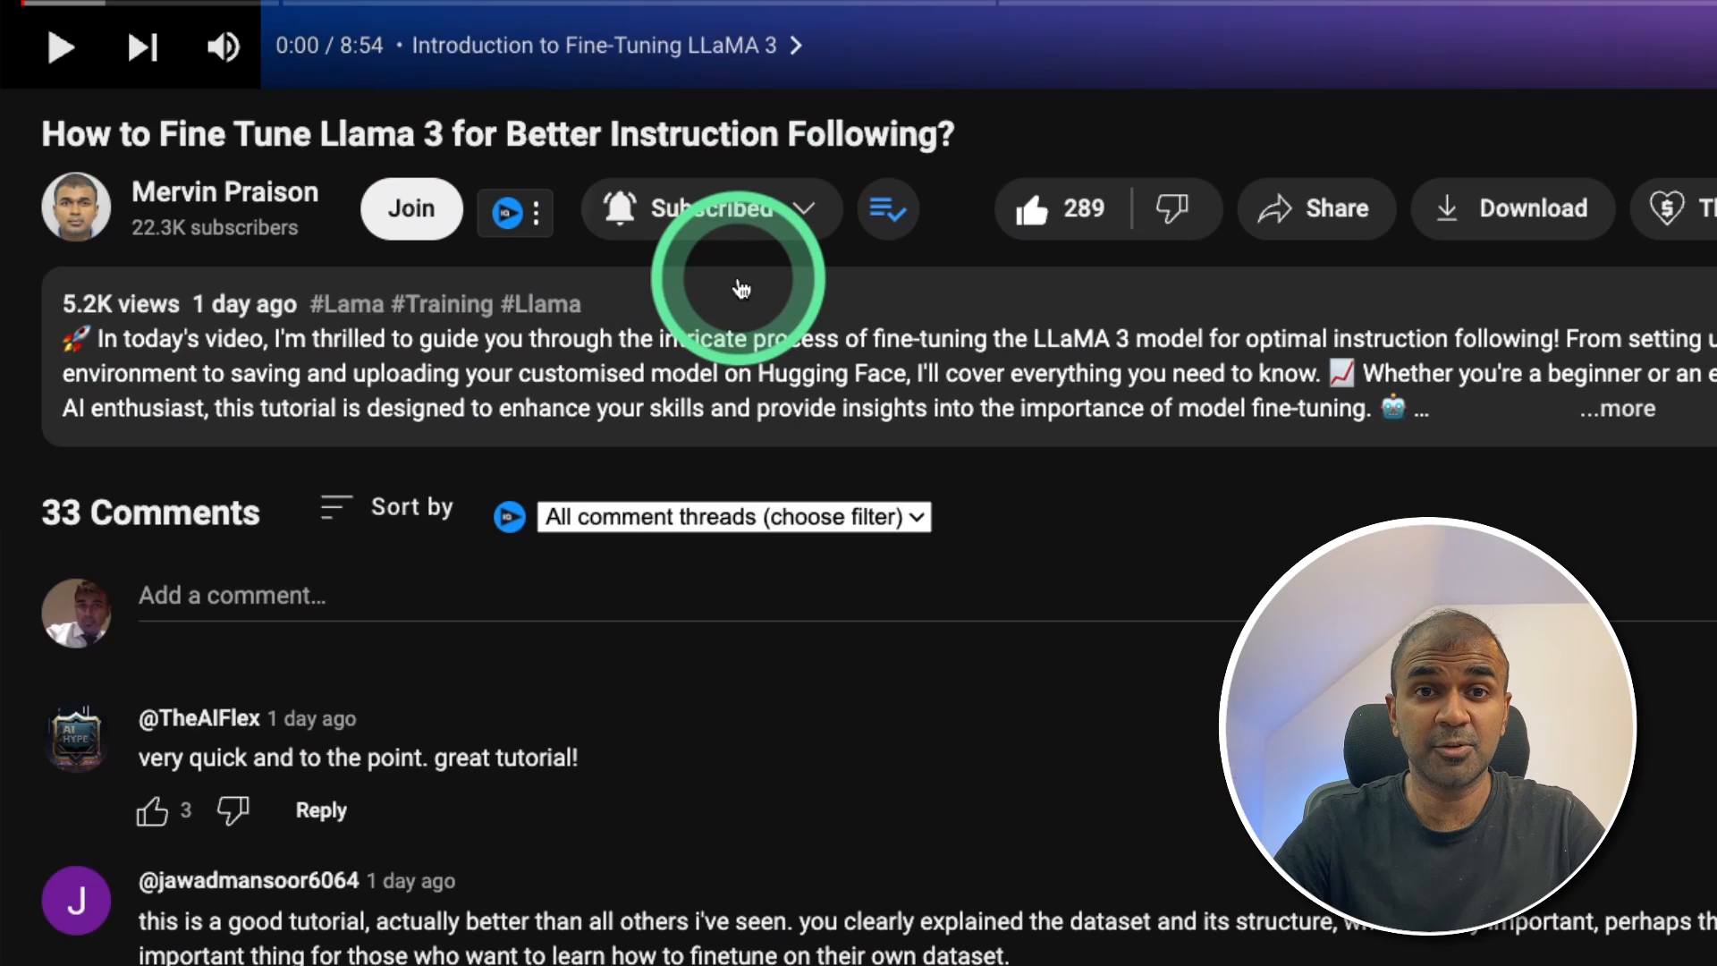
pyautogui.moveTo(1060, 209)
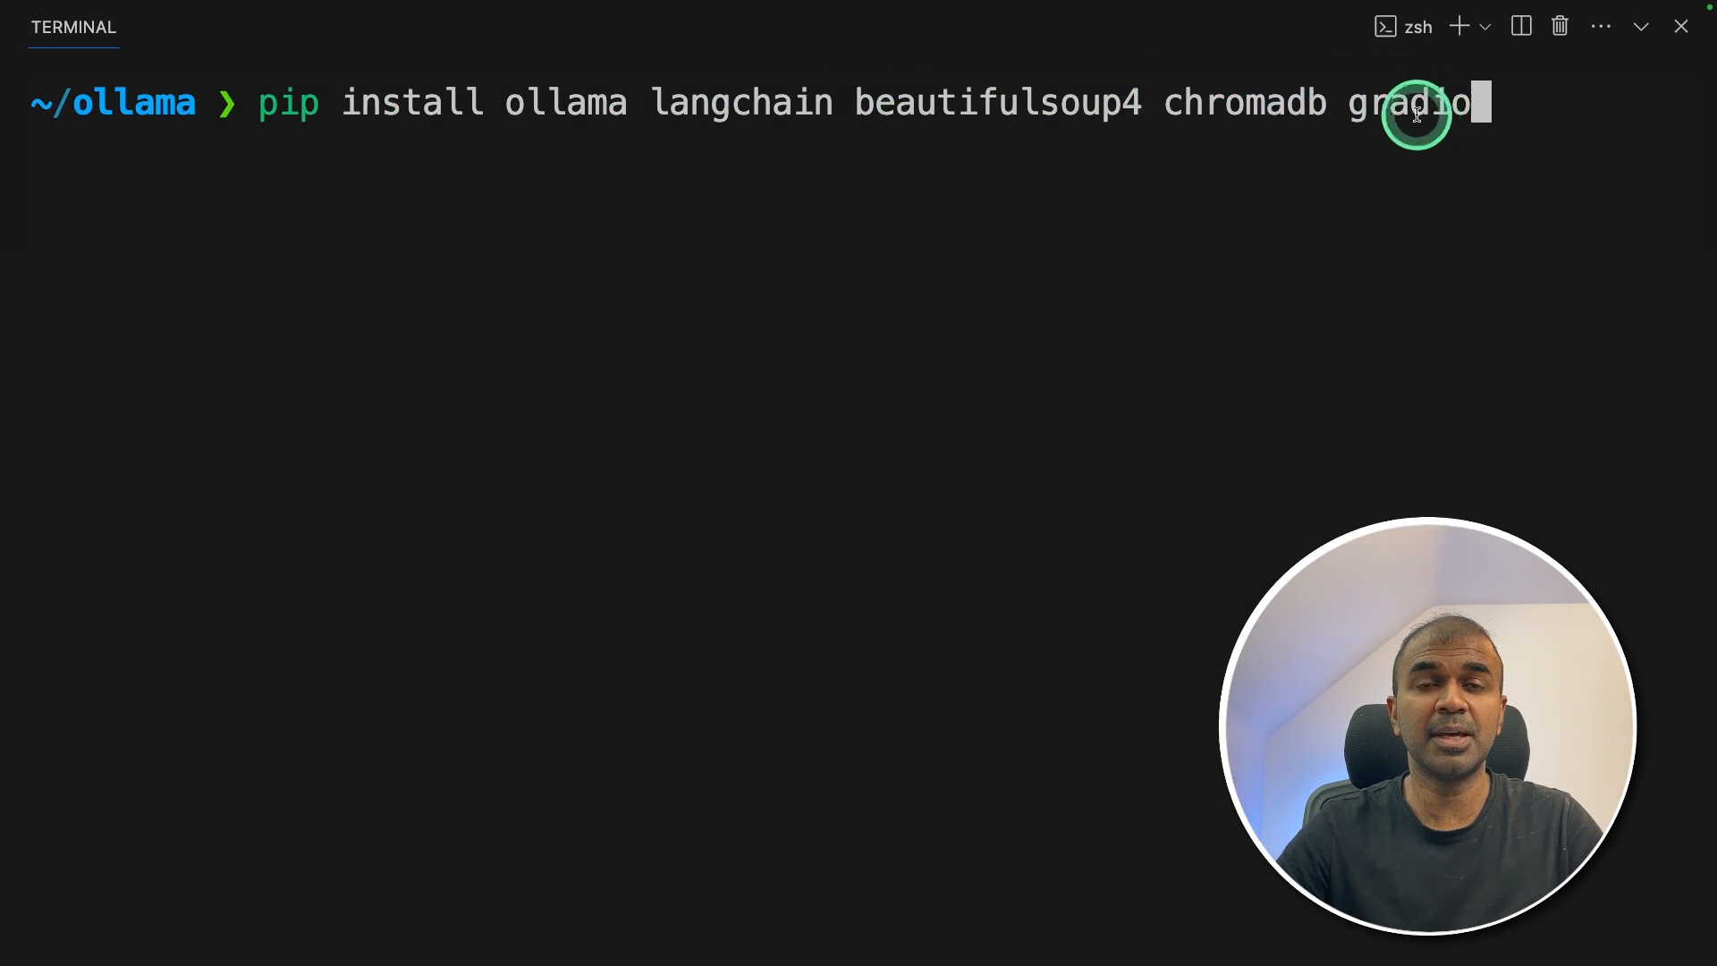
# Step: After the gradio package install, download the llama3 model with 'ollama pull llama3' and create rag.py
pyautogui.doubleClick(1410, 102)
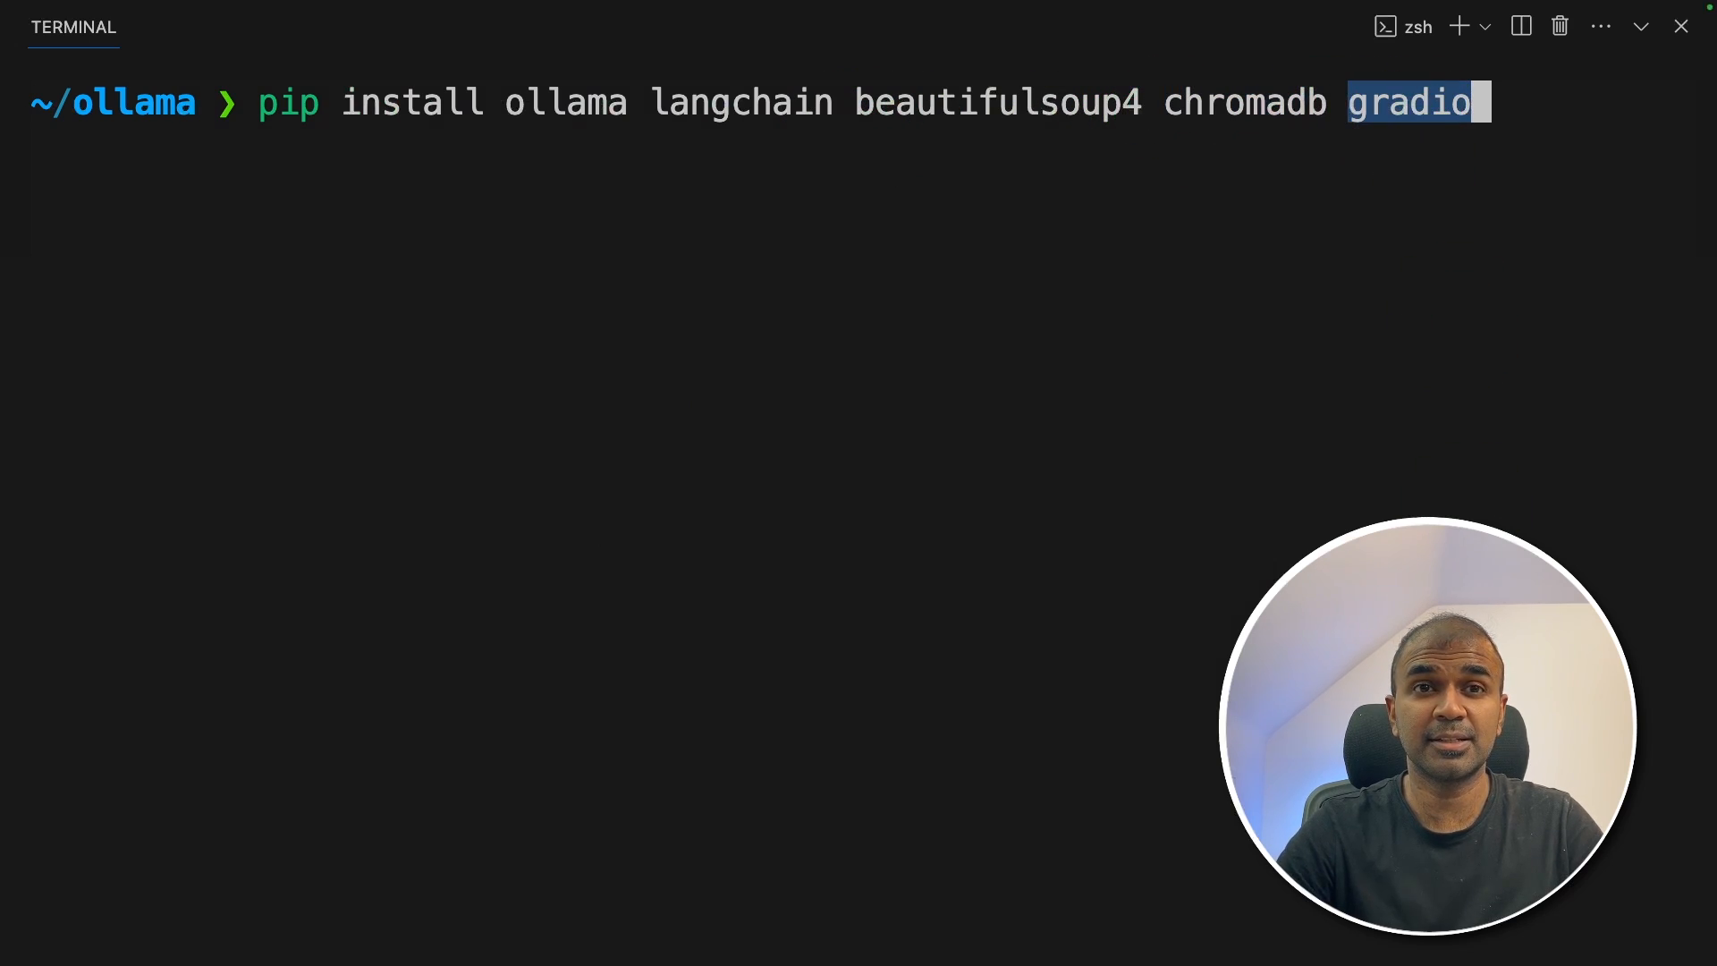
pyautogui.write('ollama pull llama3')
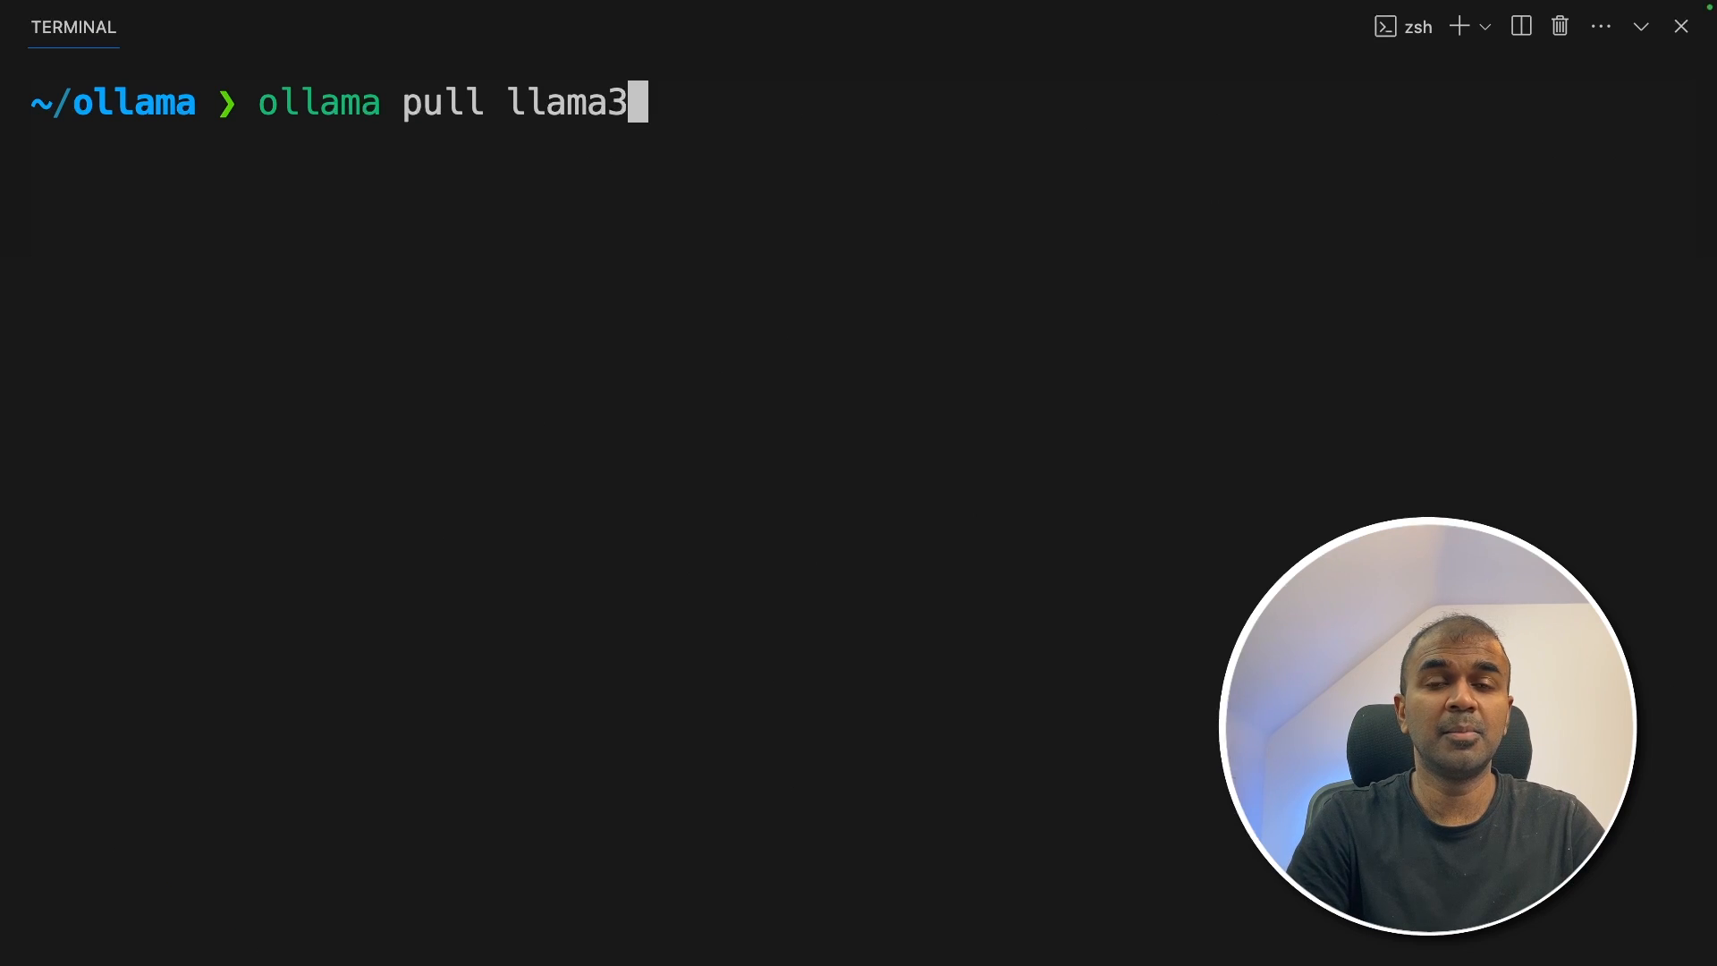
pyautogui.press('Return')
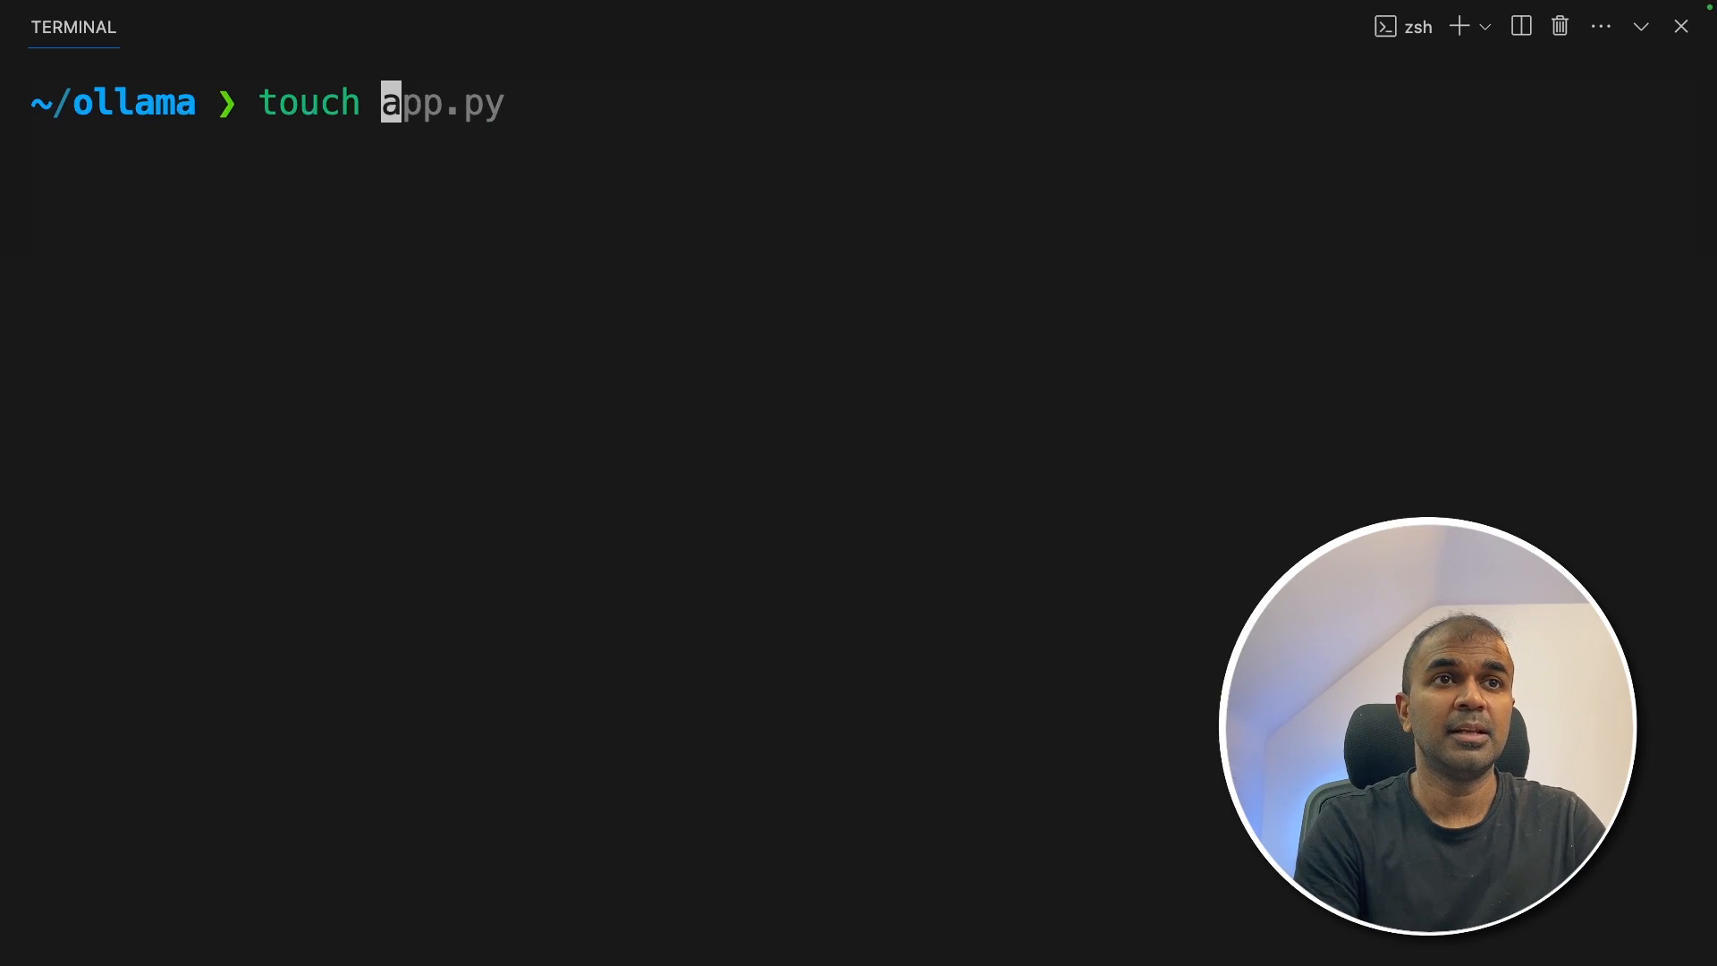
pyautogui.write('rag.py')
pyautogui.write('import')
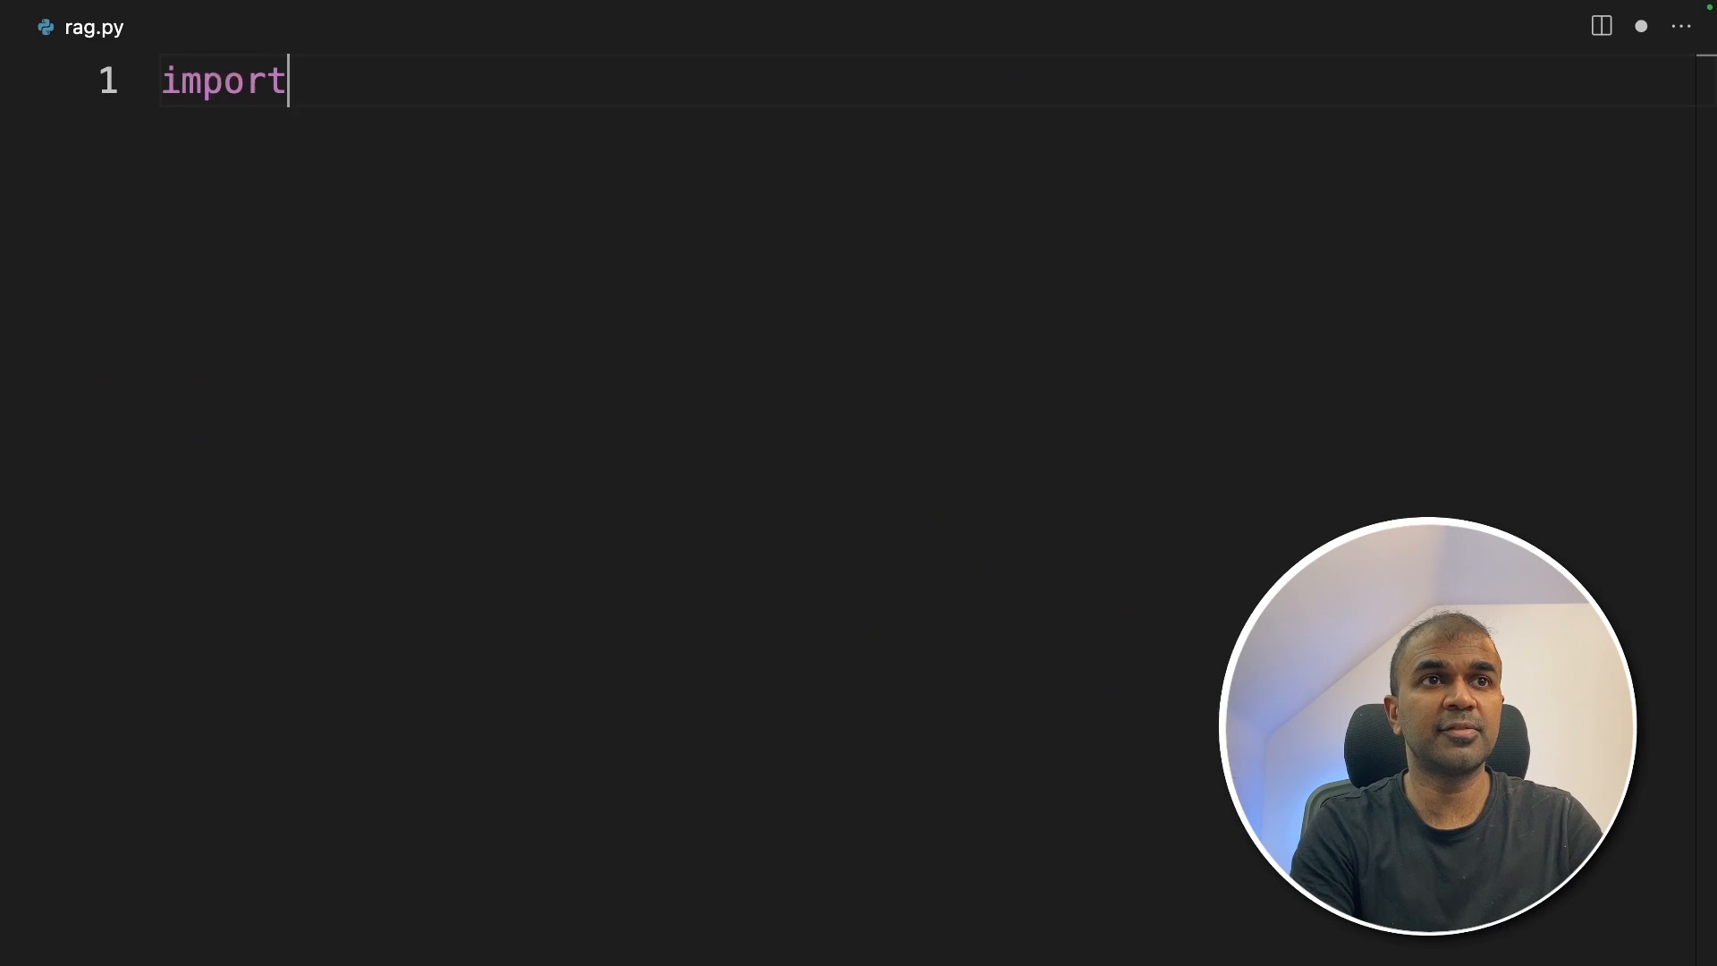
# Step: Add ollama, RecursiveCharacterTextSplitter, WebBaseLoader, Chroma and StrOutputParser imports, then a '# 1. Load the data' section
pyautogui.write('ollama')
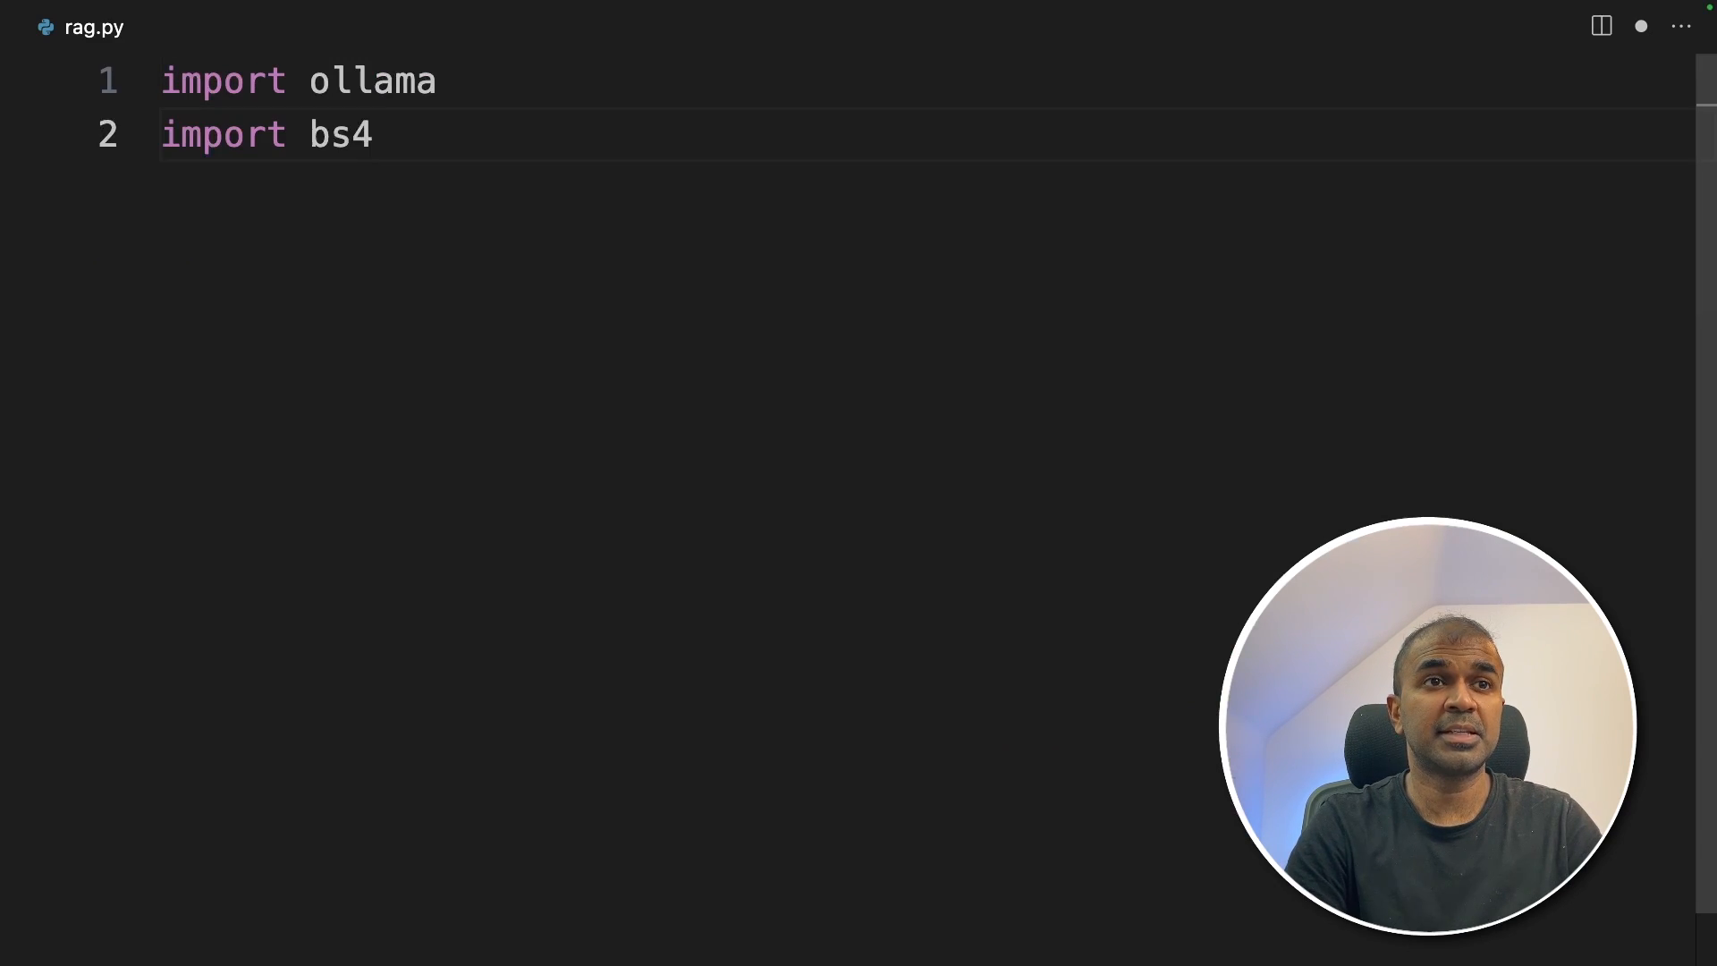
pyautogui.write('from langchain.text_splitter import RecursiveCharacterTextSplitter')
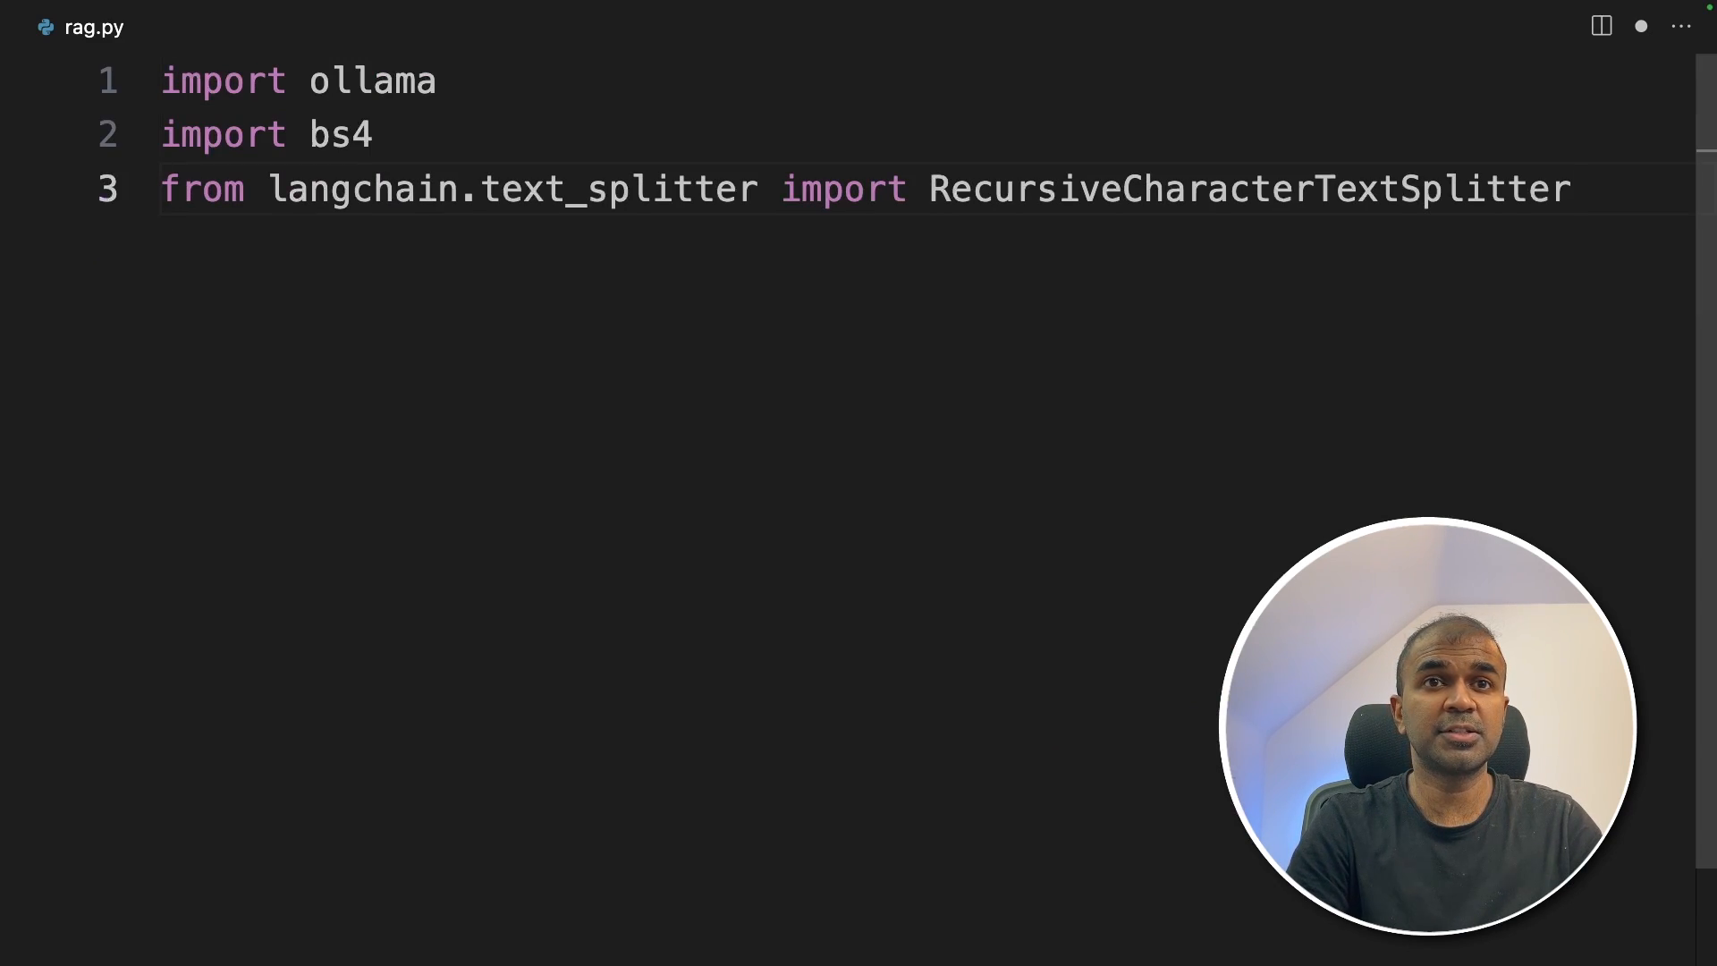
pyautogui.write('from langchain_community.document_loaders import WebBaseLoader')
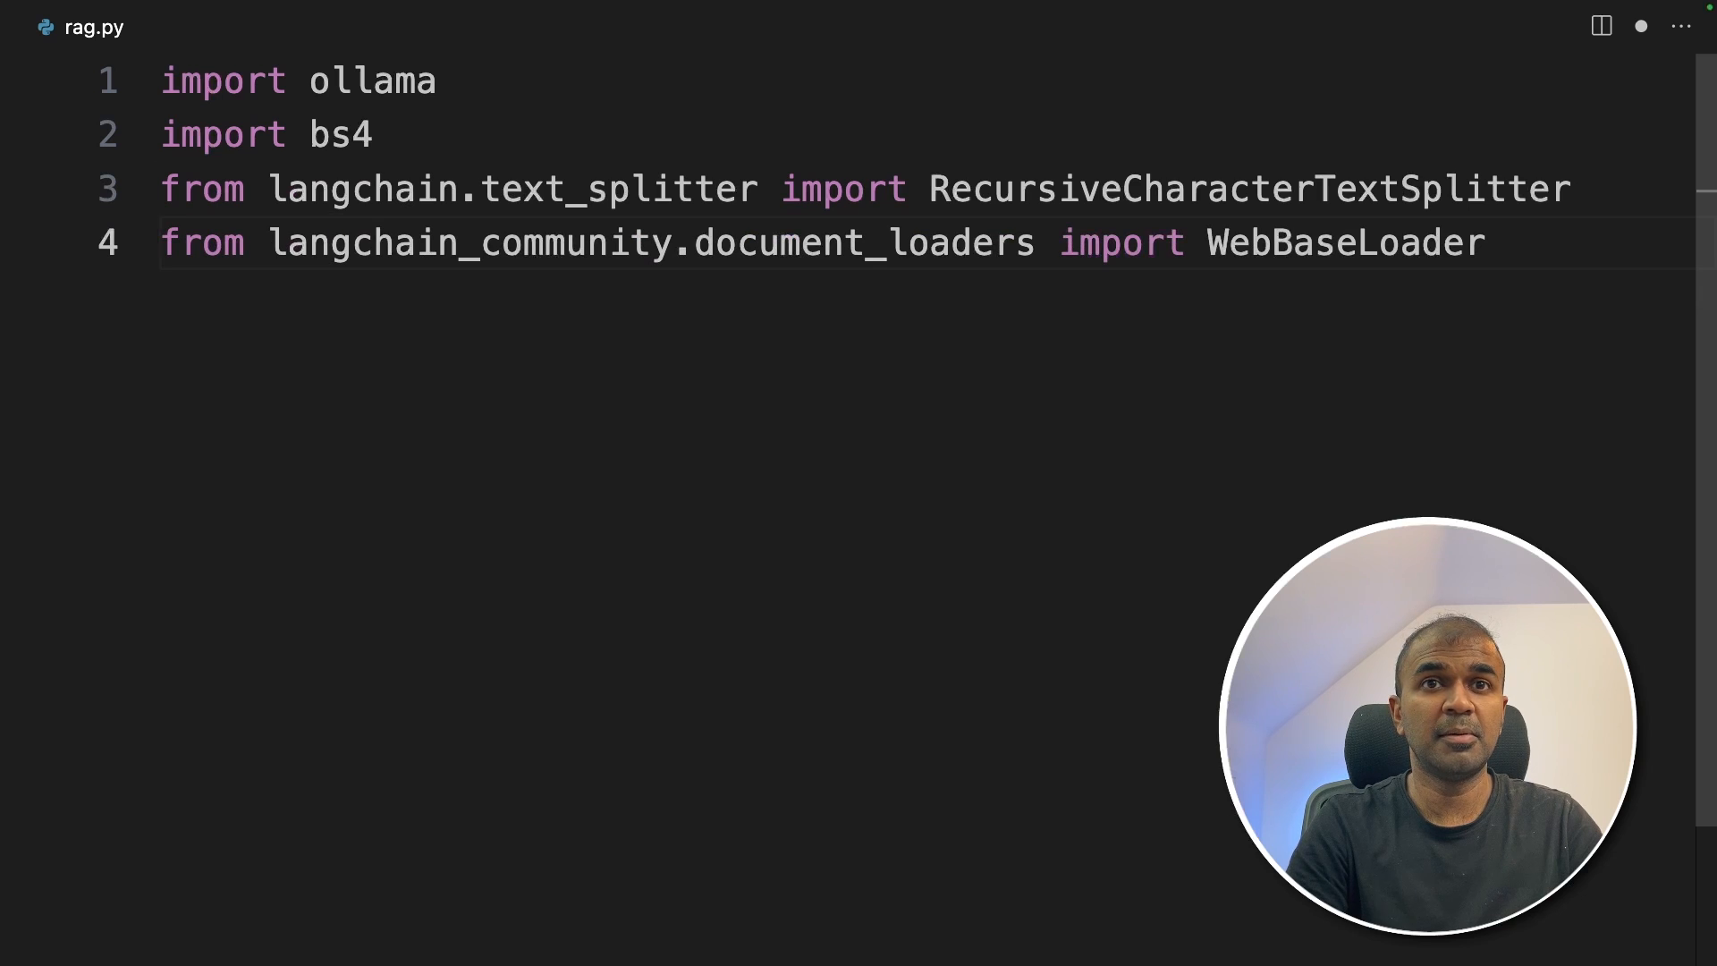
pyautogui.write('from langchain_community.vectorstores import Chroma')
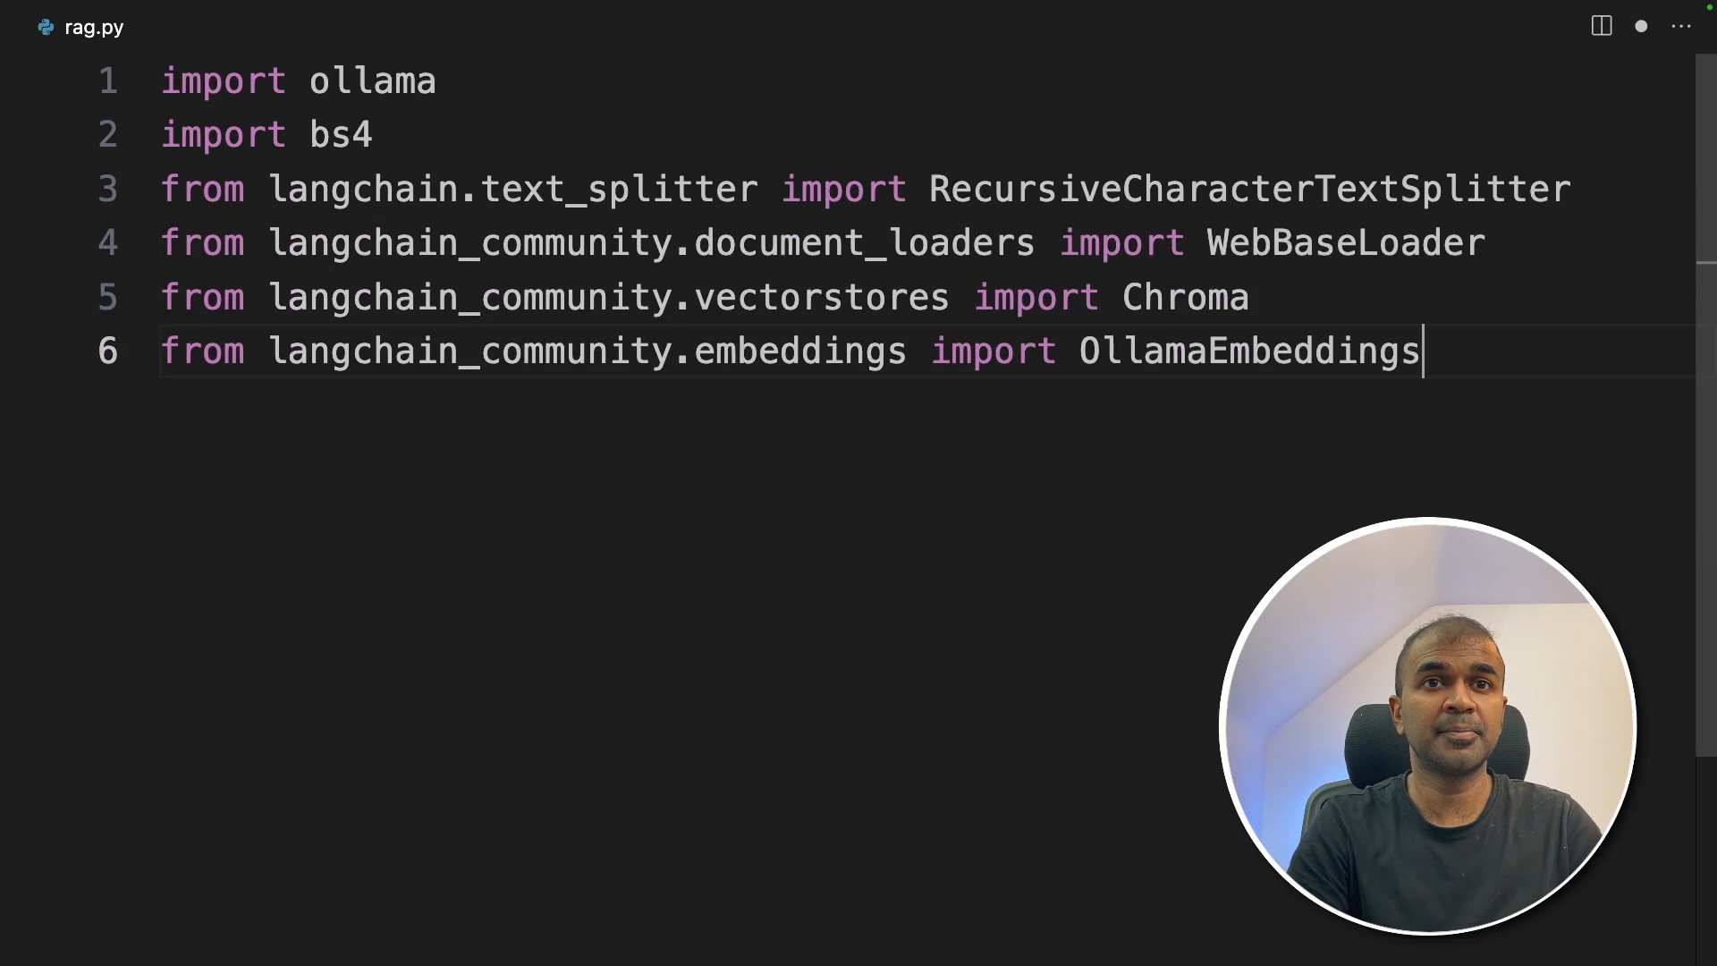
pyautogui.write('from langchain_core.output_parsers import StrOutputParser')
pyautogui.write('from langchain_core.runnables import RunnablePassthrough')
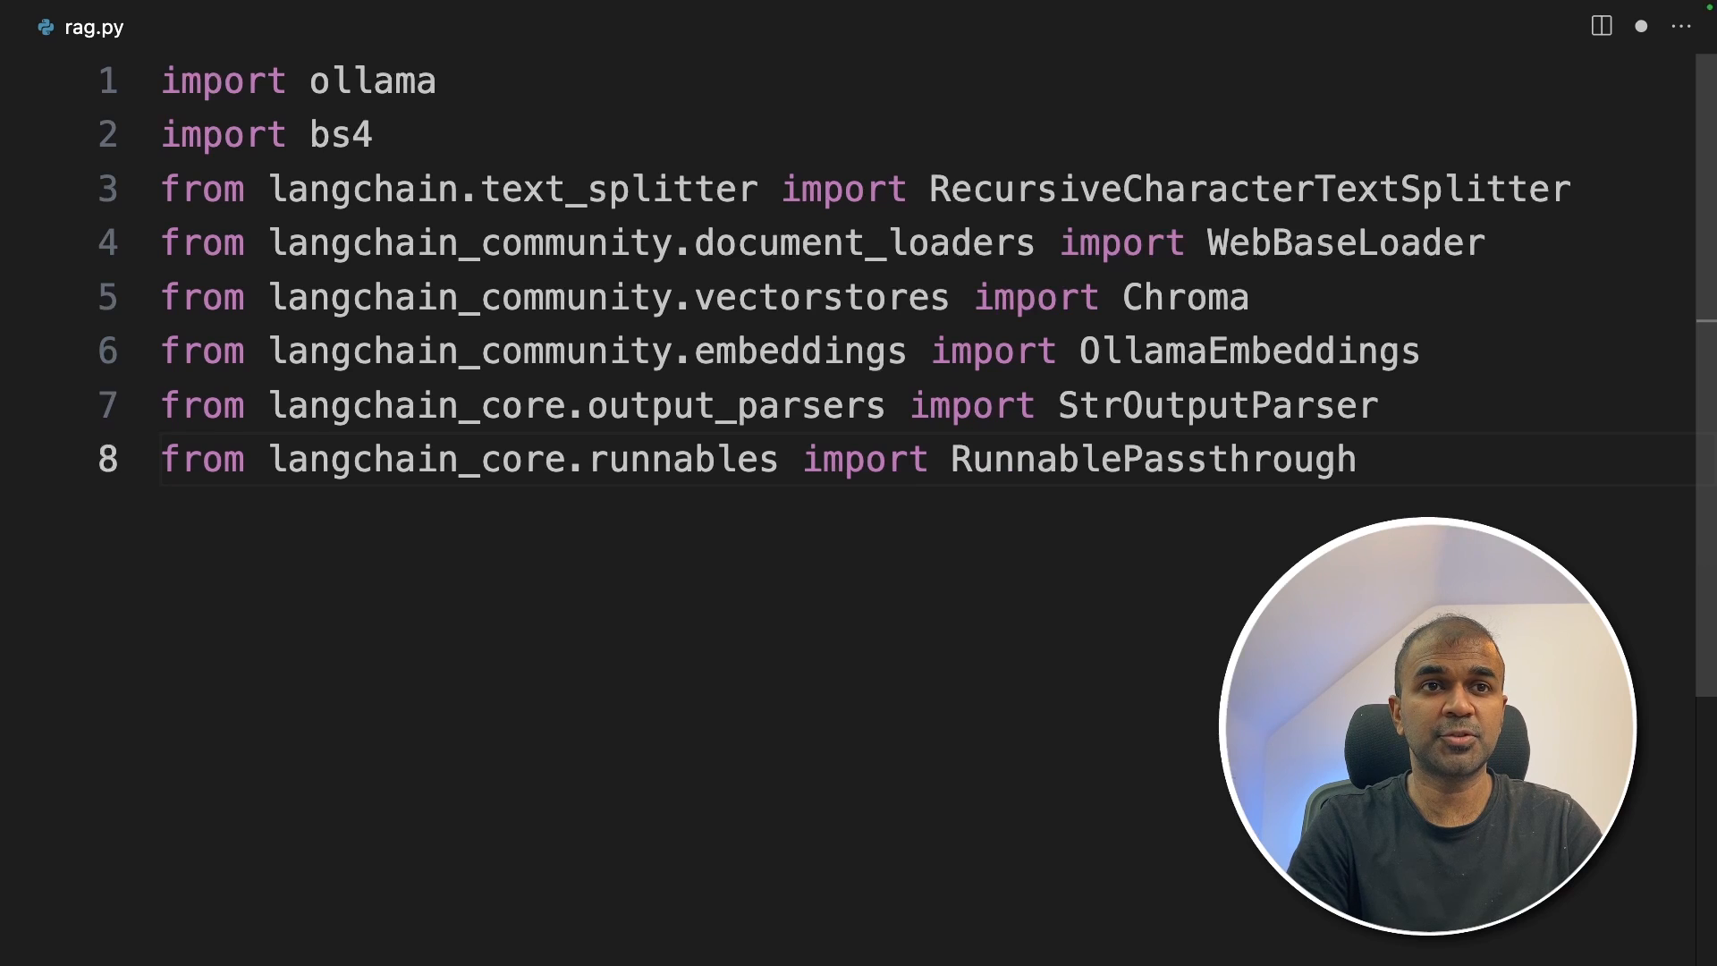
pyautogui.doubleClick(1345, 242)
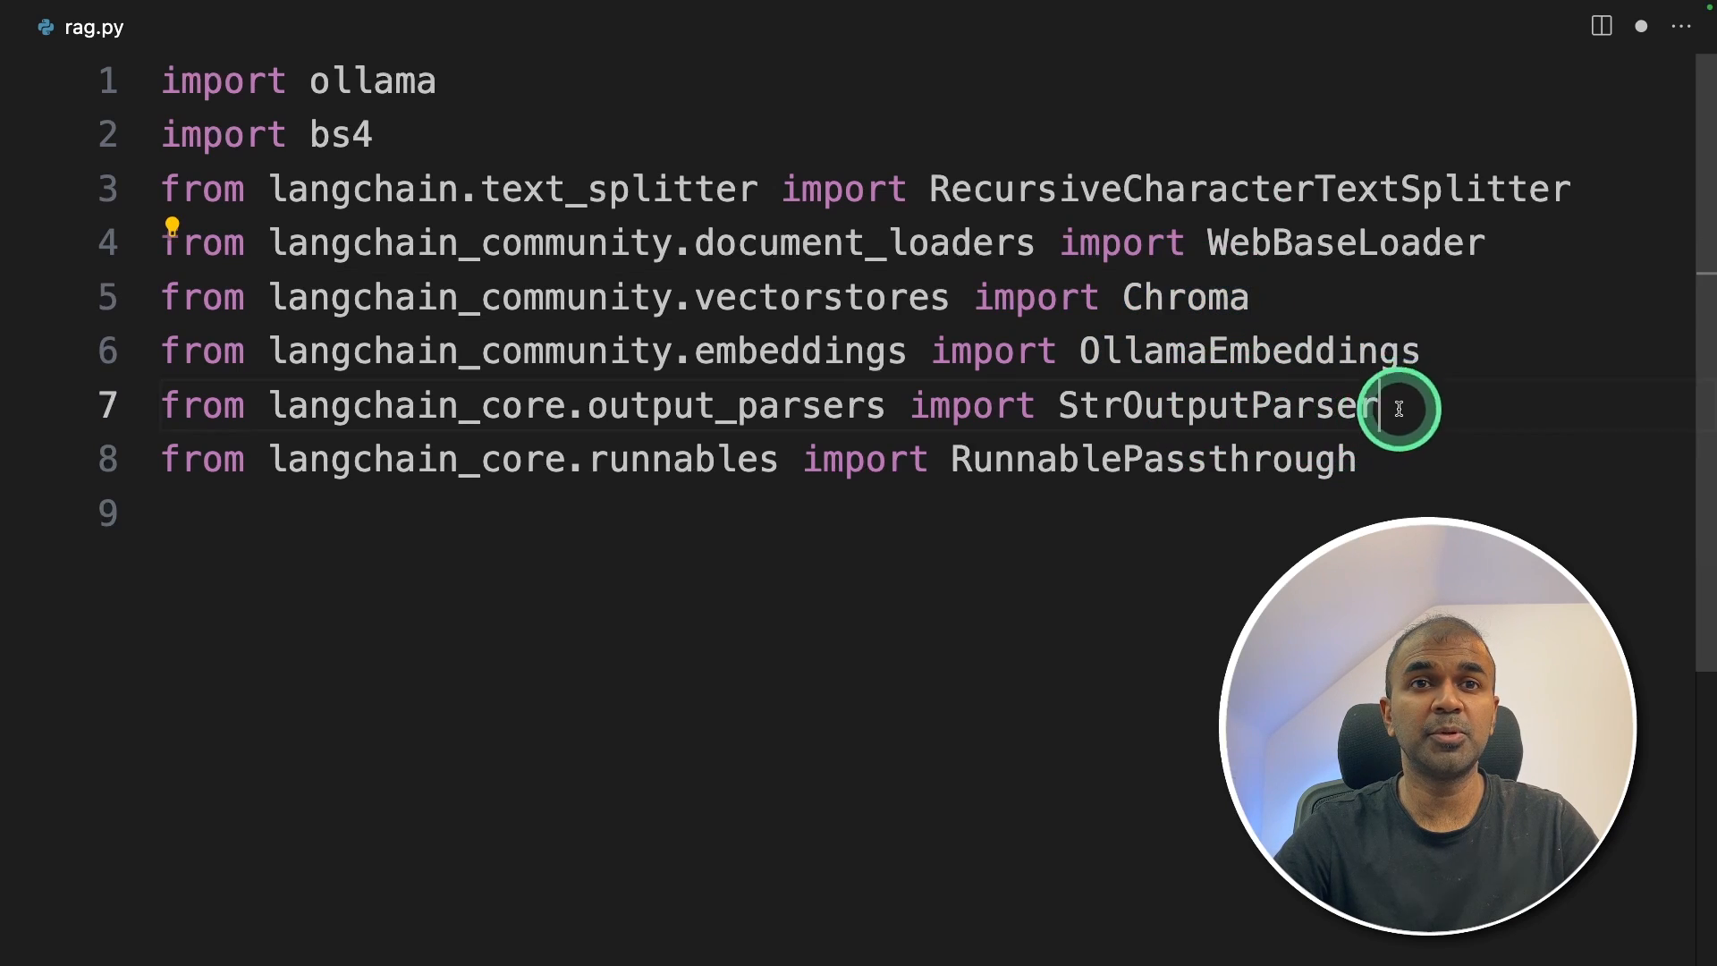
pyautogui.doubleClick(1205, 406)
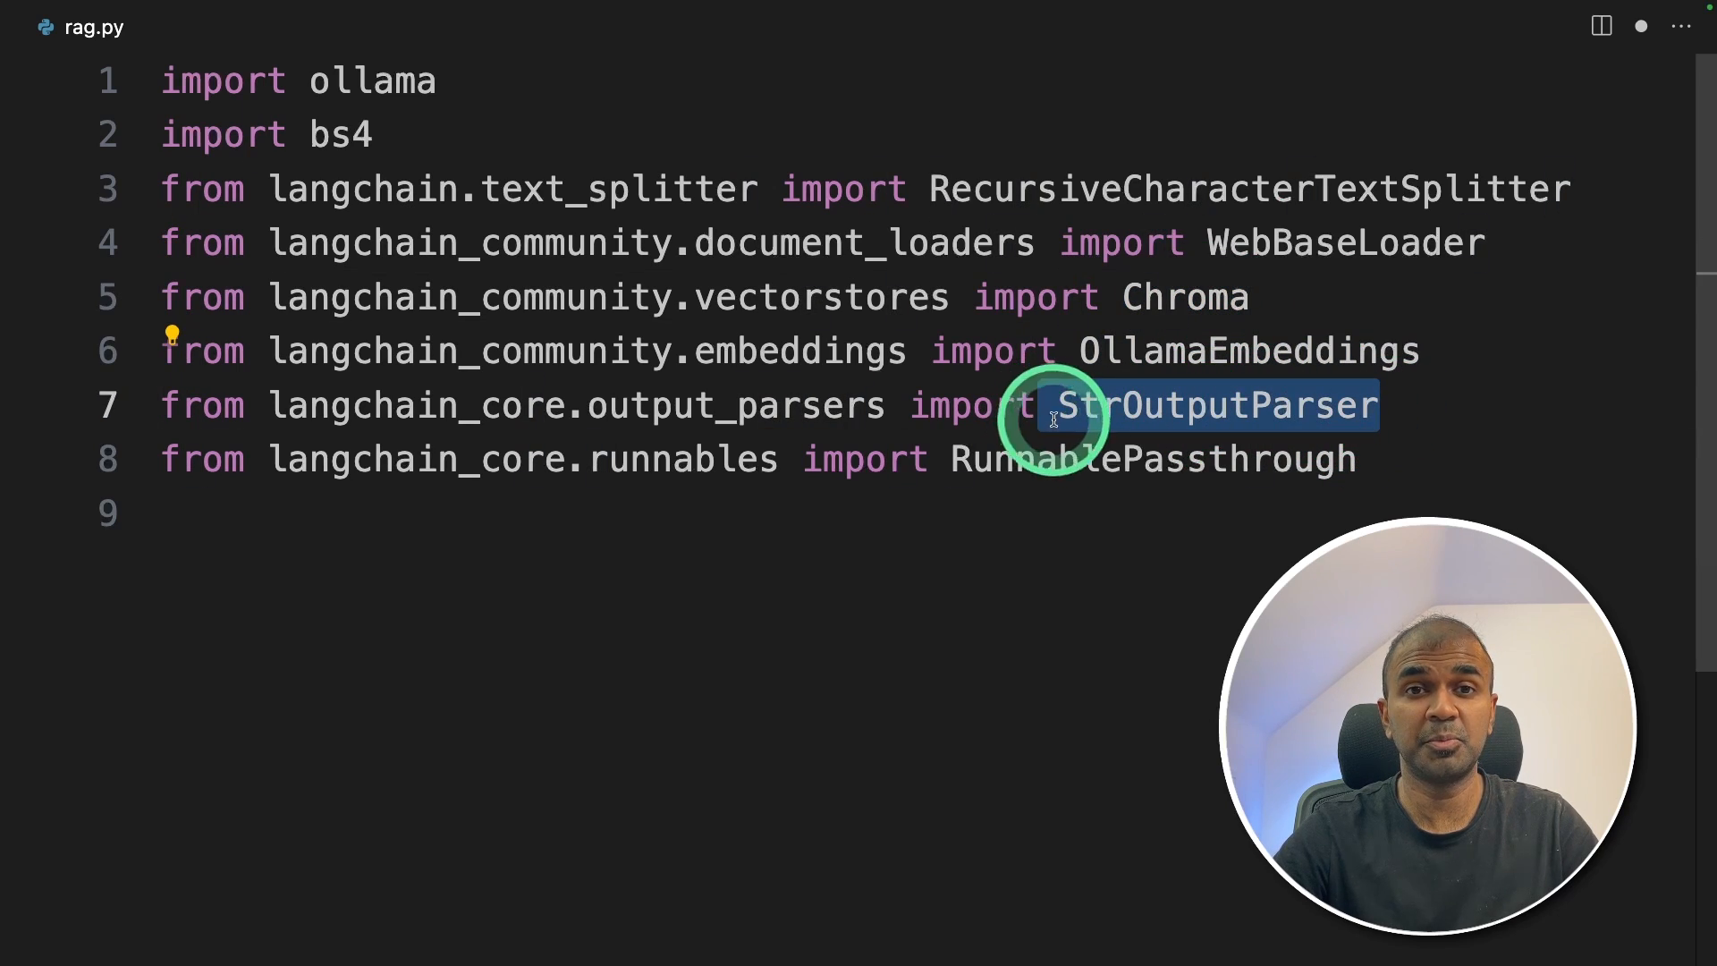
pyautogui.write('# 1. Load the data')
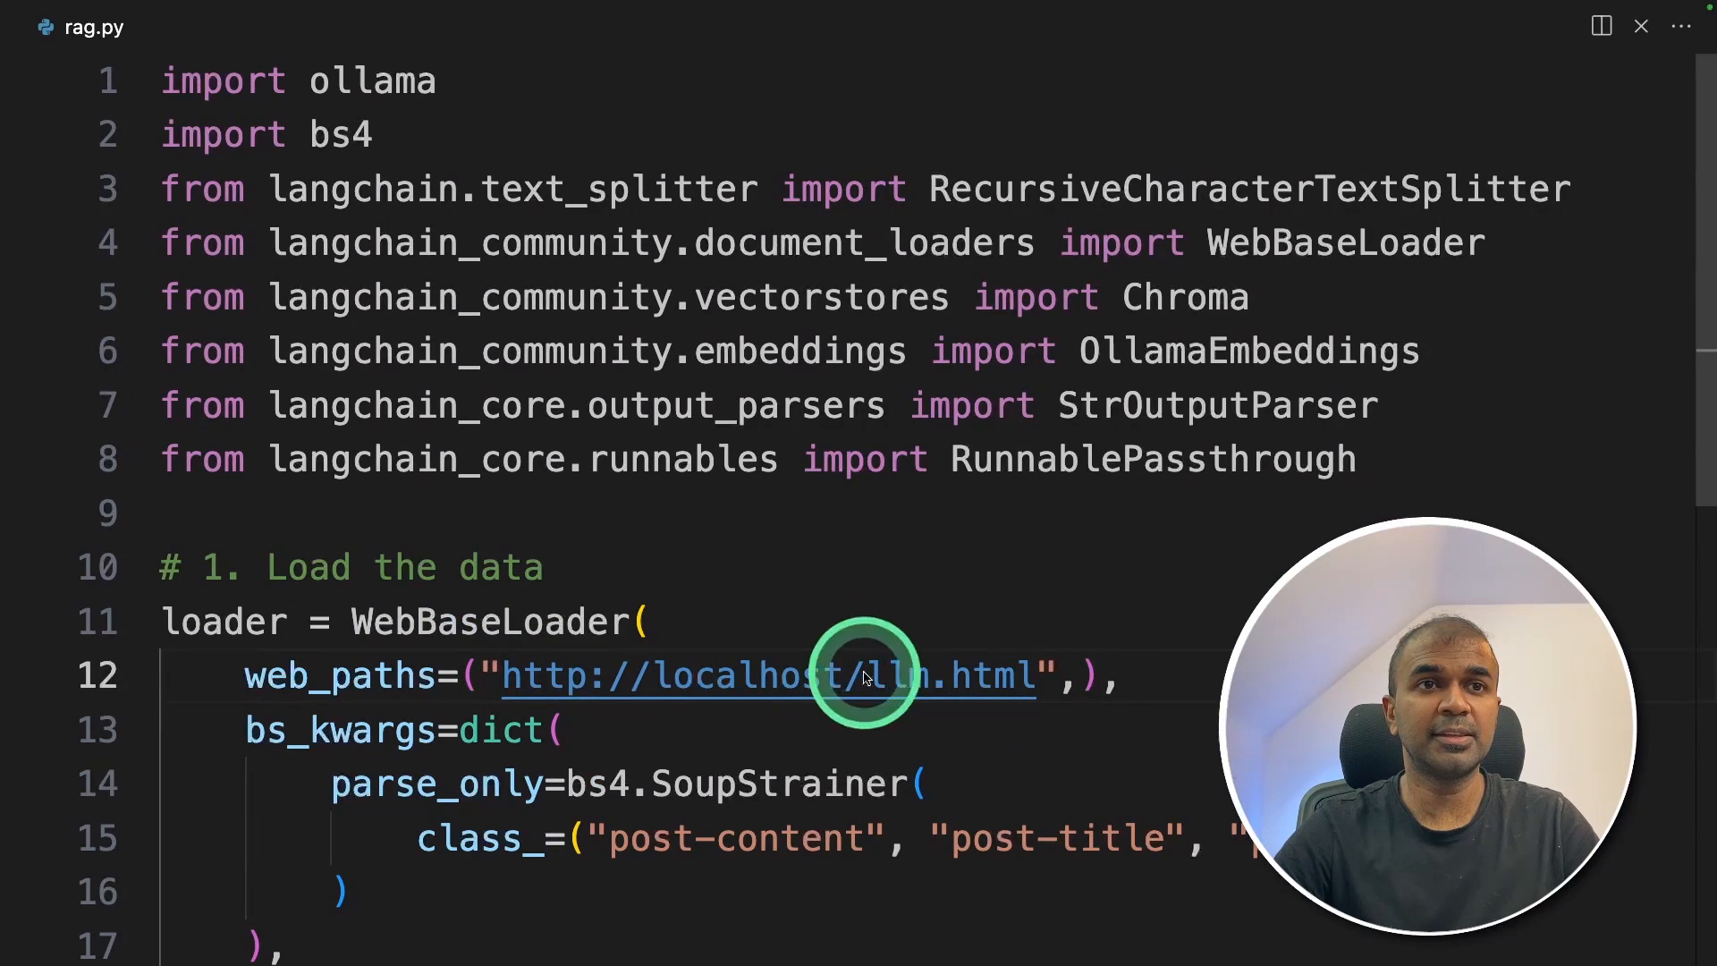
pyautogui.click(761, 676)
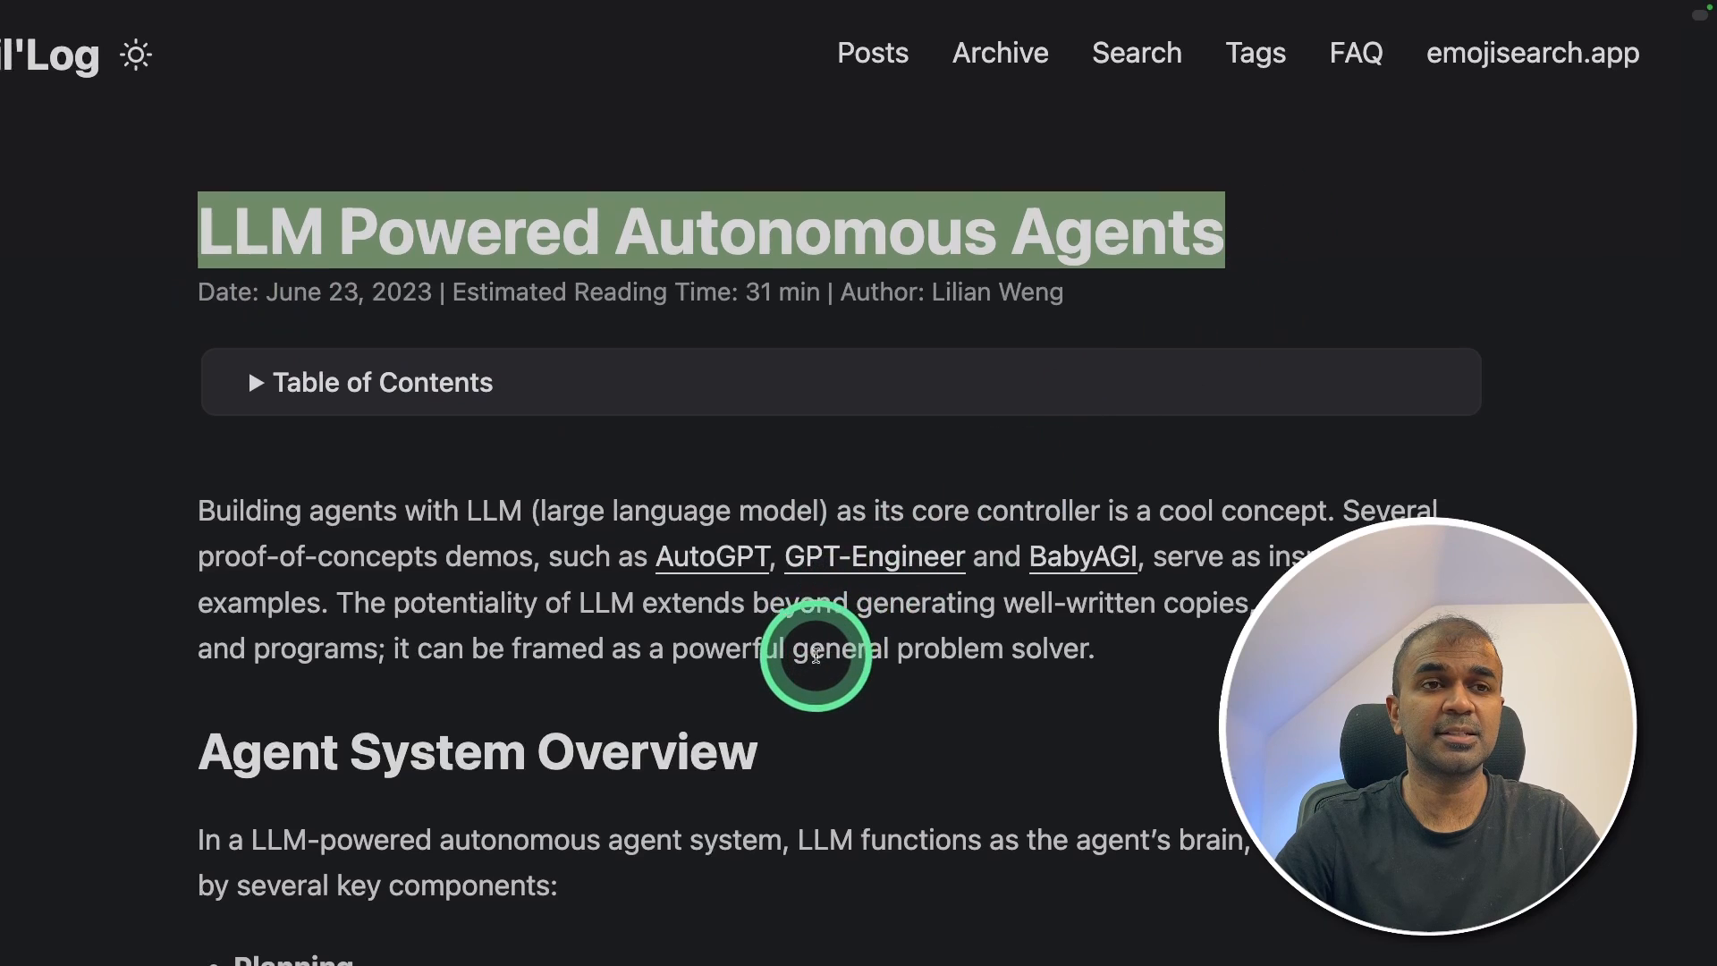
pyautogui.scroll(-3)
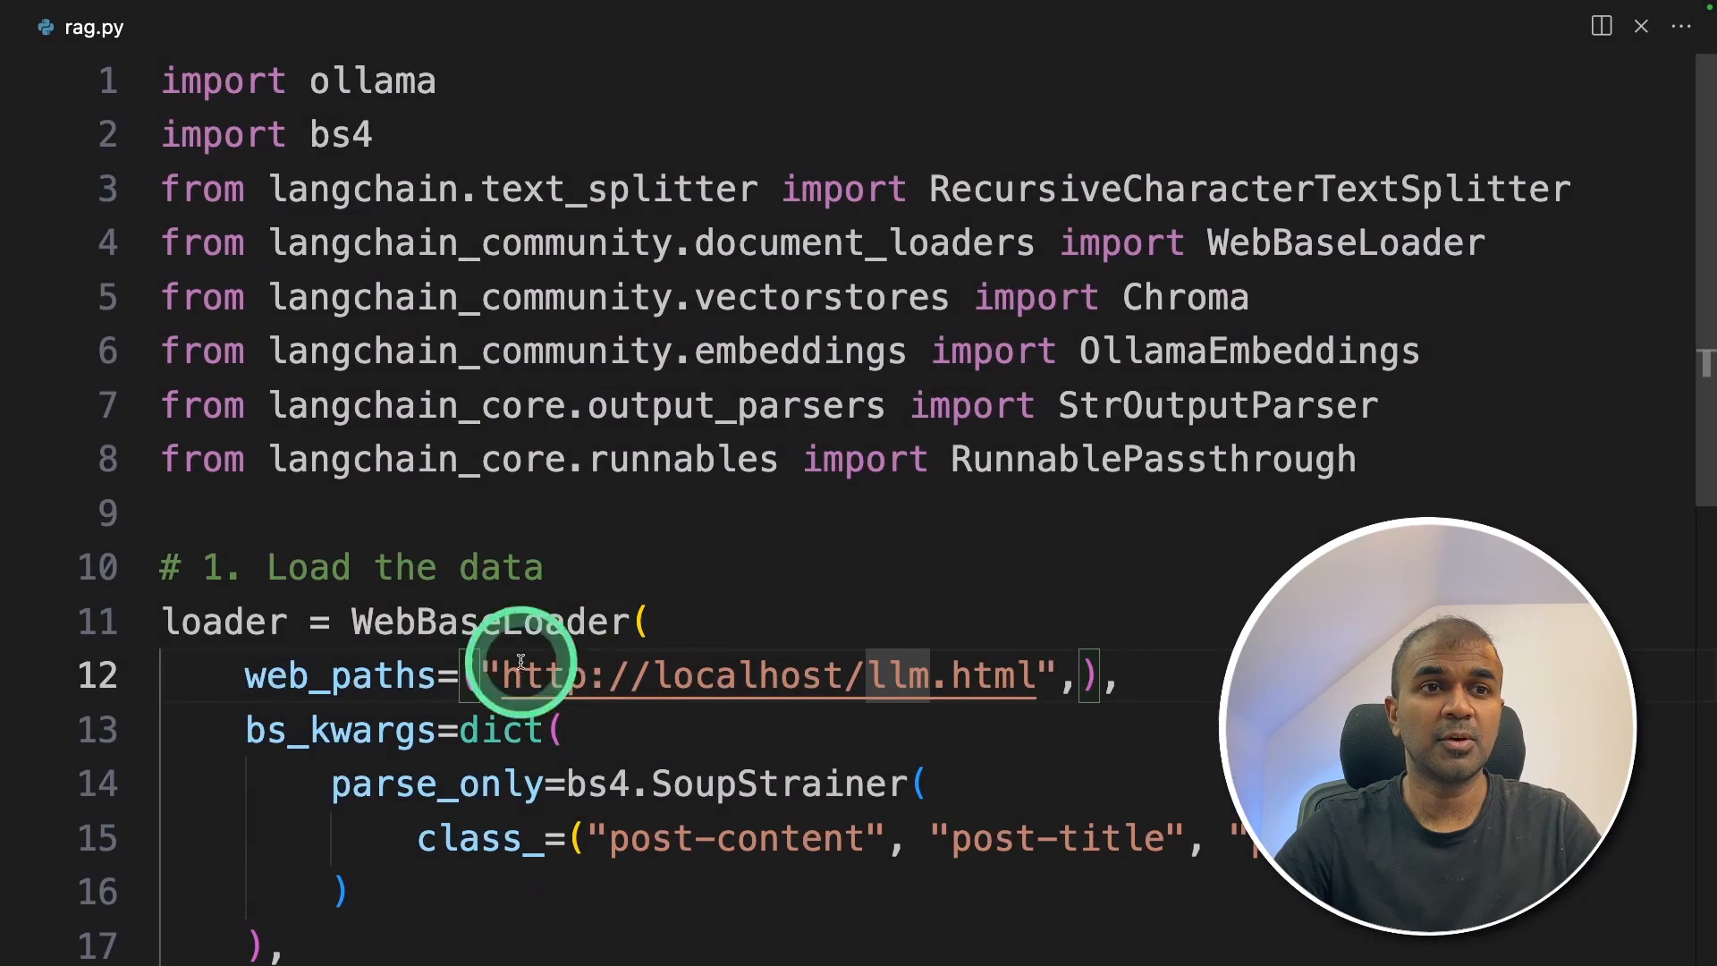
# Step: Add 'splits = text_splitter.split_documents(docs)' and llama3 OllamaEmbeddings for the Chroma vector store
pyautogui.scroll(-3)
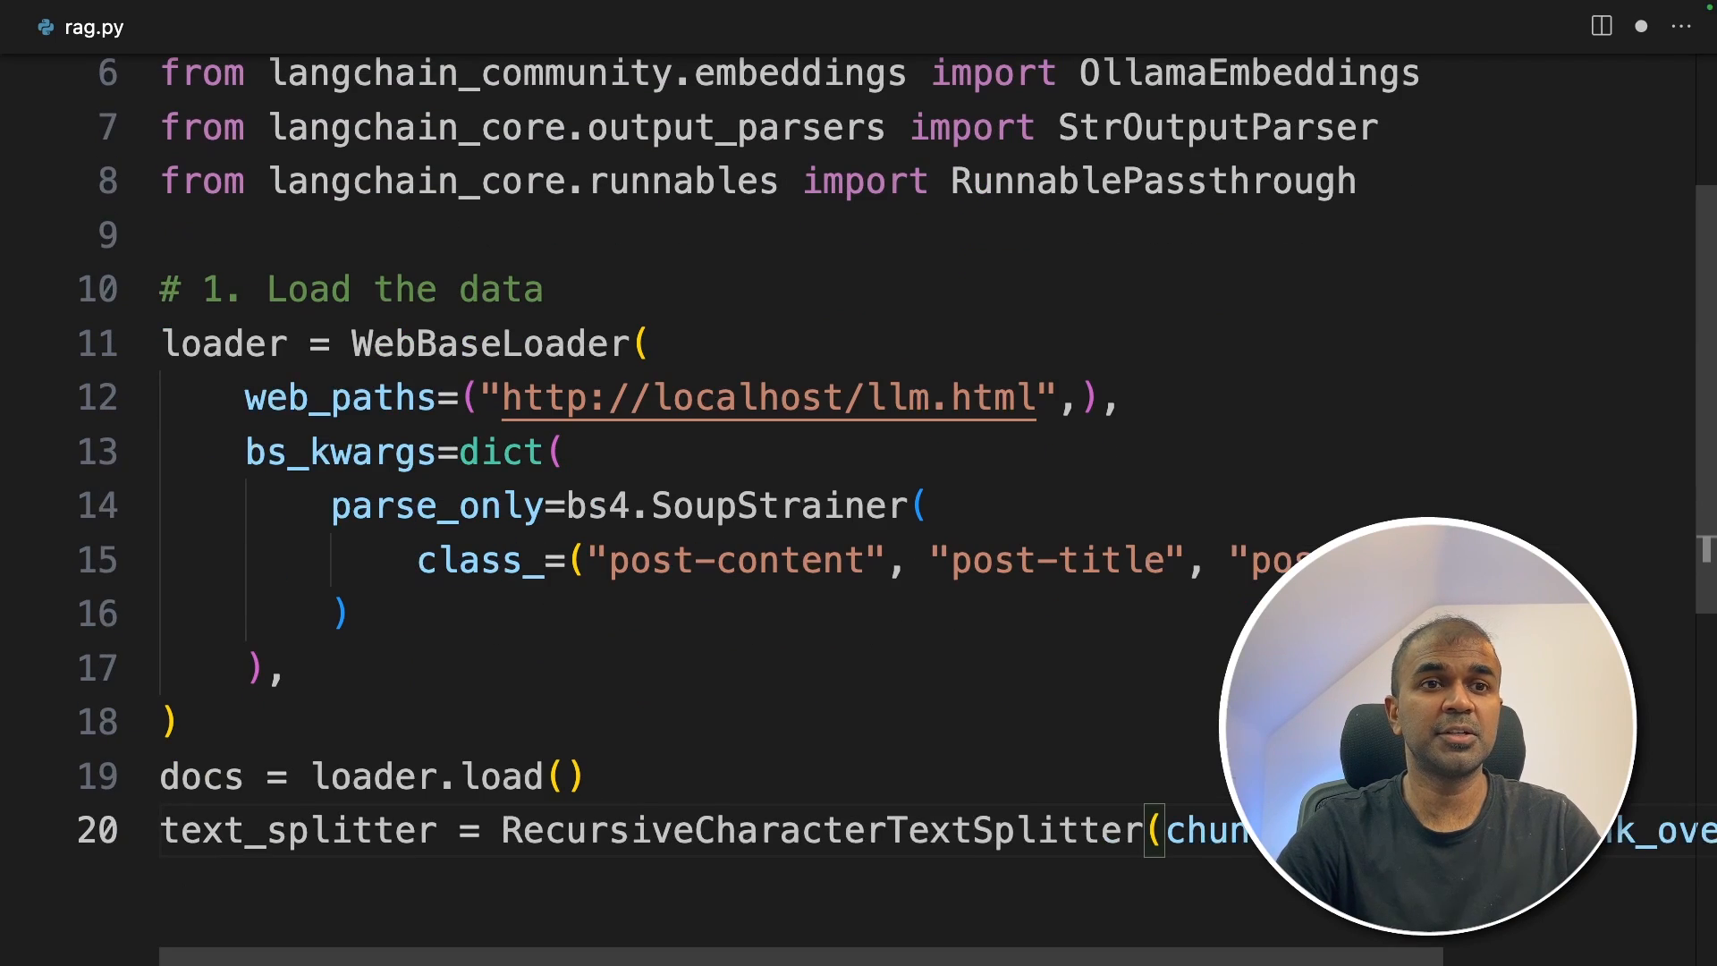
pyautogui.scroll(-3)
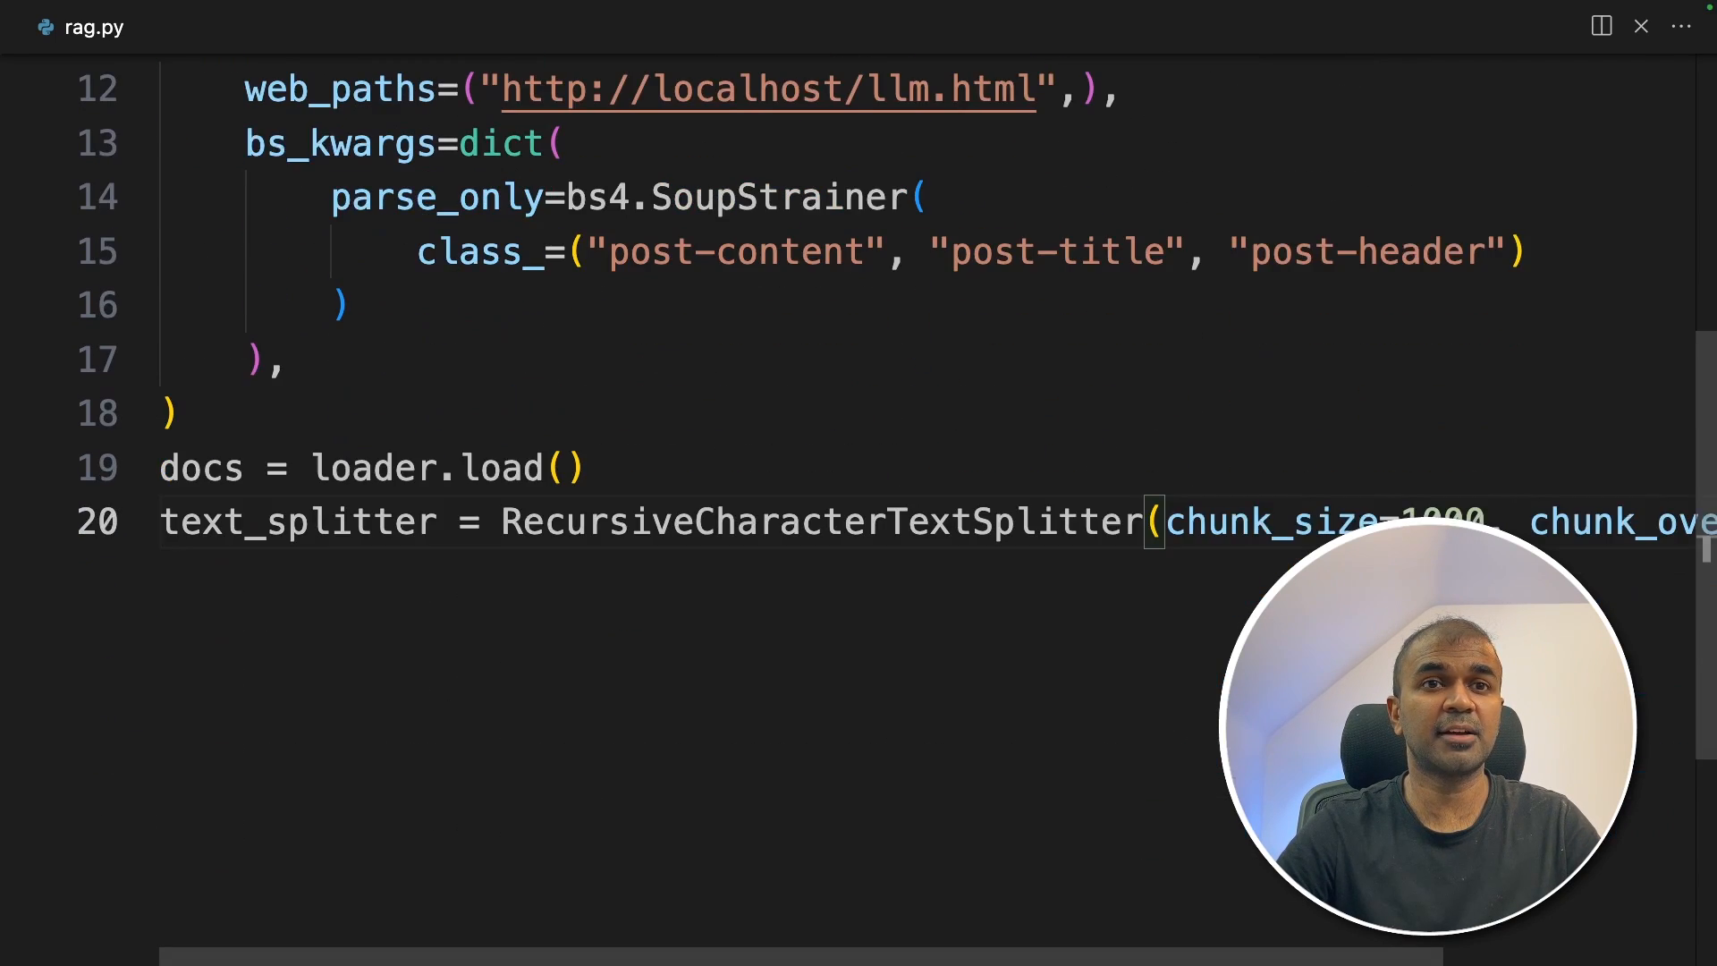
pyautogui.write('splits = text_splitter.split_documents(docs)')
pyautogui.write('# 2. Create Ollama embeddings and vector stor')
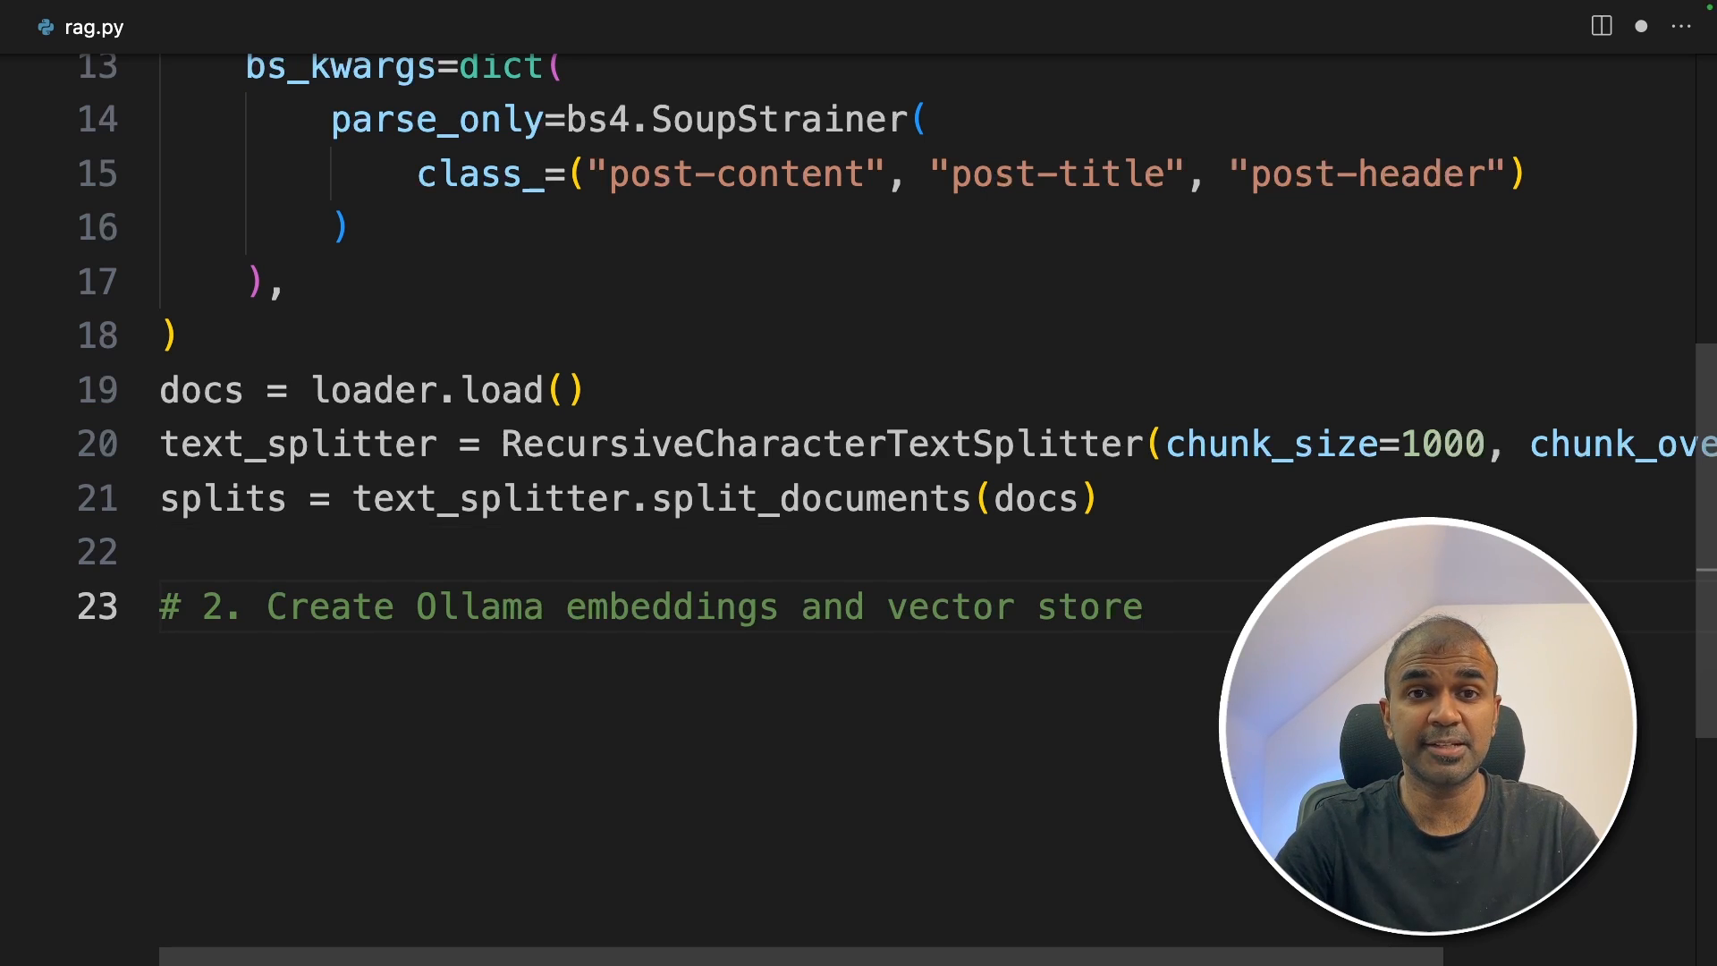
pyautogui.write('embeddings = OllamaEmbeddings(model="llama3")')
pyautogui.write('# 3. Call Ollama Llama3 model')
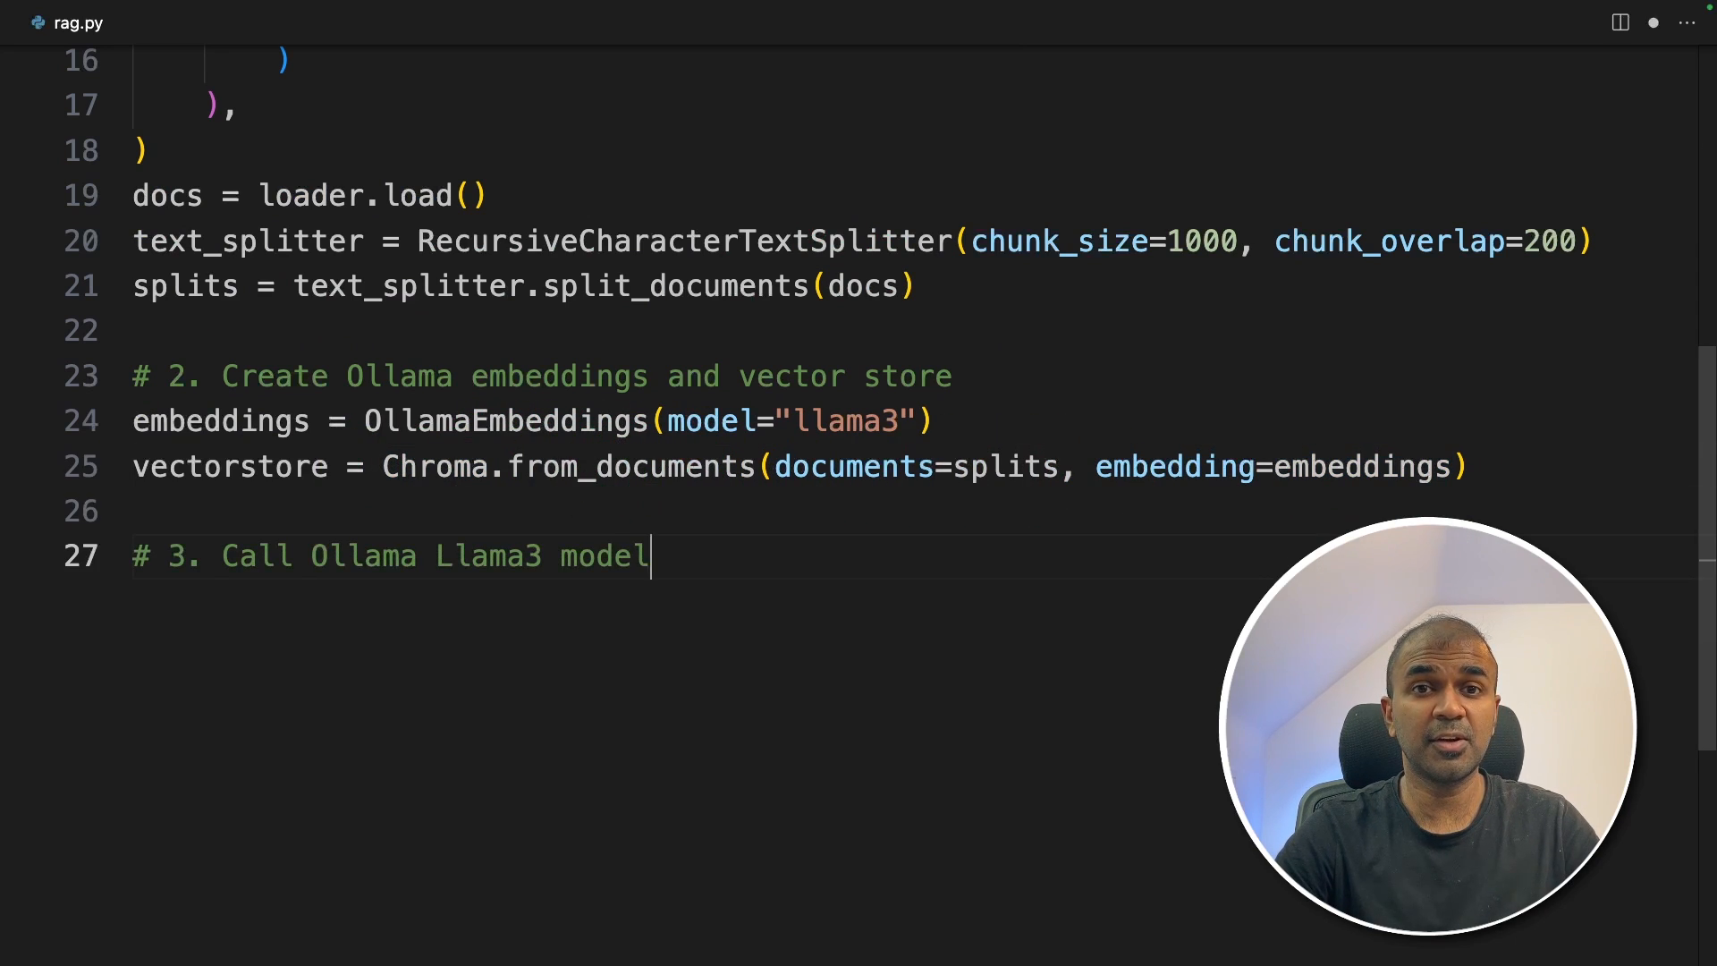
# Step: Write 'def ollama_llm(question, context)' calling llama3, then continue below '# 4. RAG Setup'
pyautogui.write('def ollama_llm(question, context):')
pyautogui.write('# 4. RAG Setup')
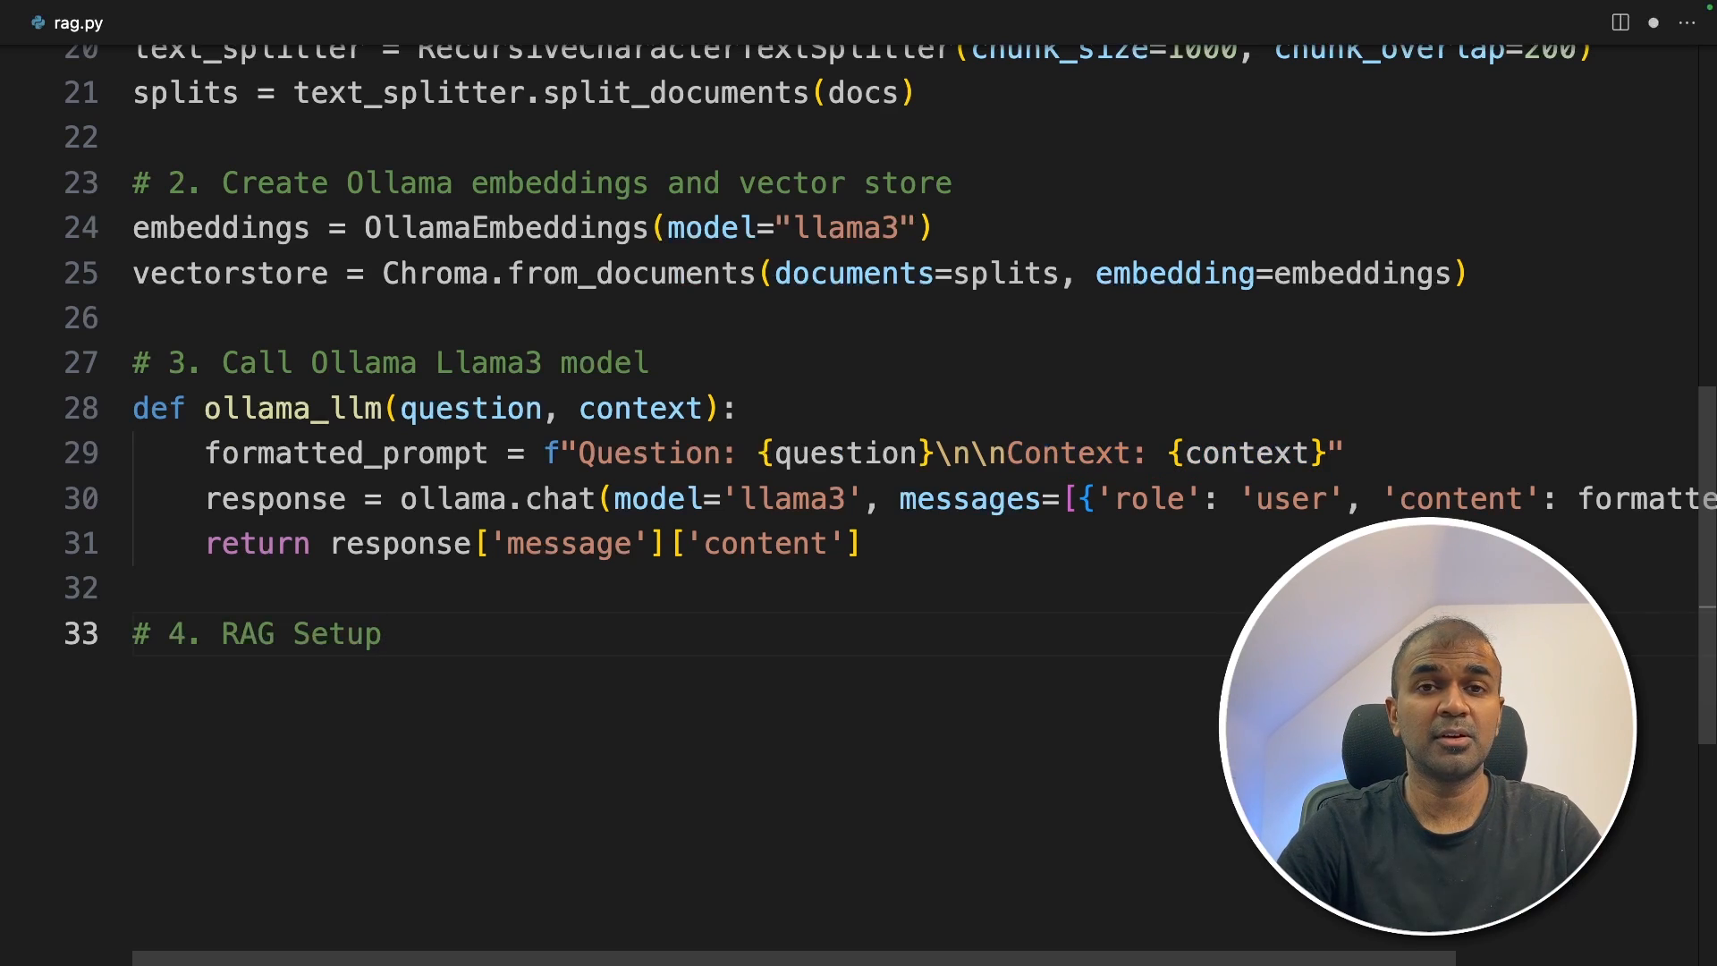
pyautogui.click(383, 633)
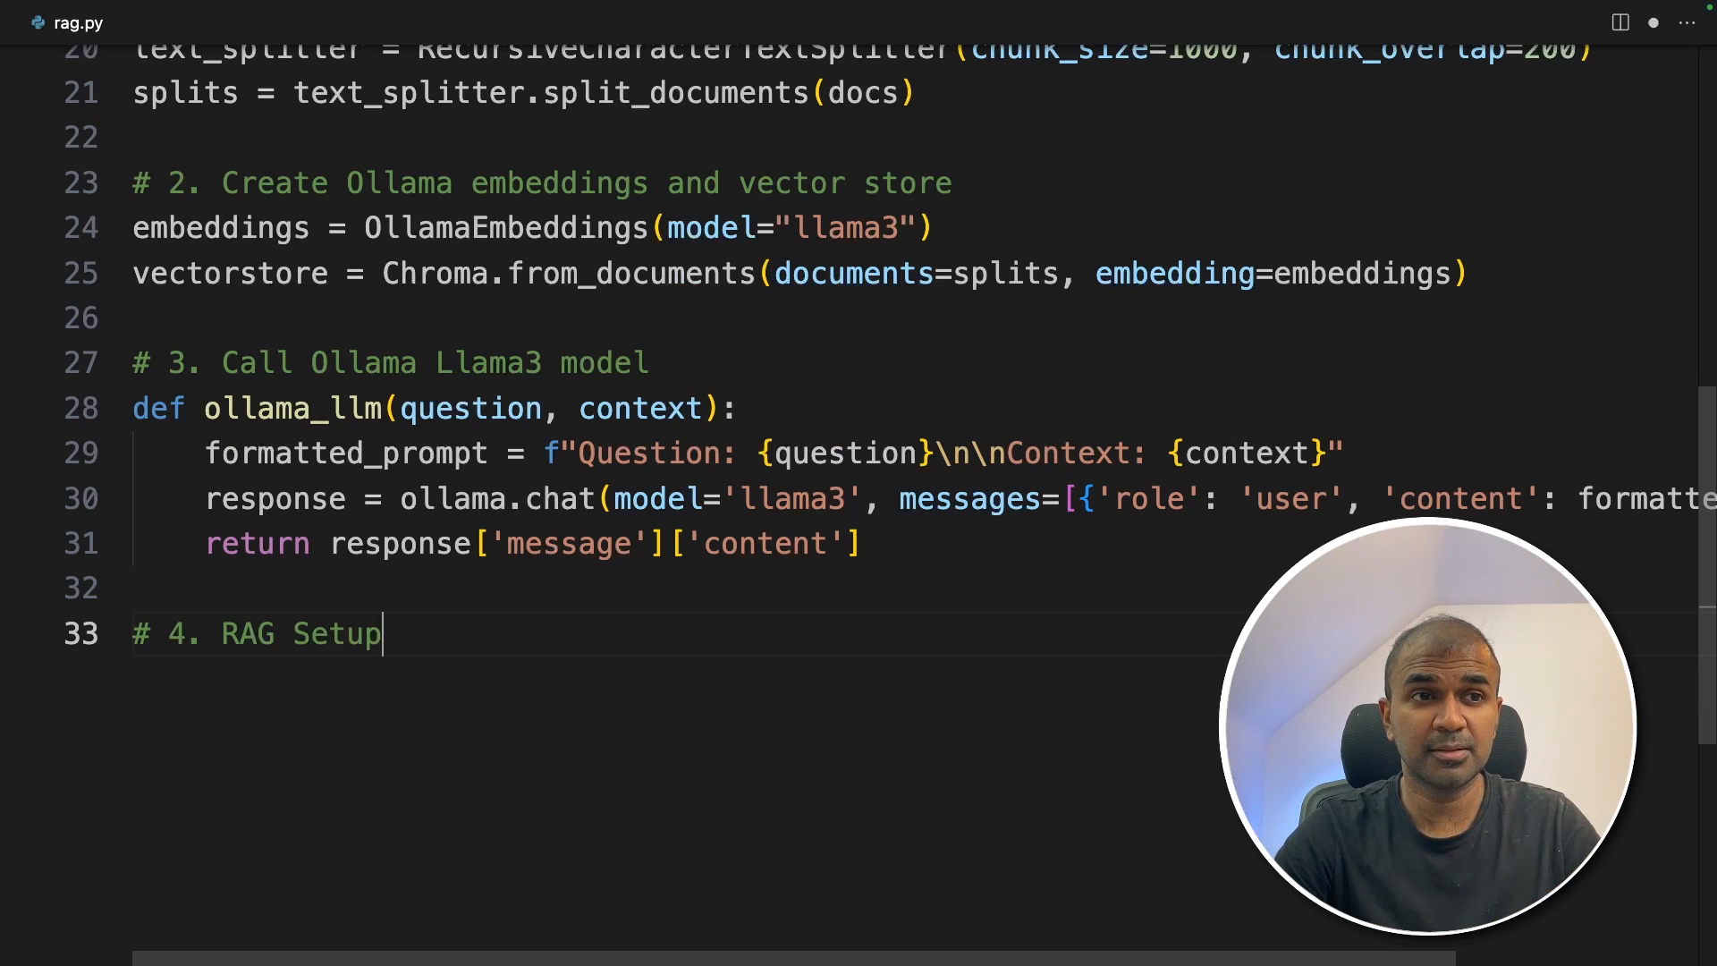
pyautogui.write('retriever = vectorstore.as_retriever()')
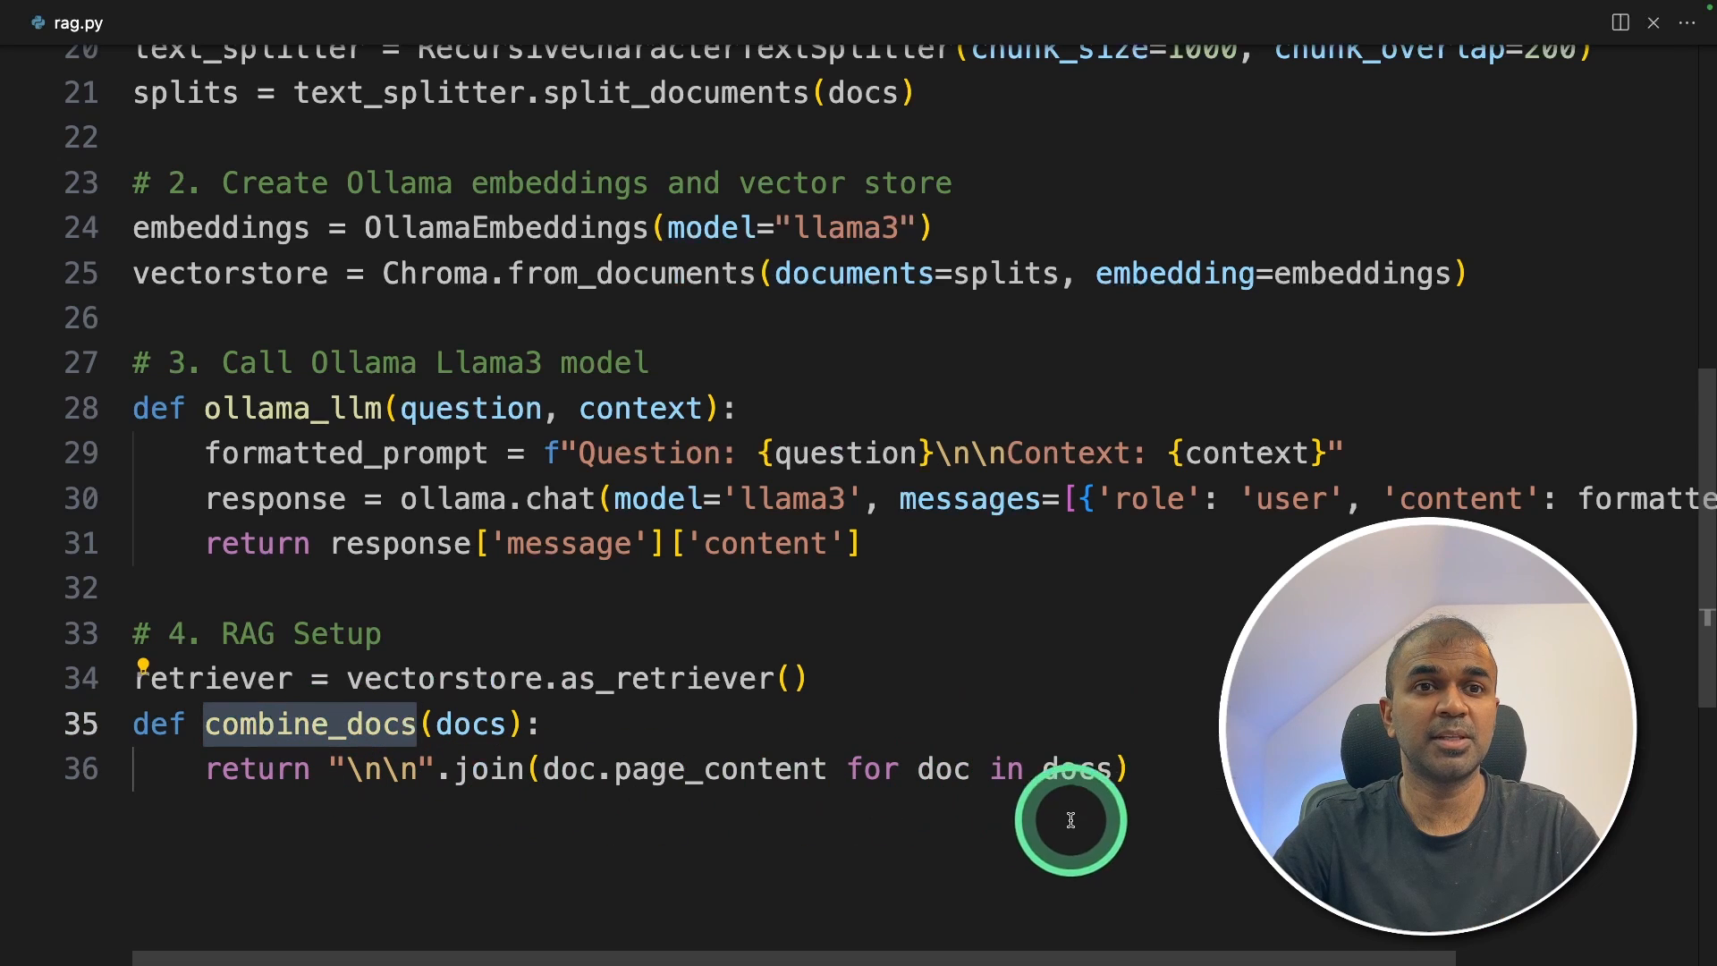
pyautogui.write('def rag_chain(question):')
pyautogui.write('retrieved_docs = retriever.invoke(question)')
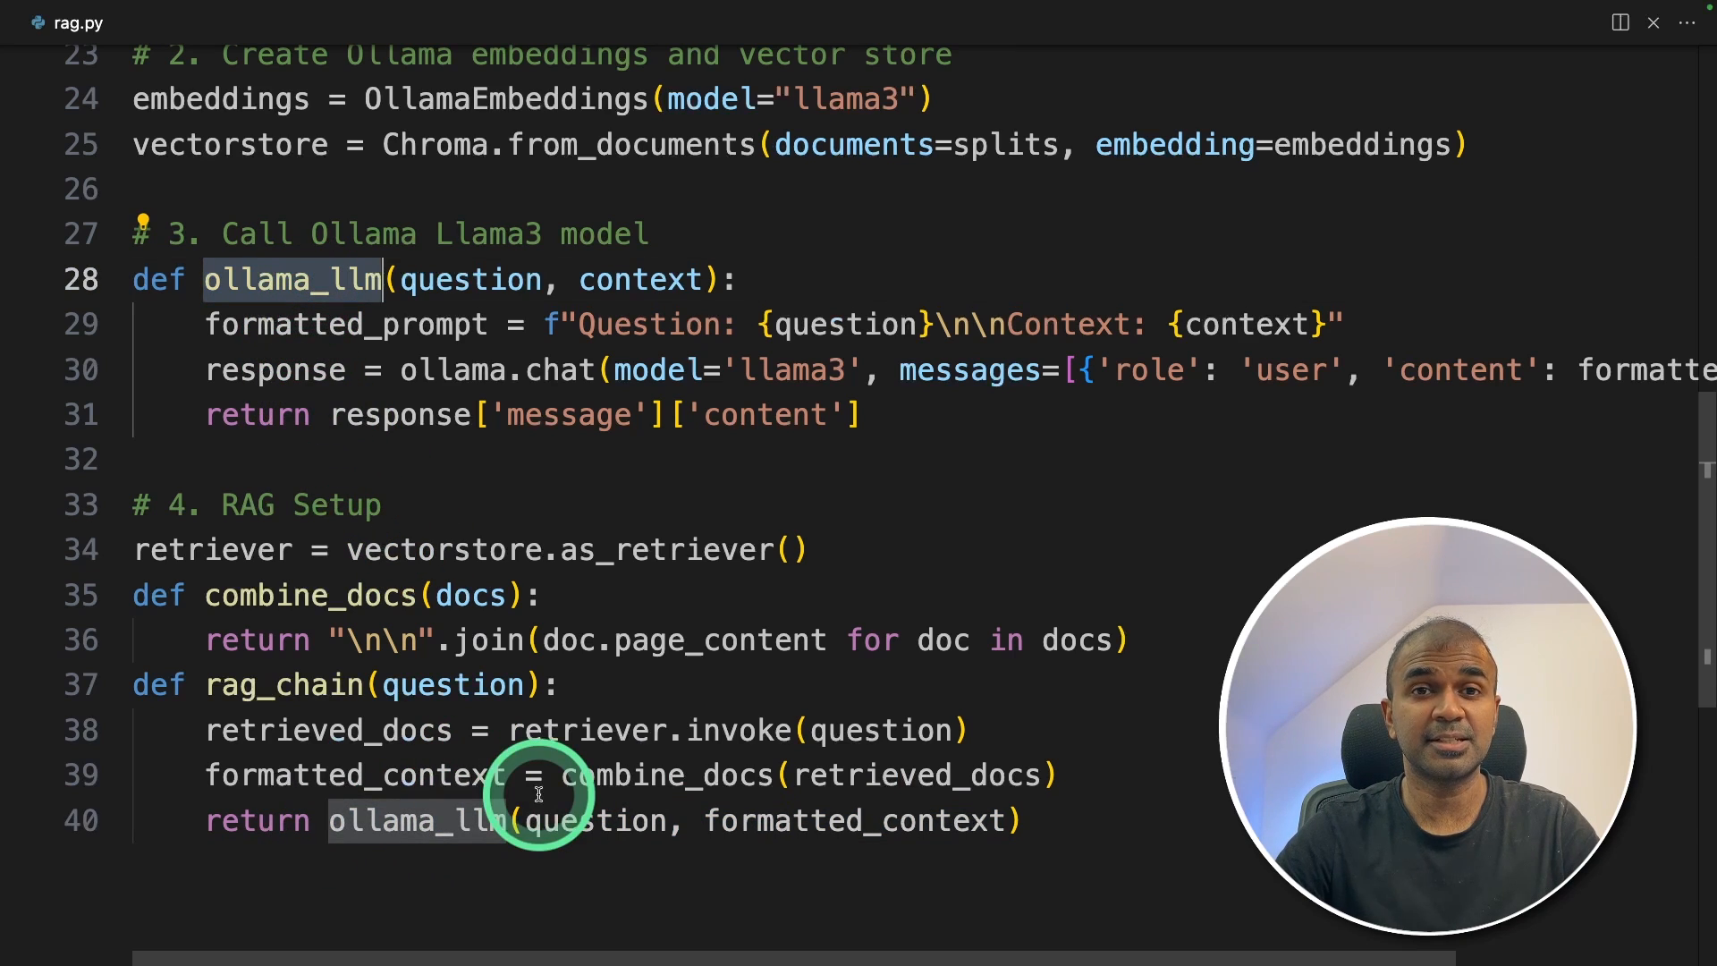
pyautogui.scroll(3)
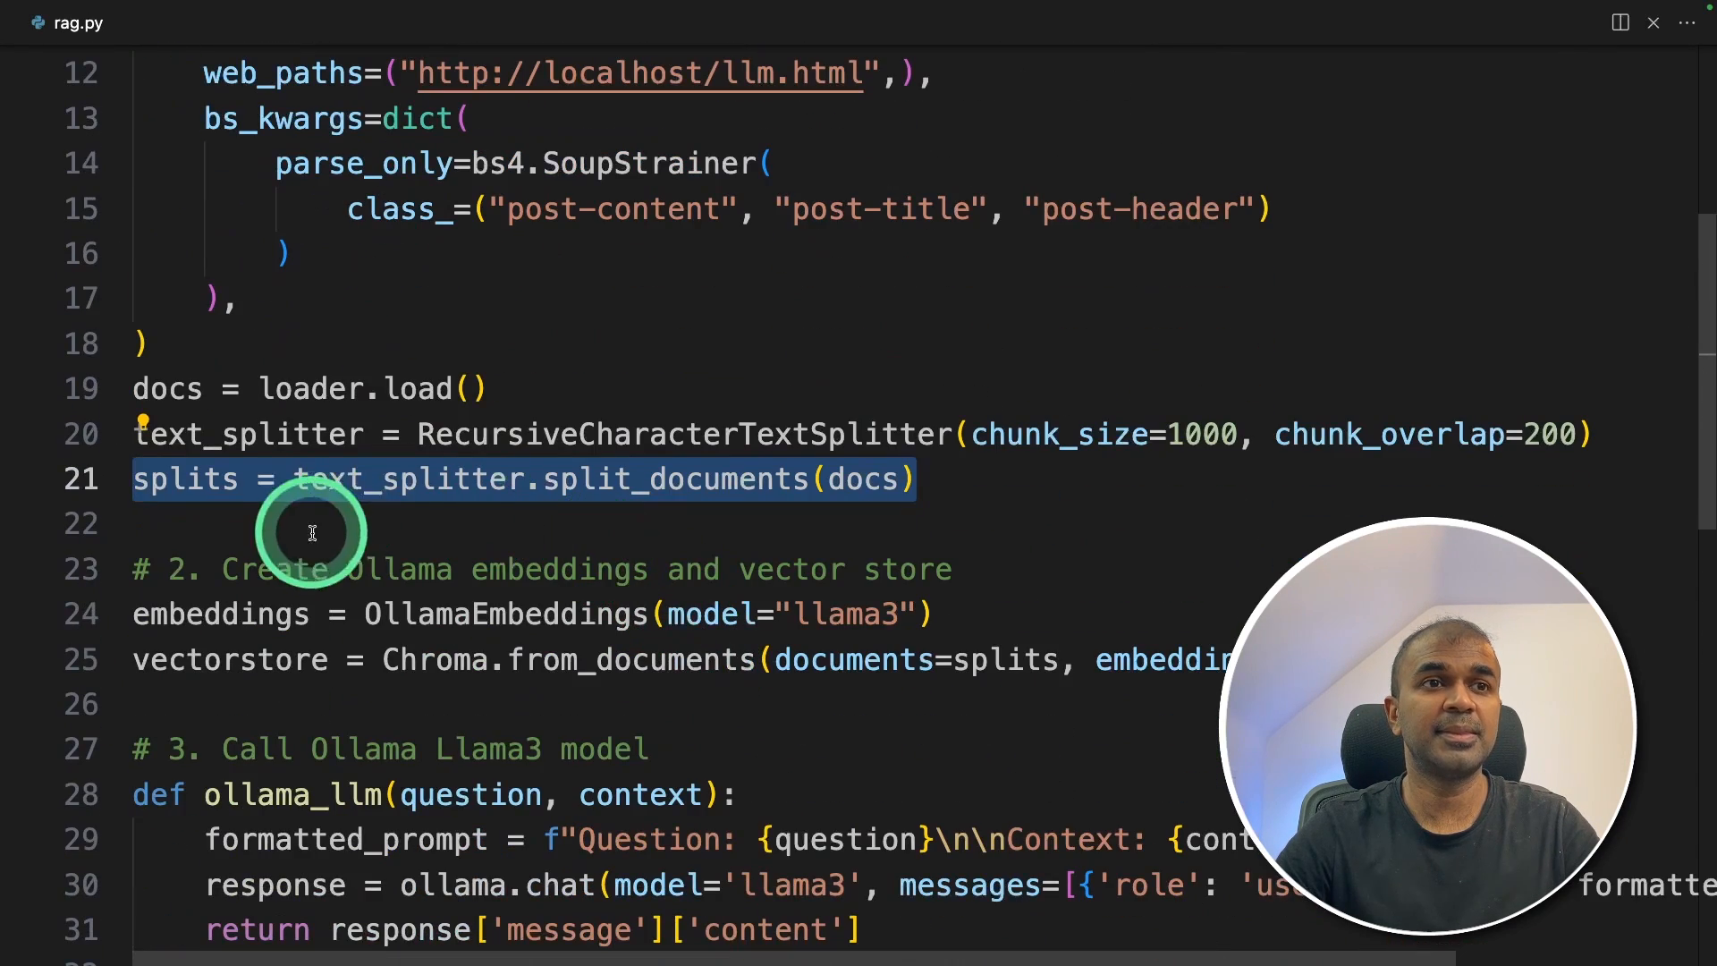
pyautogui.scroll(-3)
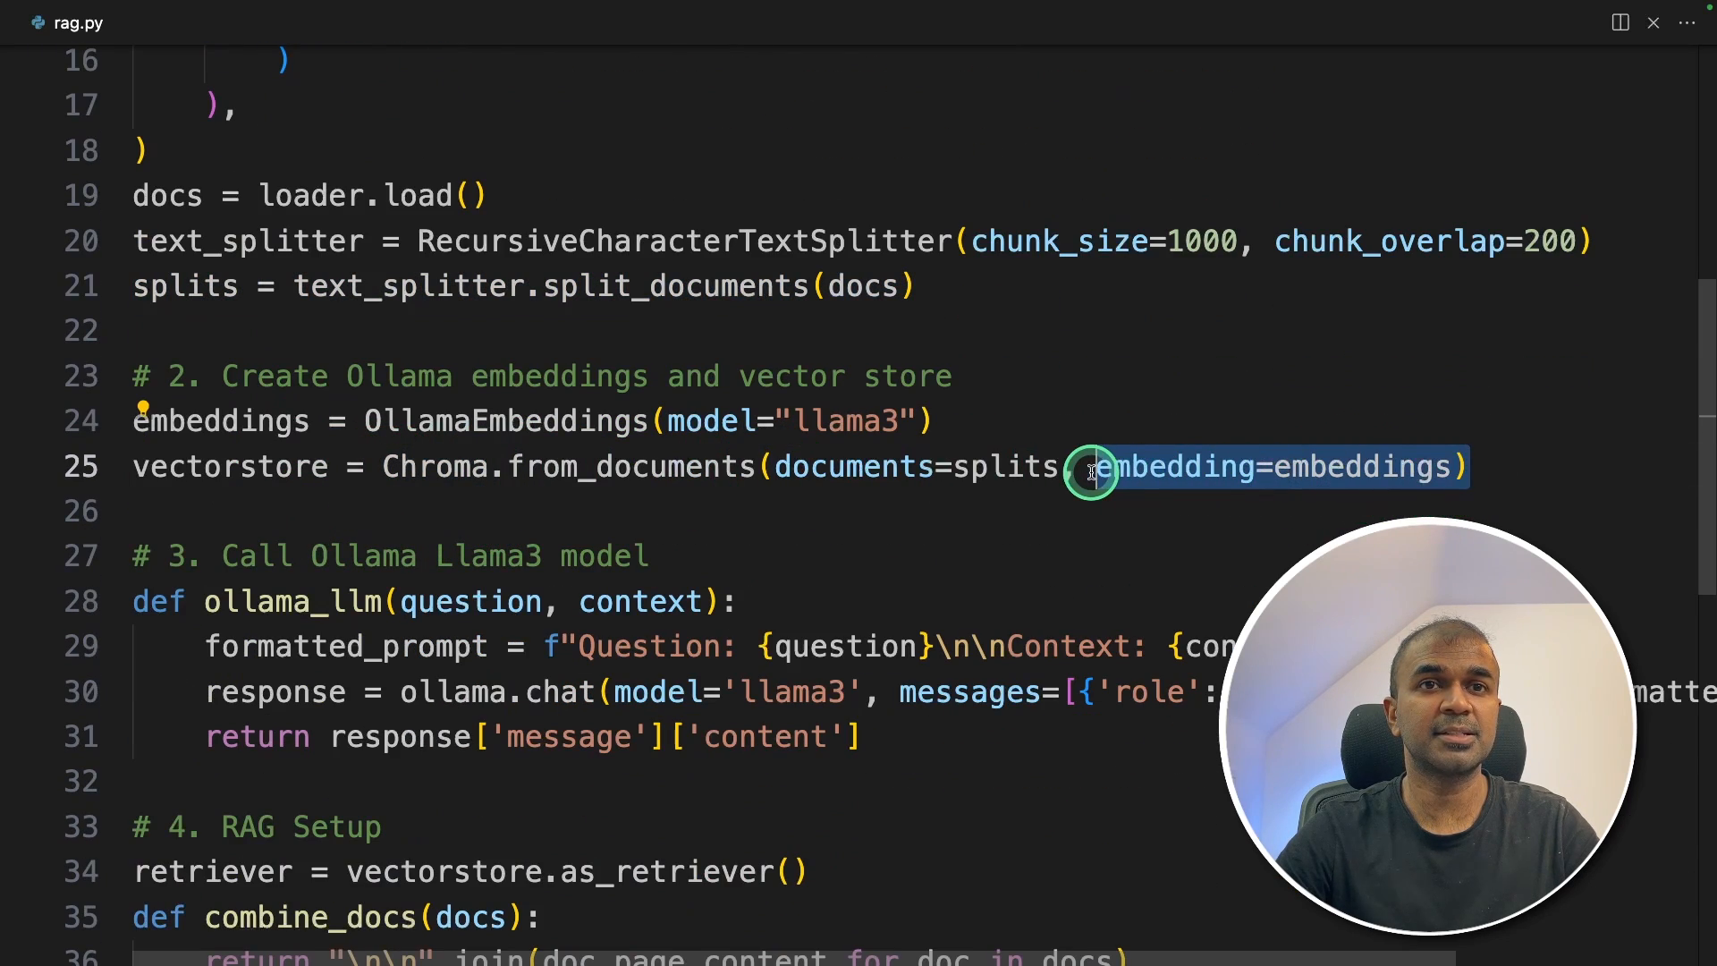
pyautogui.scroll(-3)
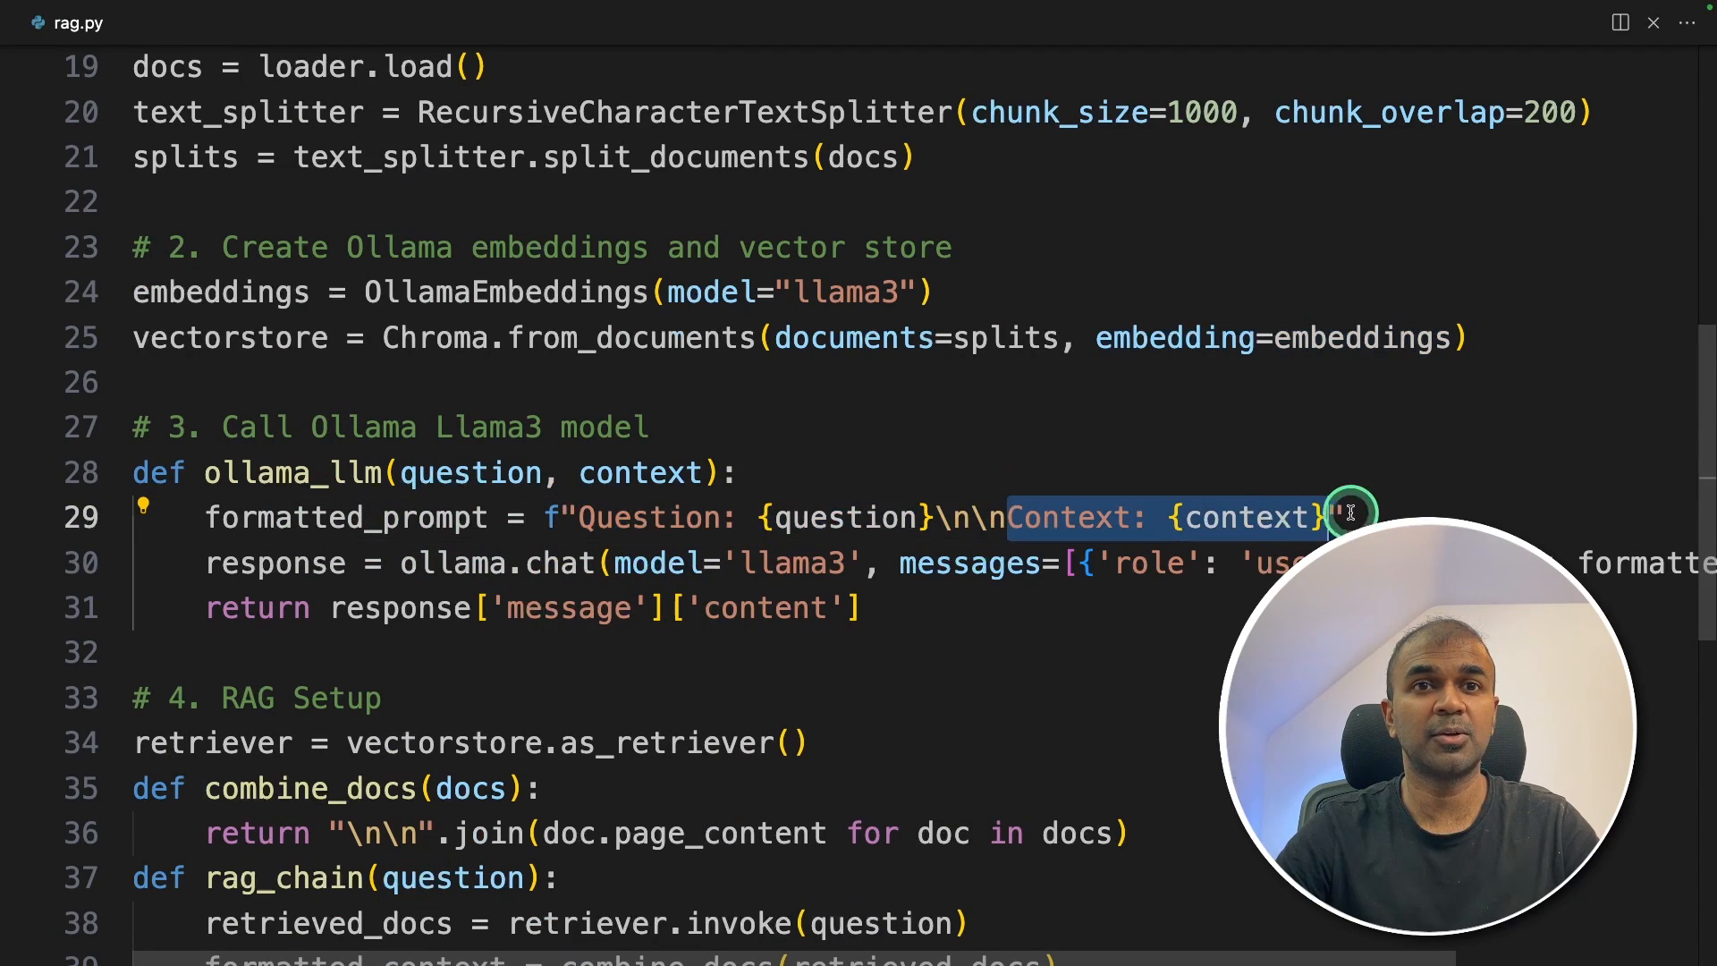
pyautogui.scroll(-3)
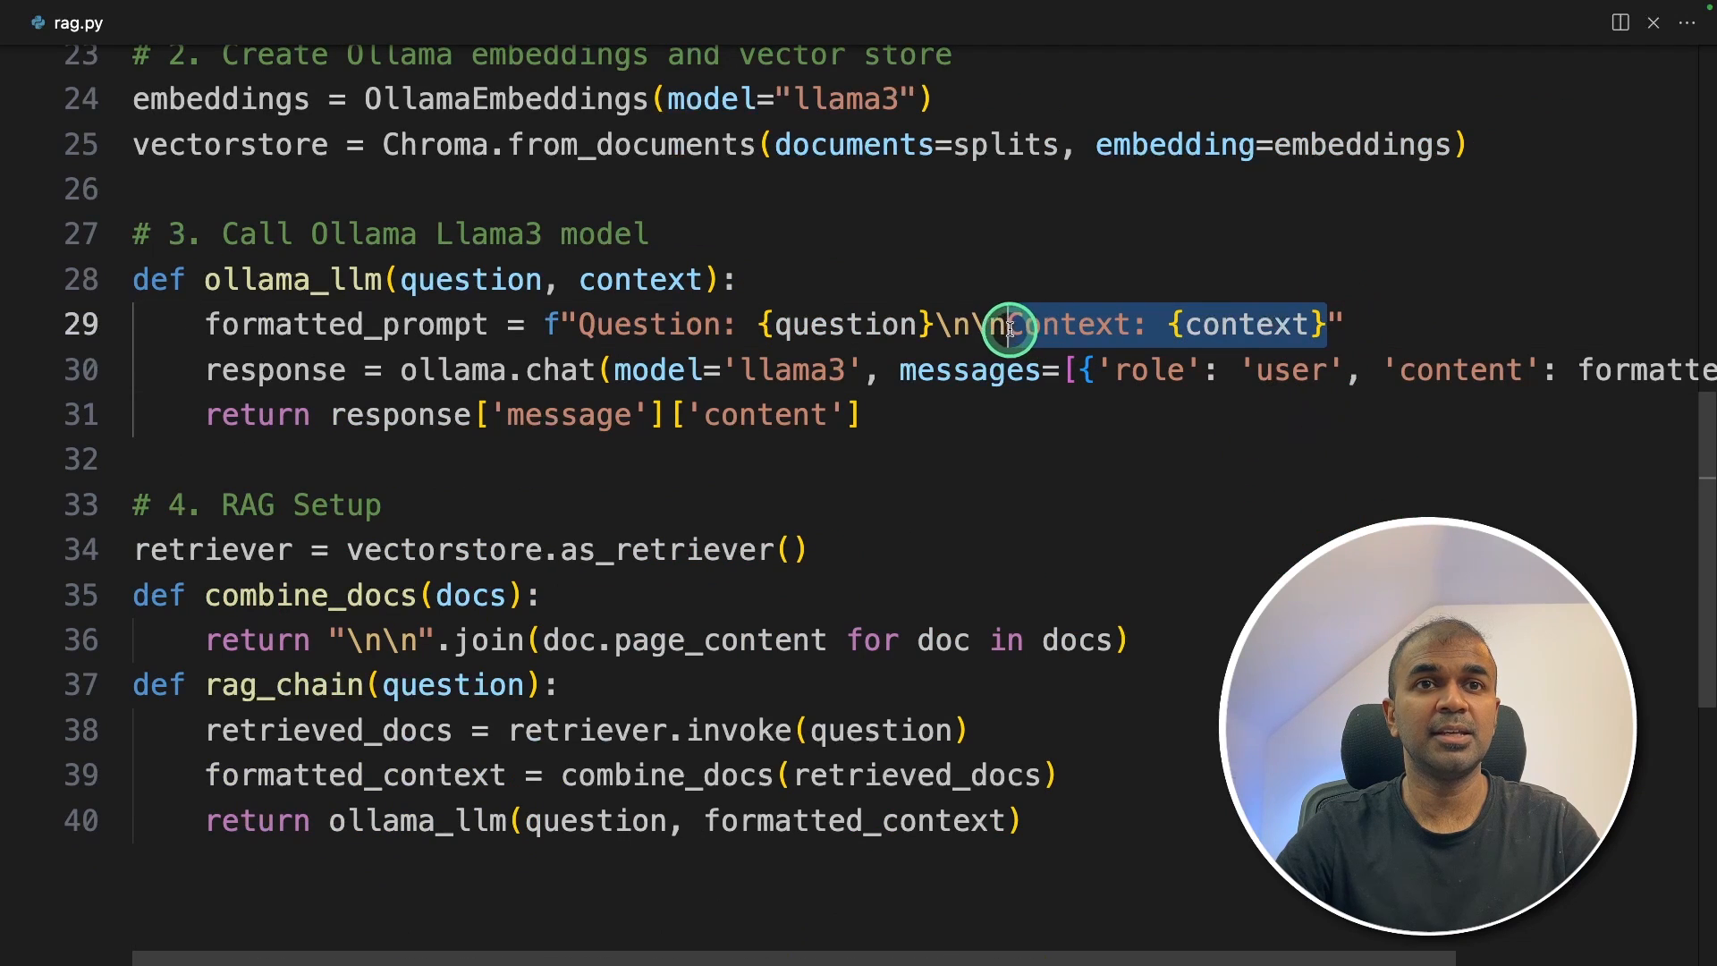
pyautogui.moveTo(142, 548)
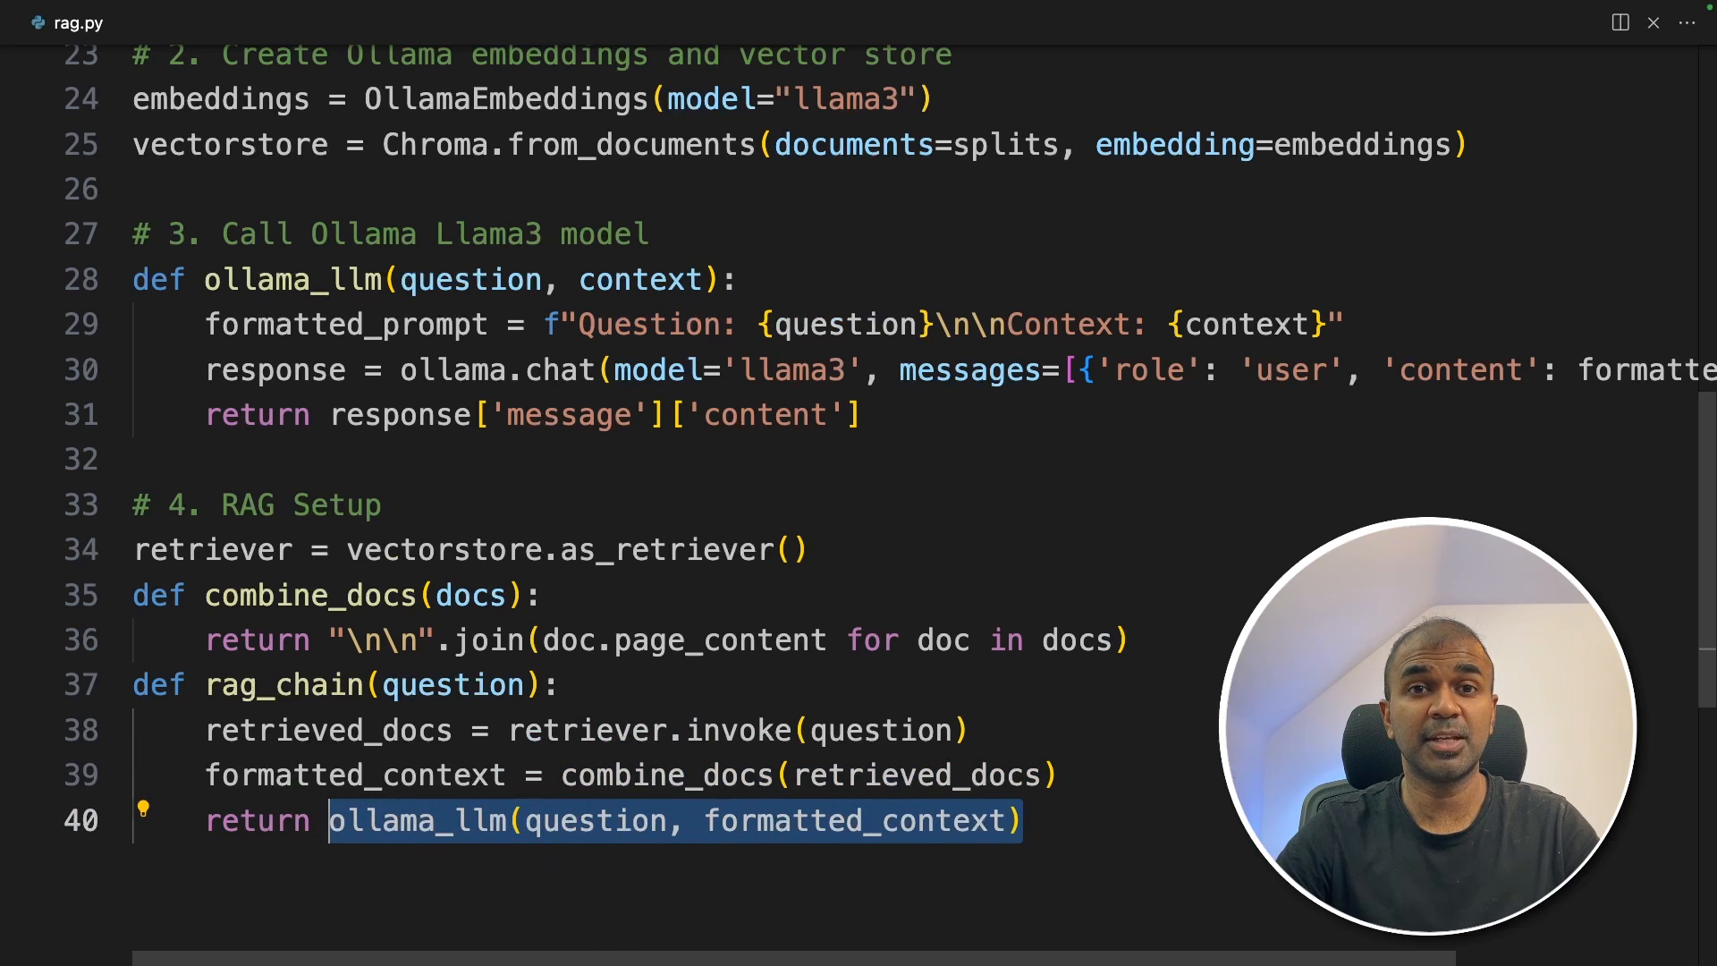
# Step: Add 'result = rag_chain("What is Task Decomposition?")' under the Use the RAG App comment
pyautogui.scroll(-3)
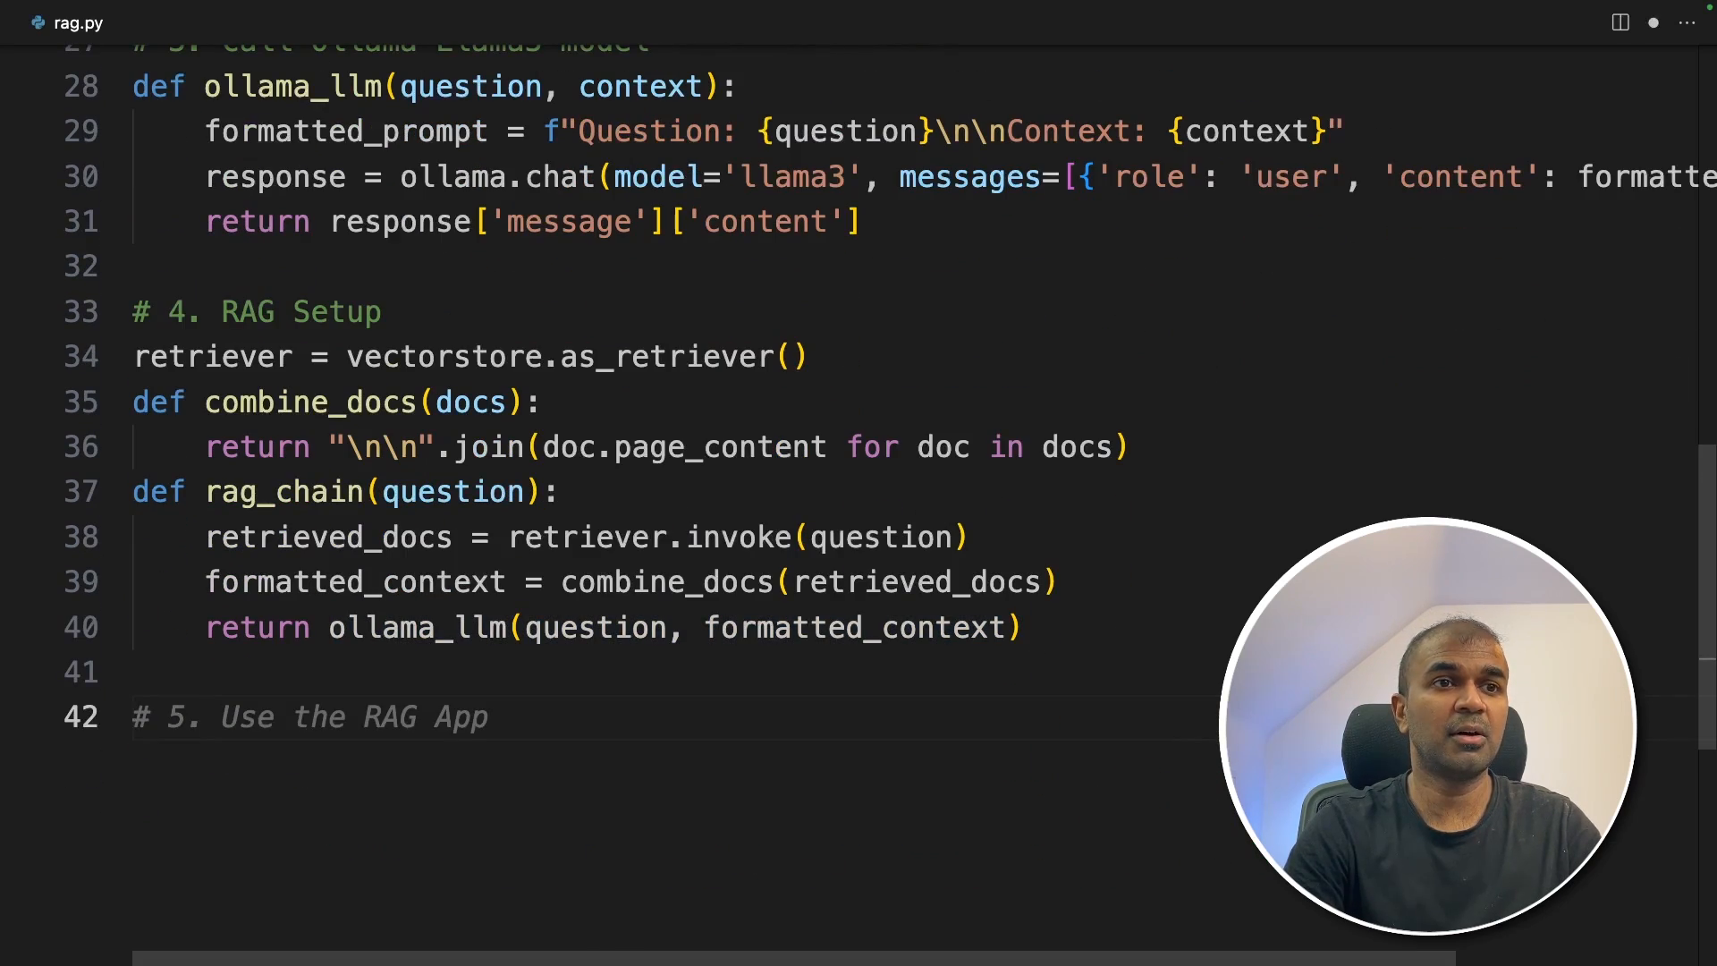
pyautogui.write('result = rag_chain("What is Task Decomposition?")')
pyautogui.write('python r')
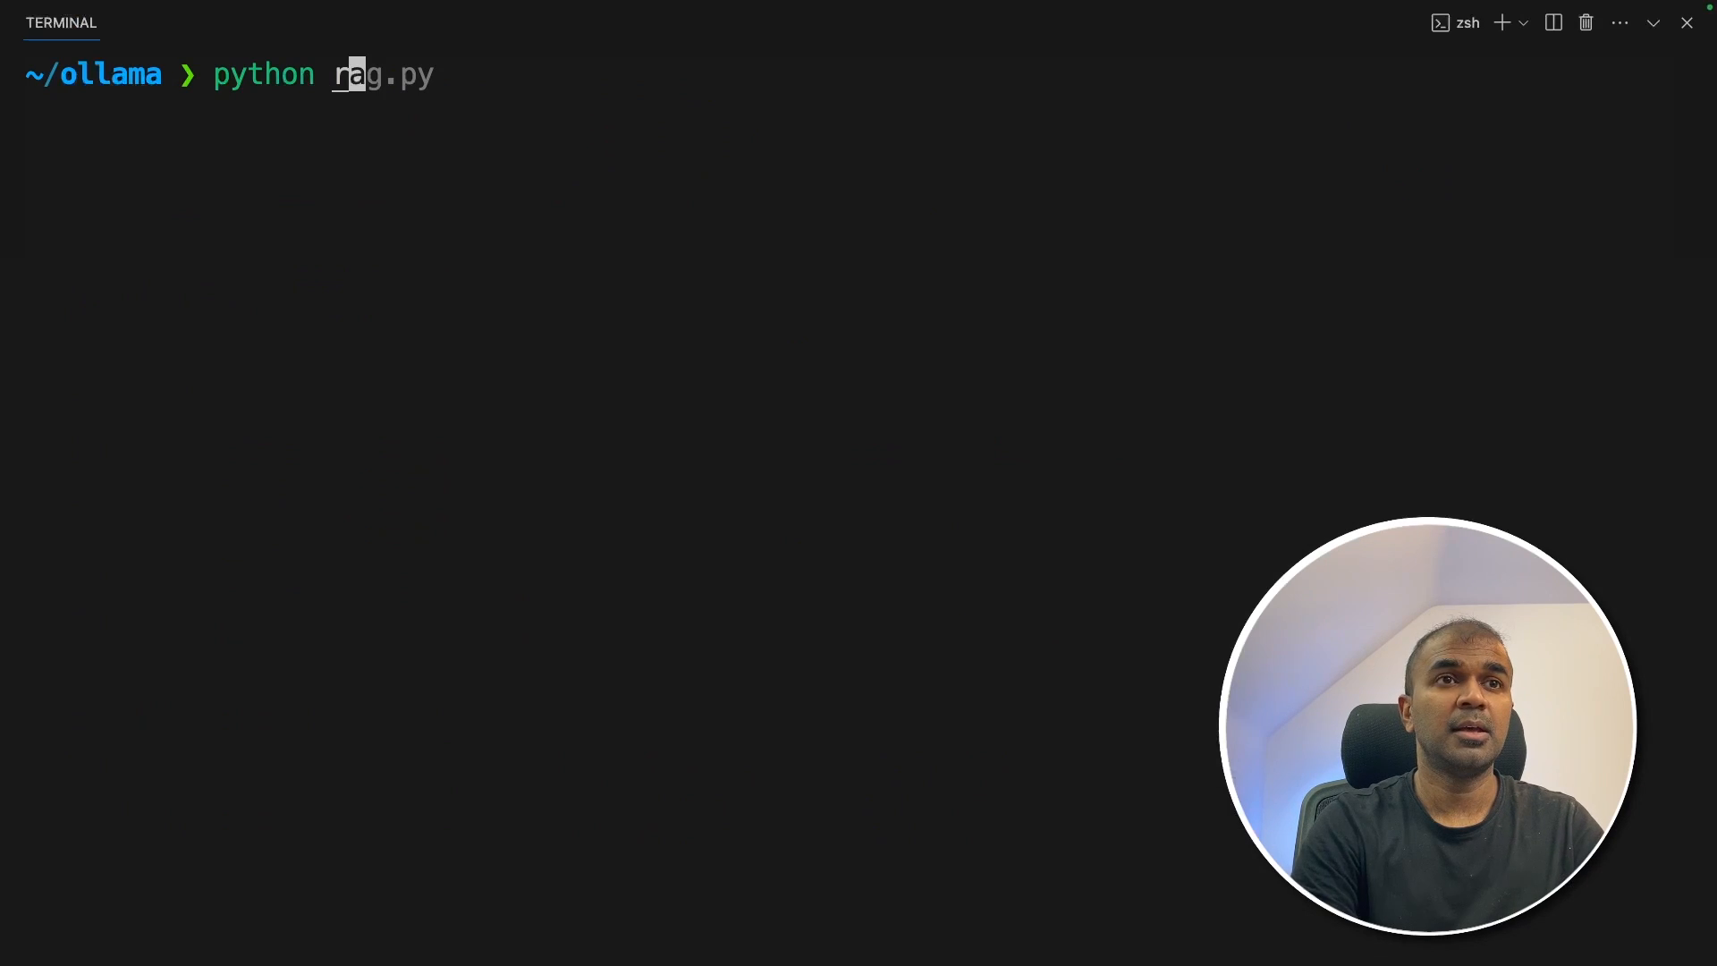
# Step: Run python rag.py to print llama3's Task Decomposition answer, then type 'ollama pull nomic-embed-text'
pyautogui.press('Return')
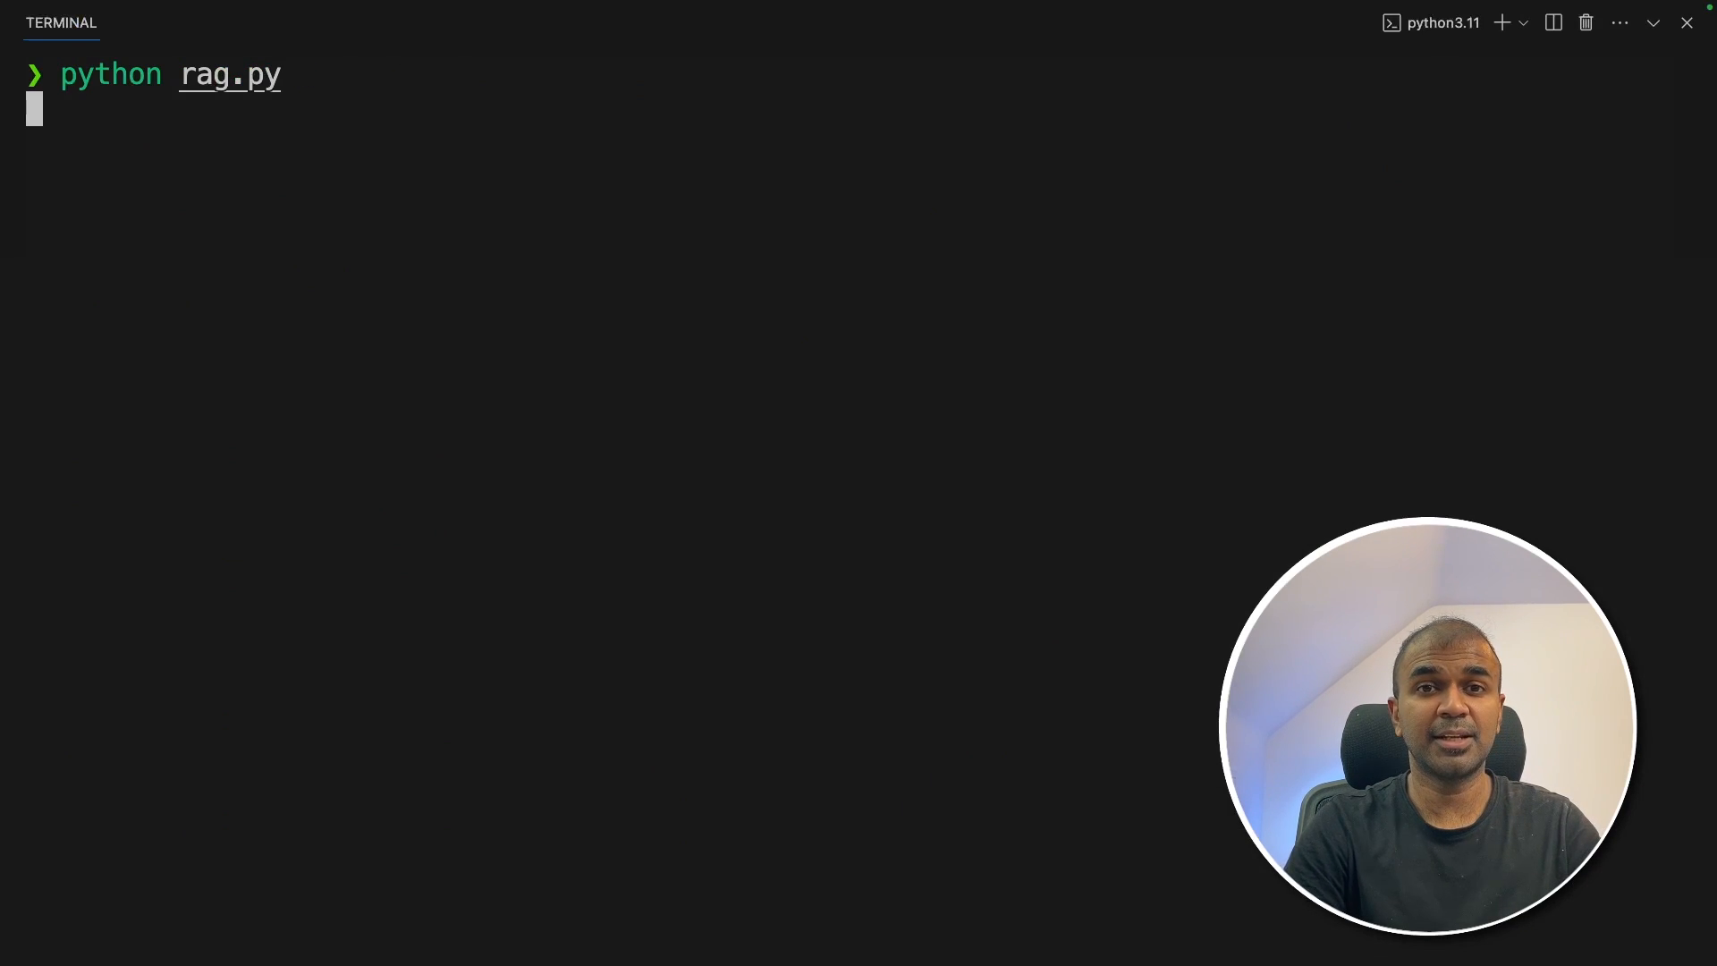
pyautogui.press('Return')
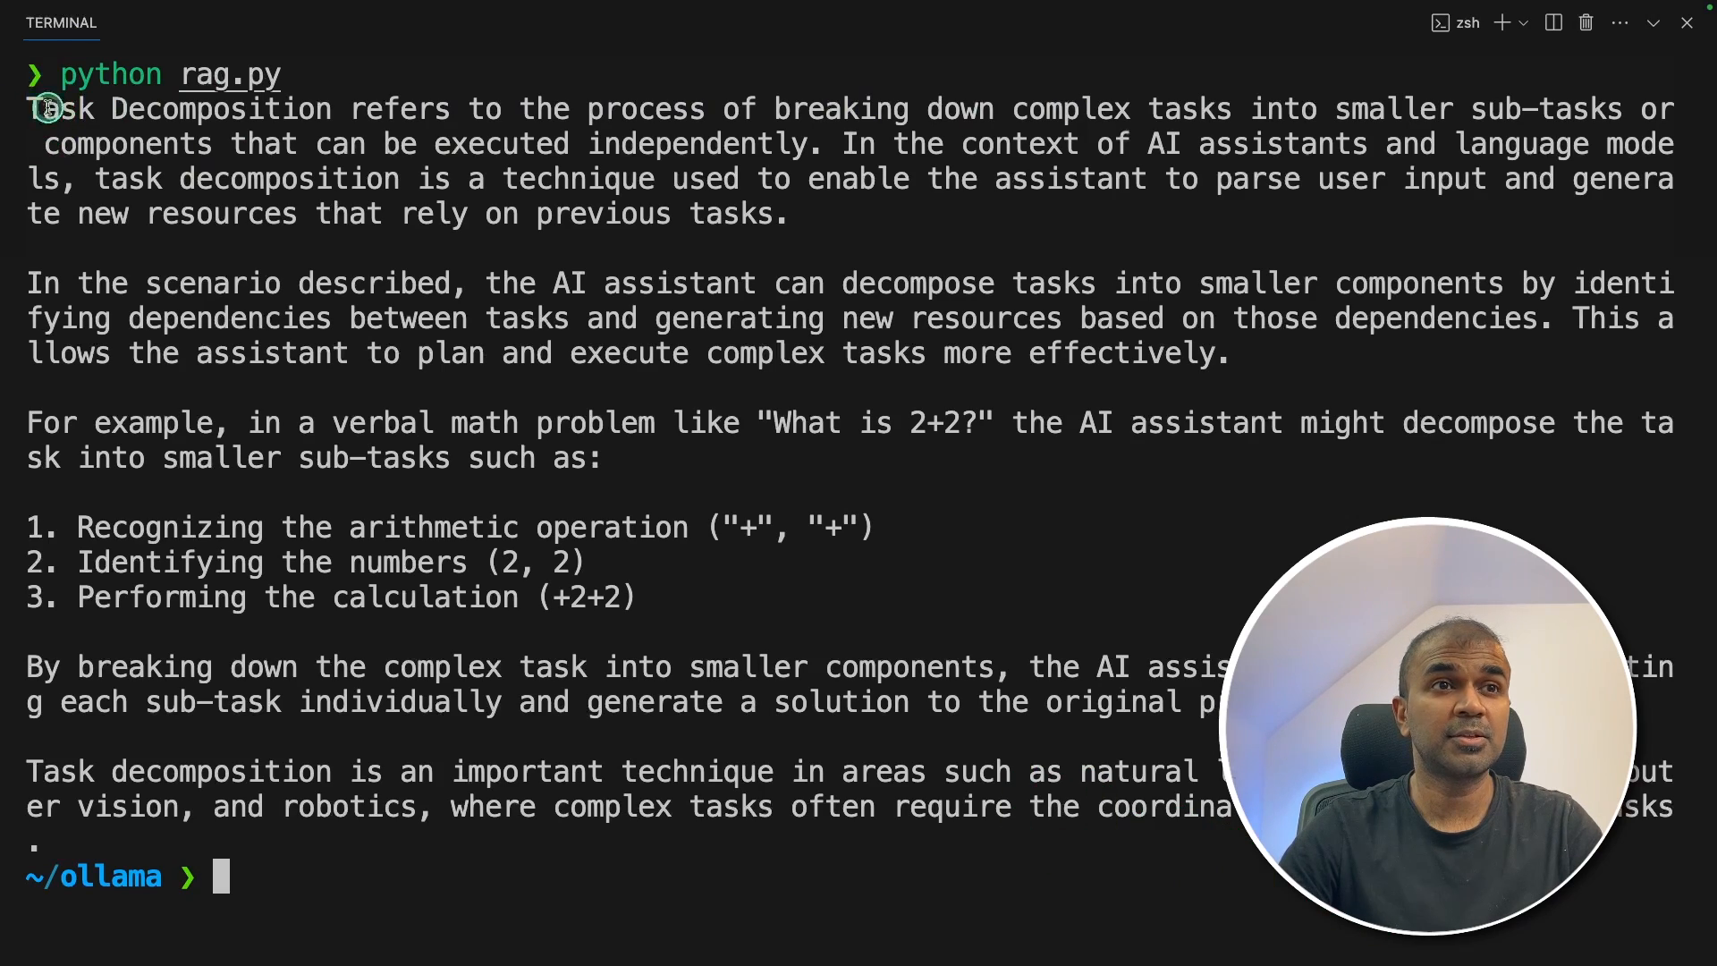
pyautogui.moveTo(44, 108); pyautogui.dragTo(698, 109)
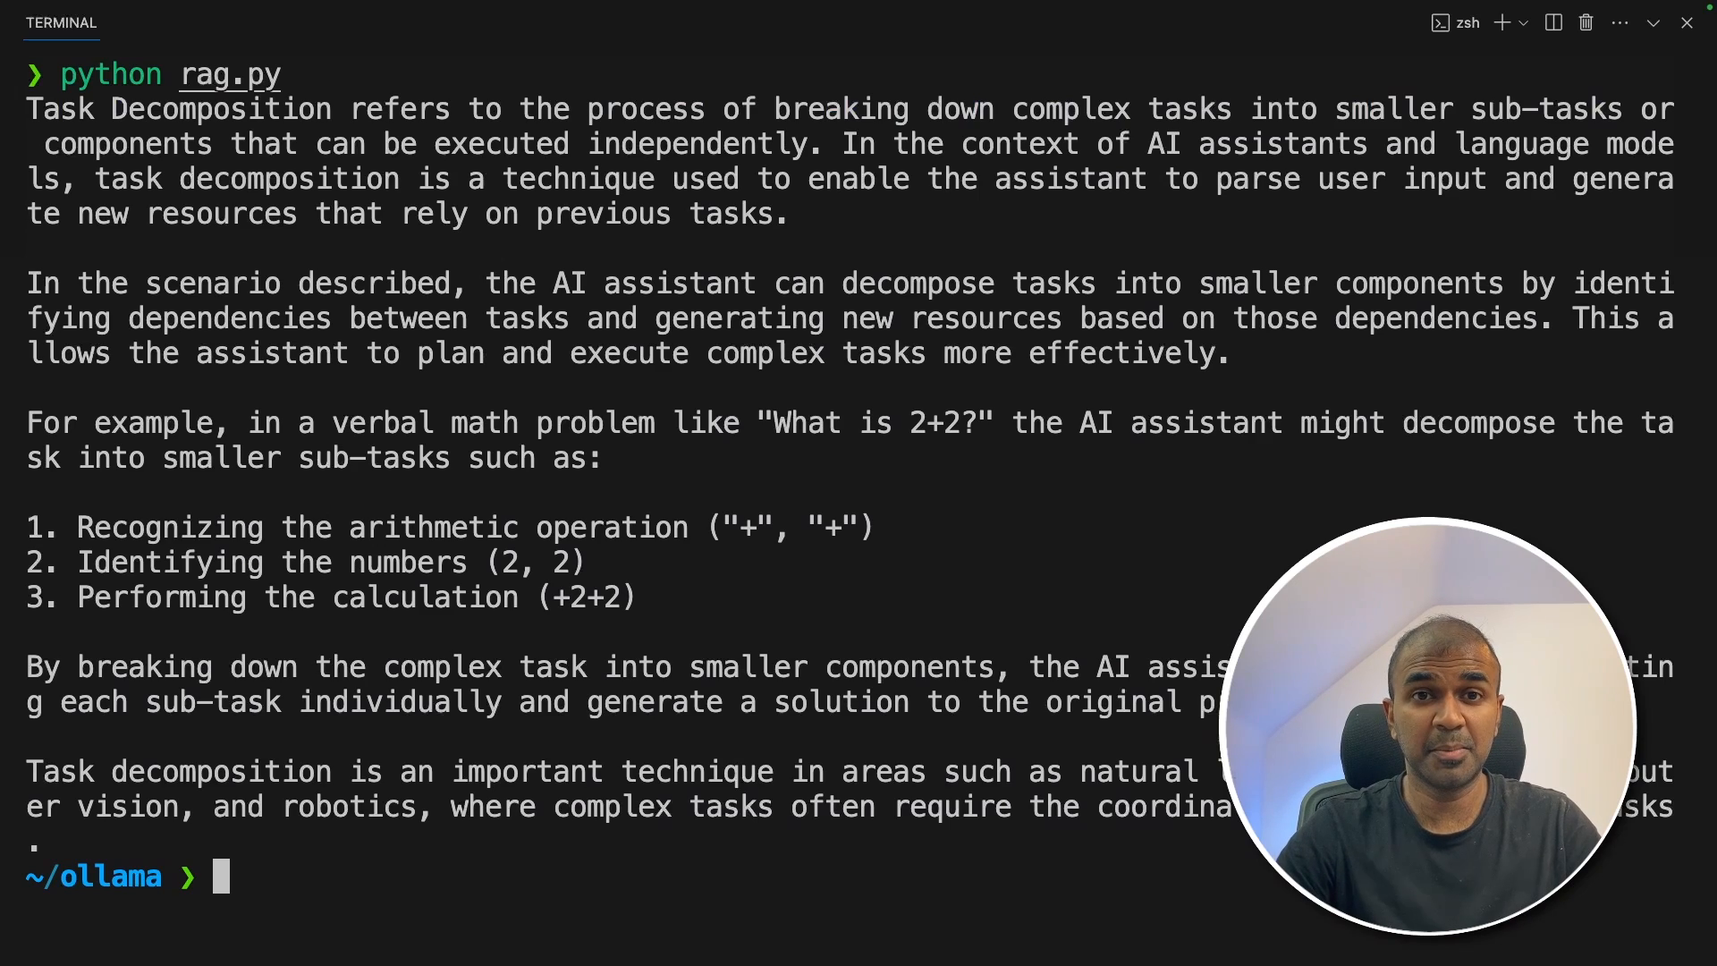
pyautogui.write('ollama pull nomic-embed-text')
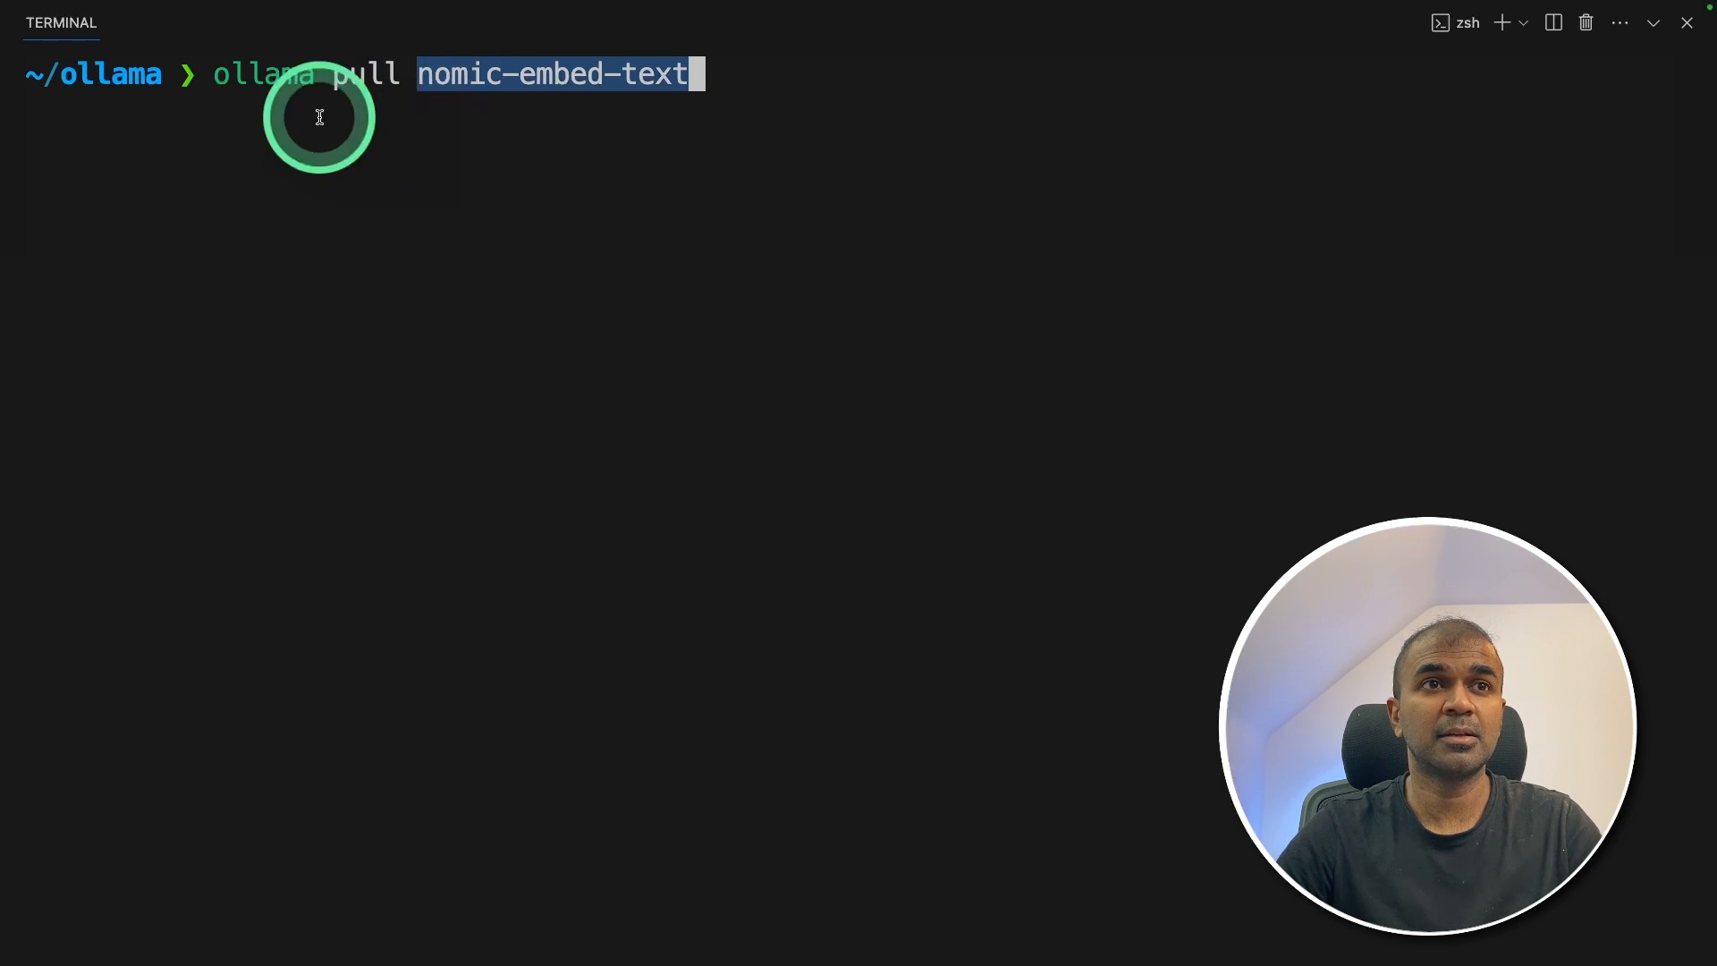
# Step: Run 'ollama pull nomic-embed-text' to download the embedding model
pyautogui.doubleClick(263, 74)
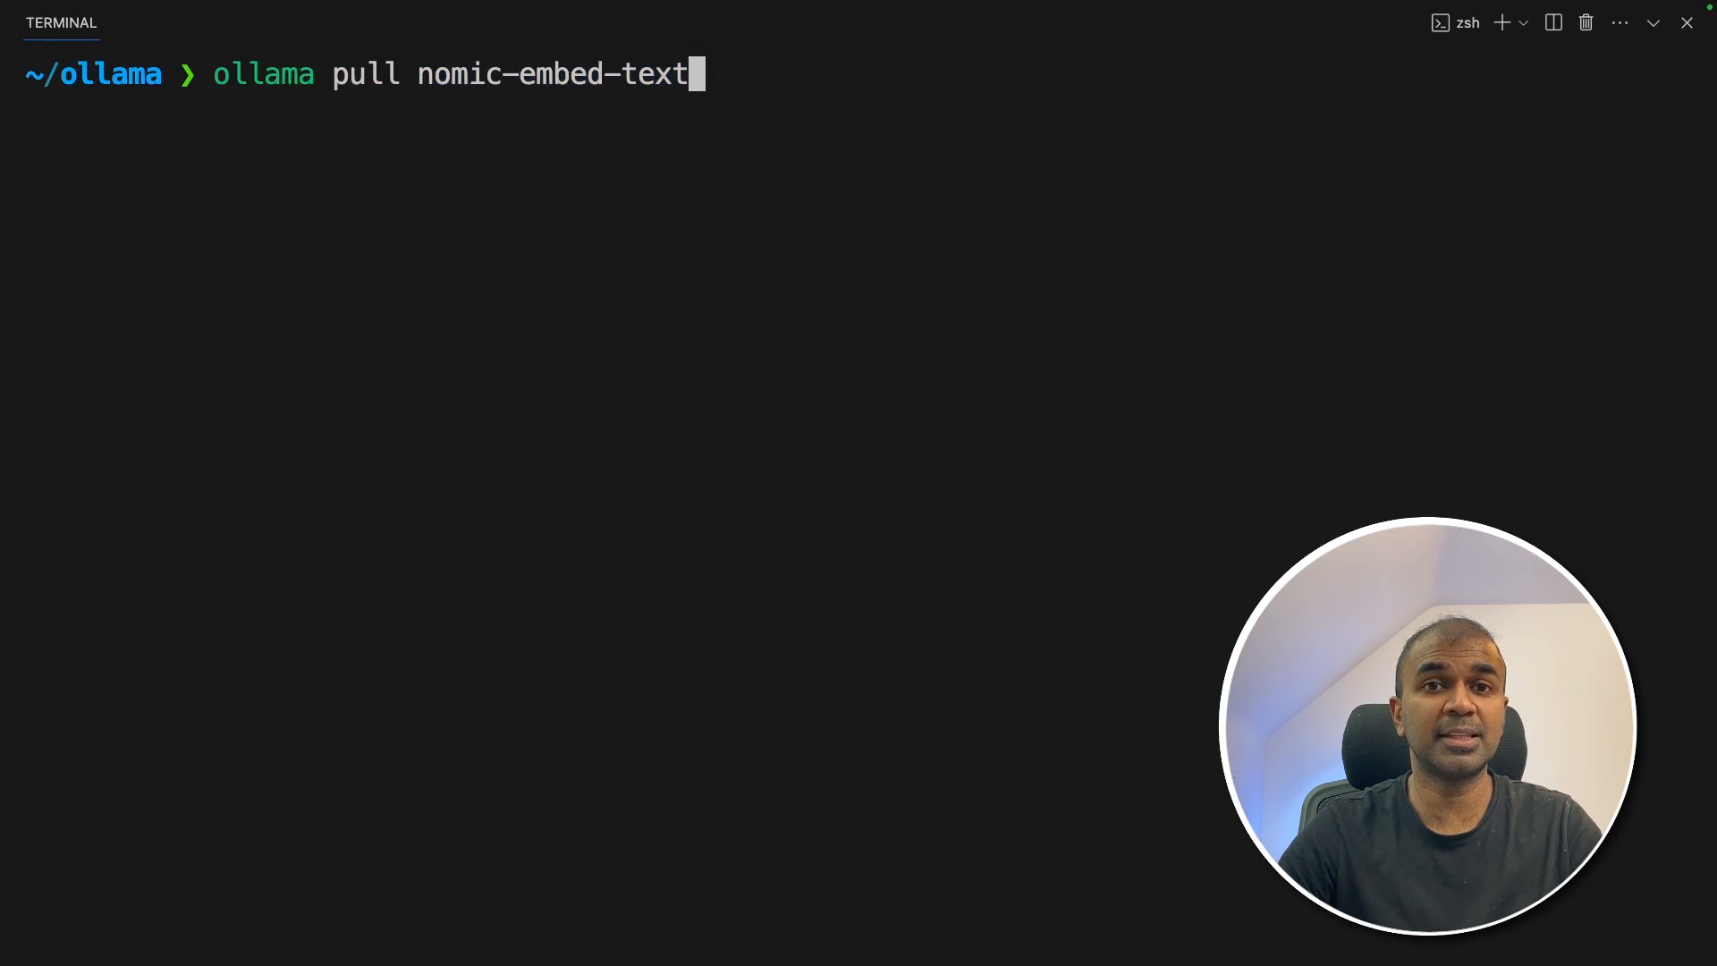
pyautogui.press('Return')
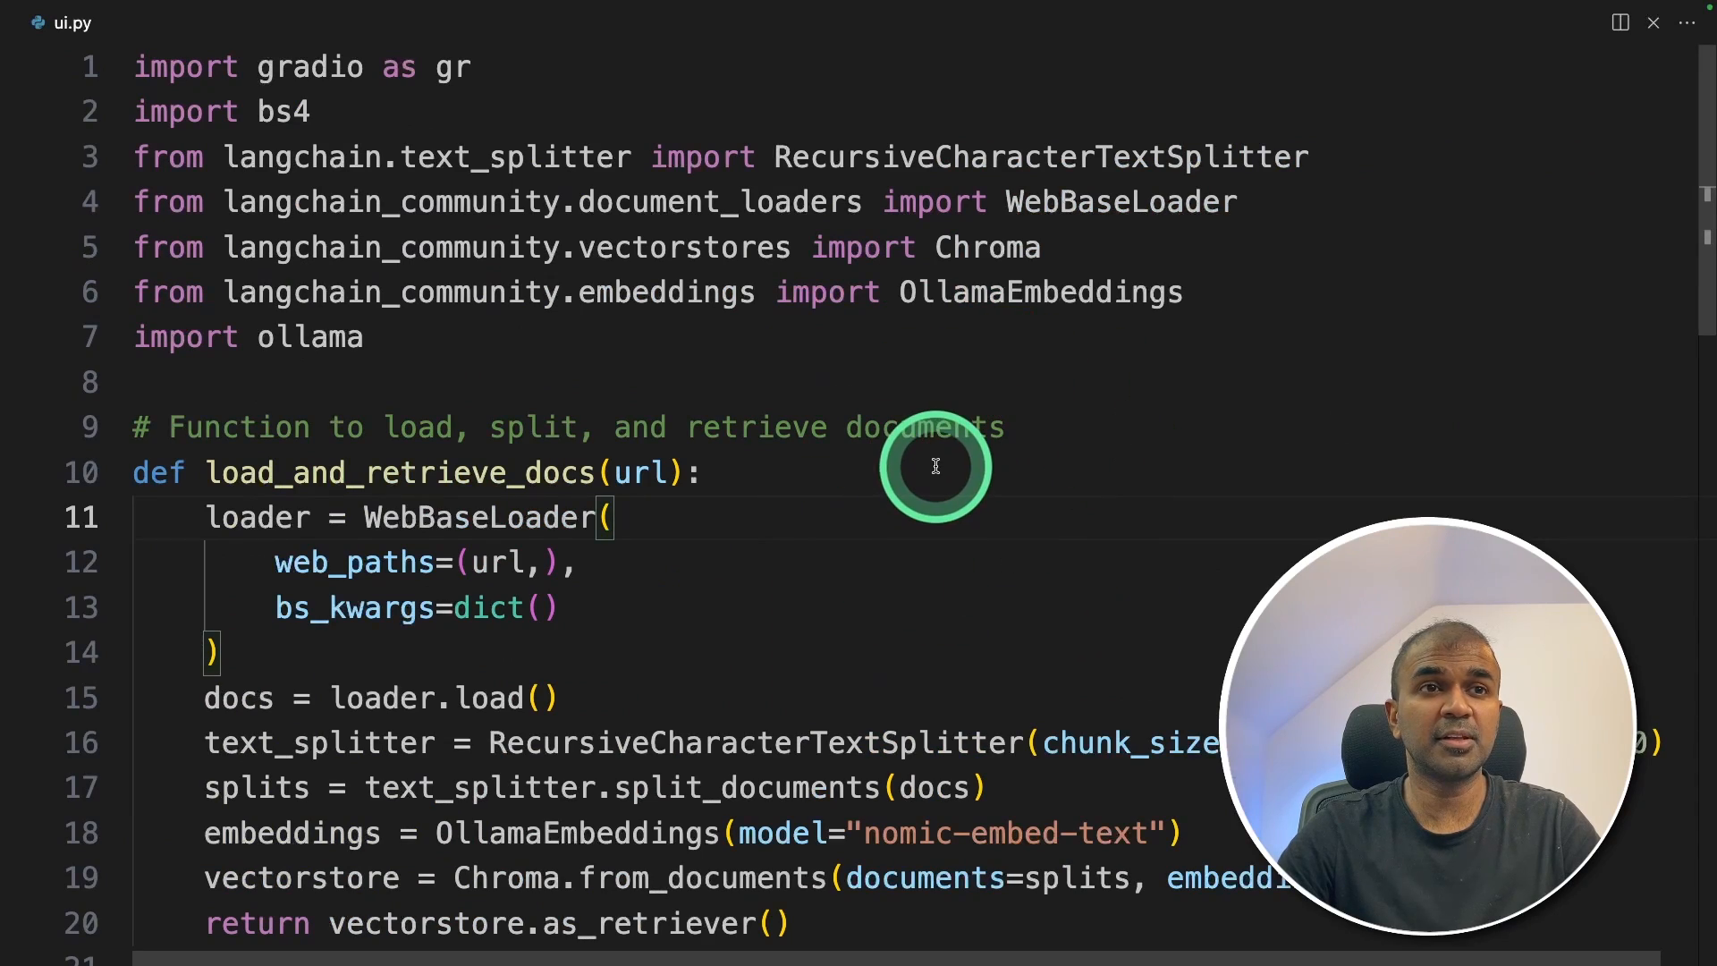
pyautogui.scroll(-3)
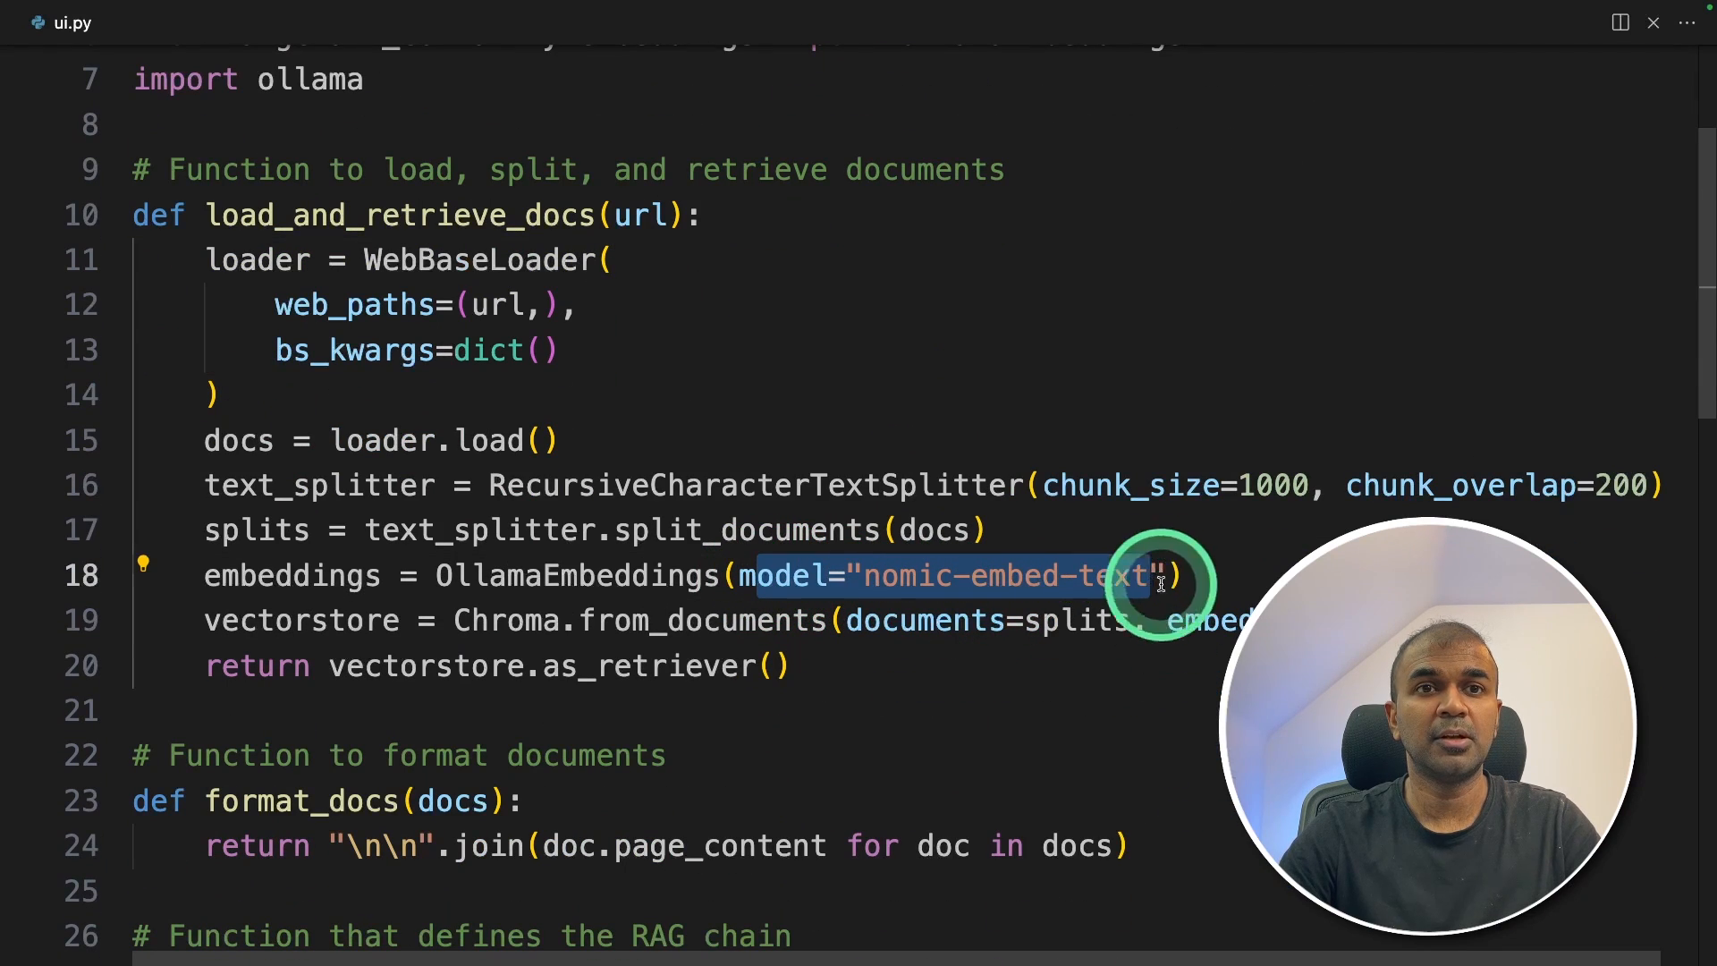
pyautogui.scroll(-3)
pyautogui.write('python ui.py')
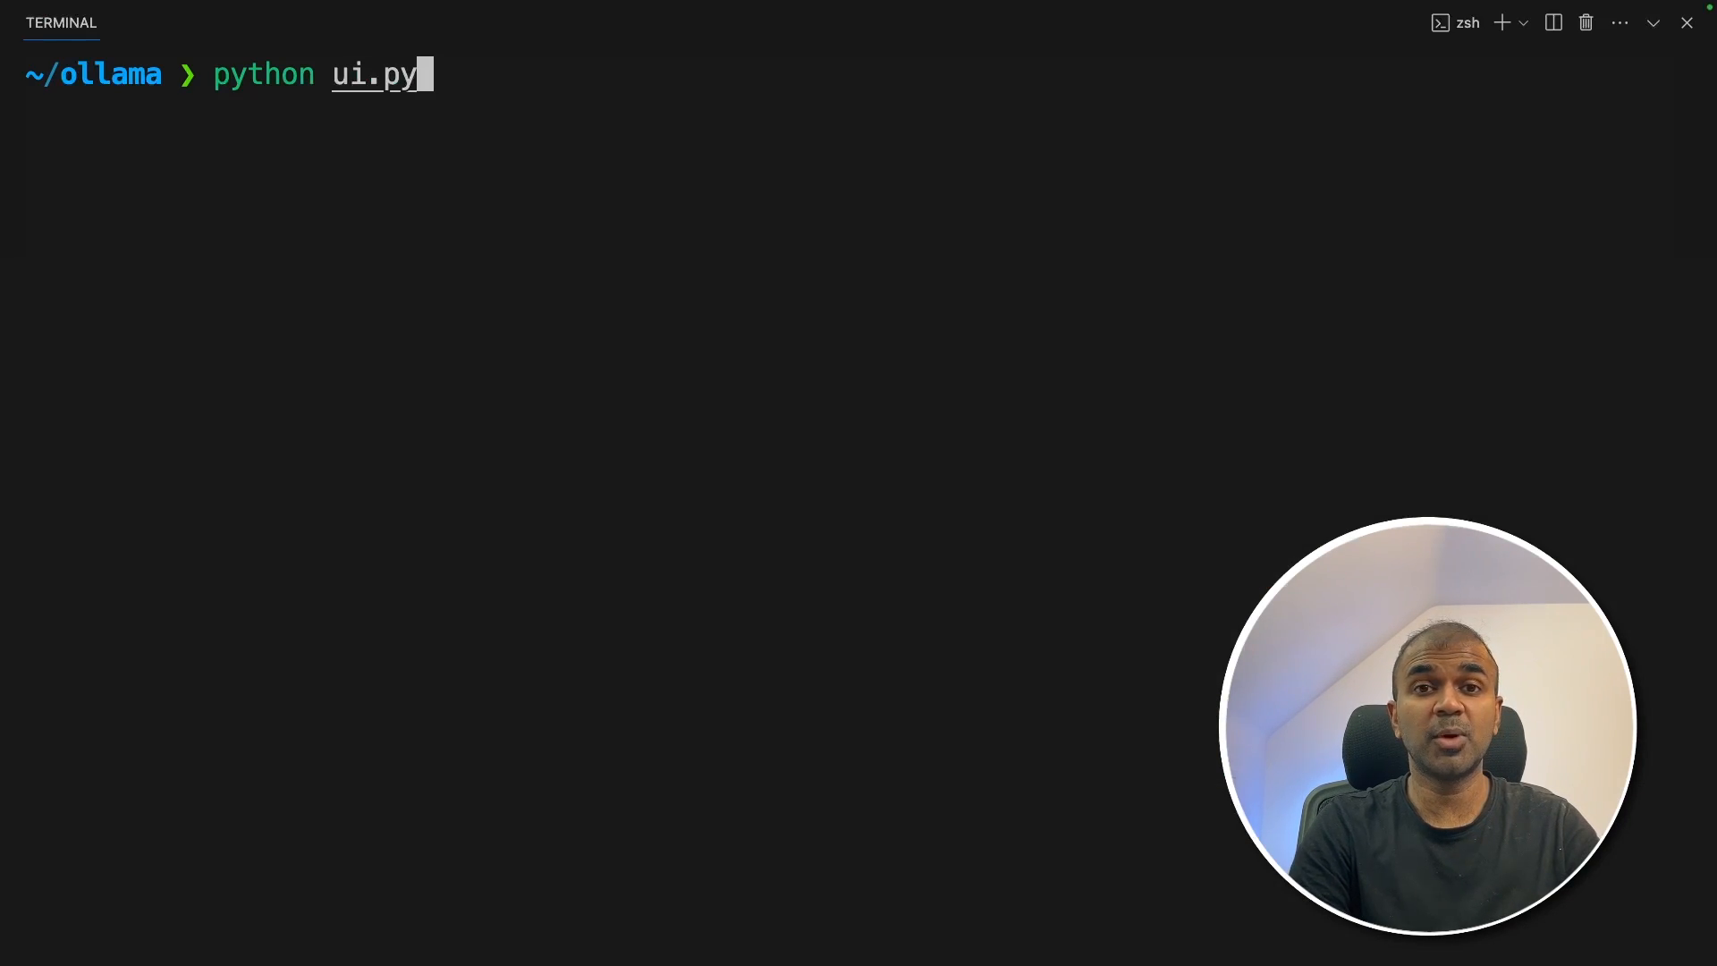
pyautogui.press('Return')
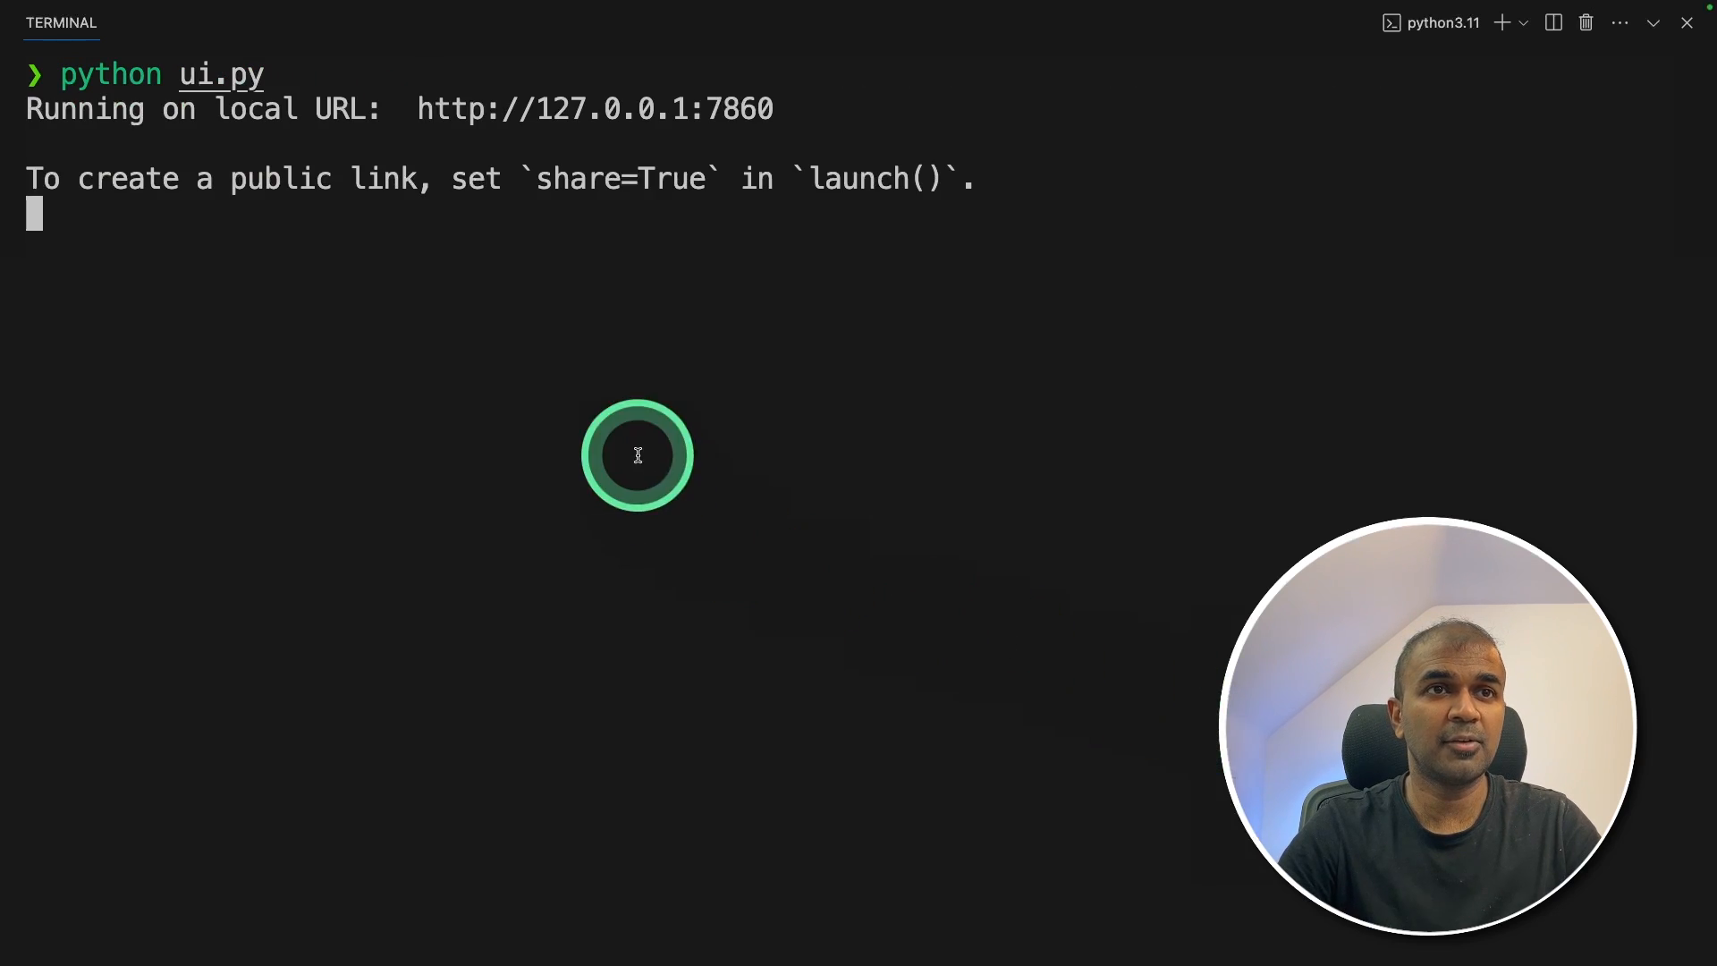
pyautogui.moveTo(625, 109)
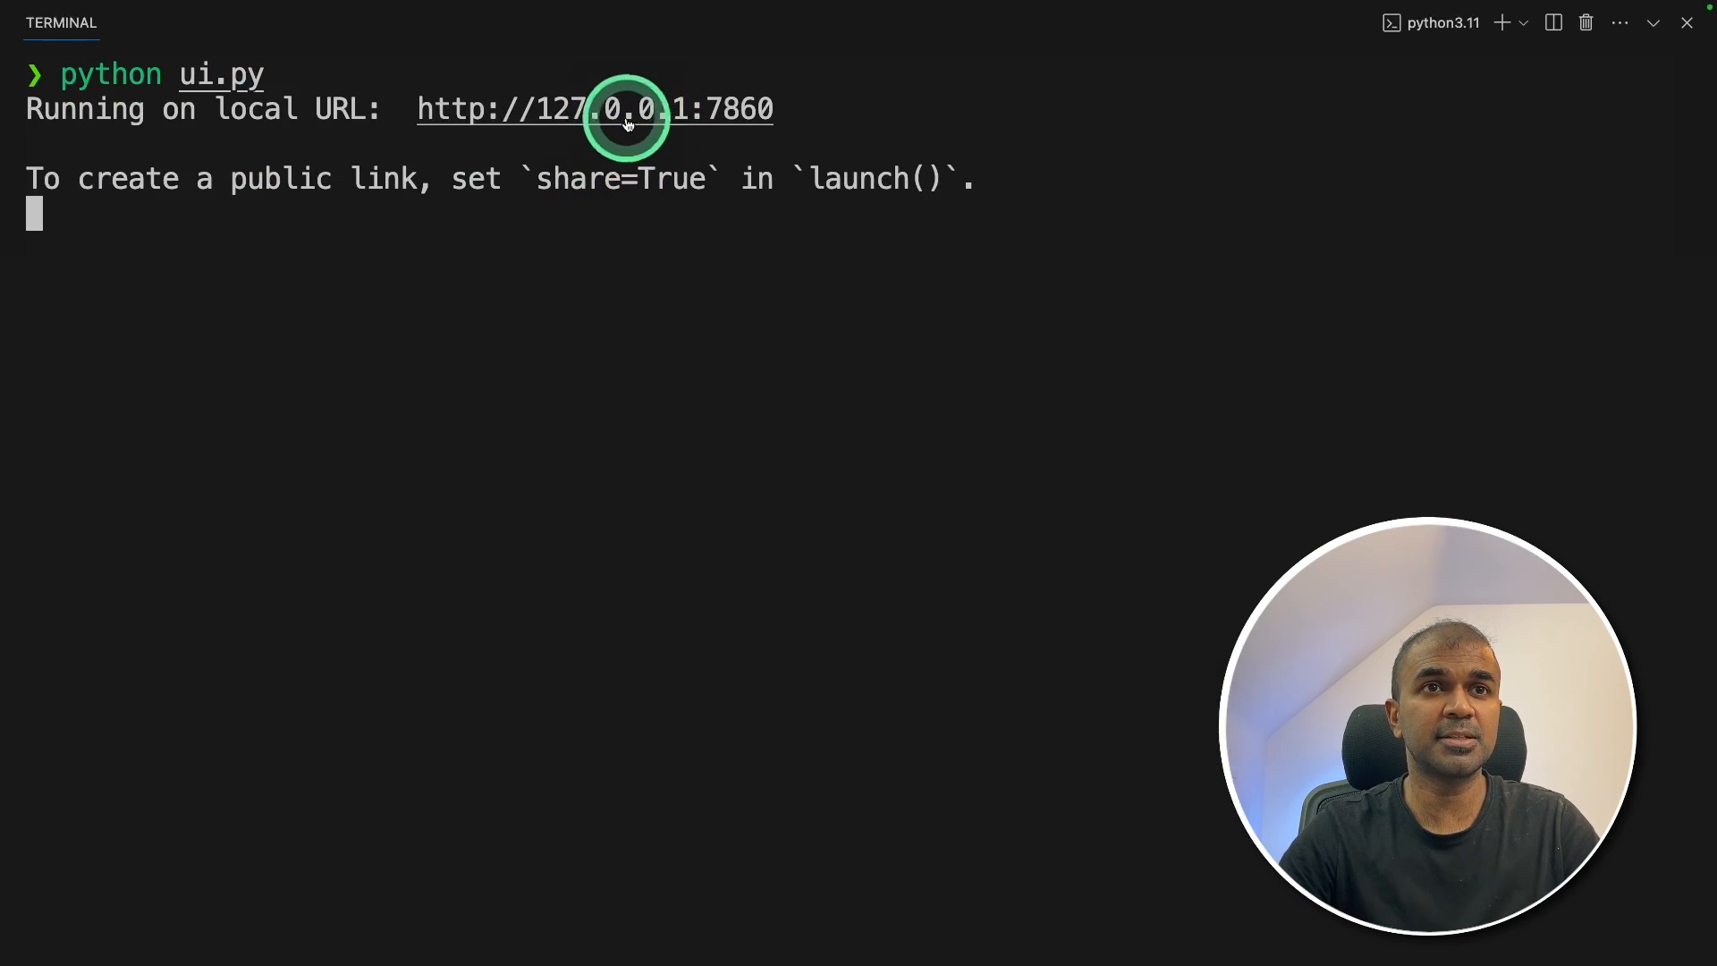
pyautogui.click(595, 108)
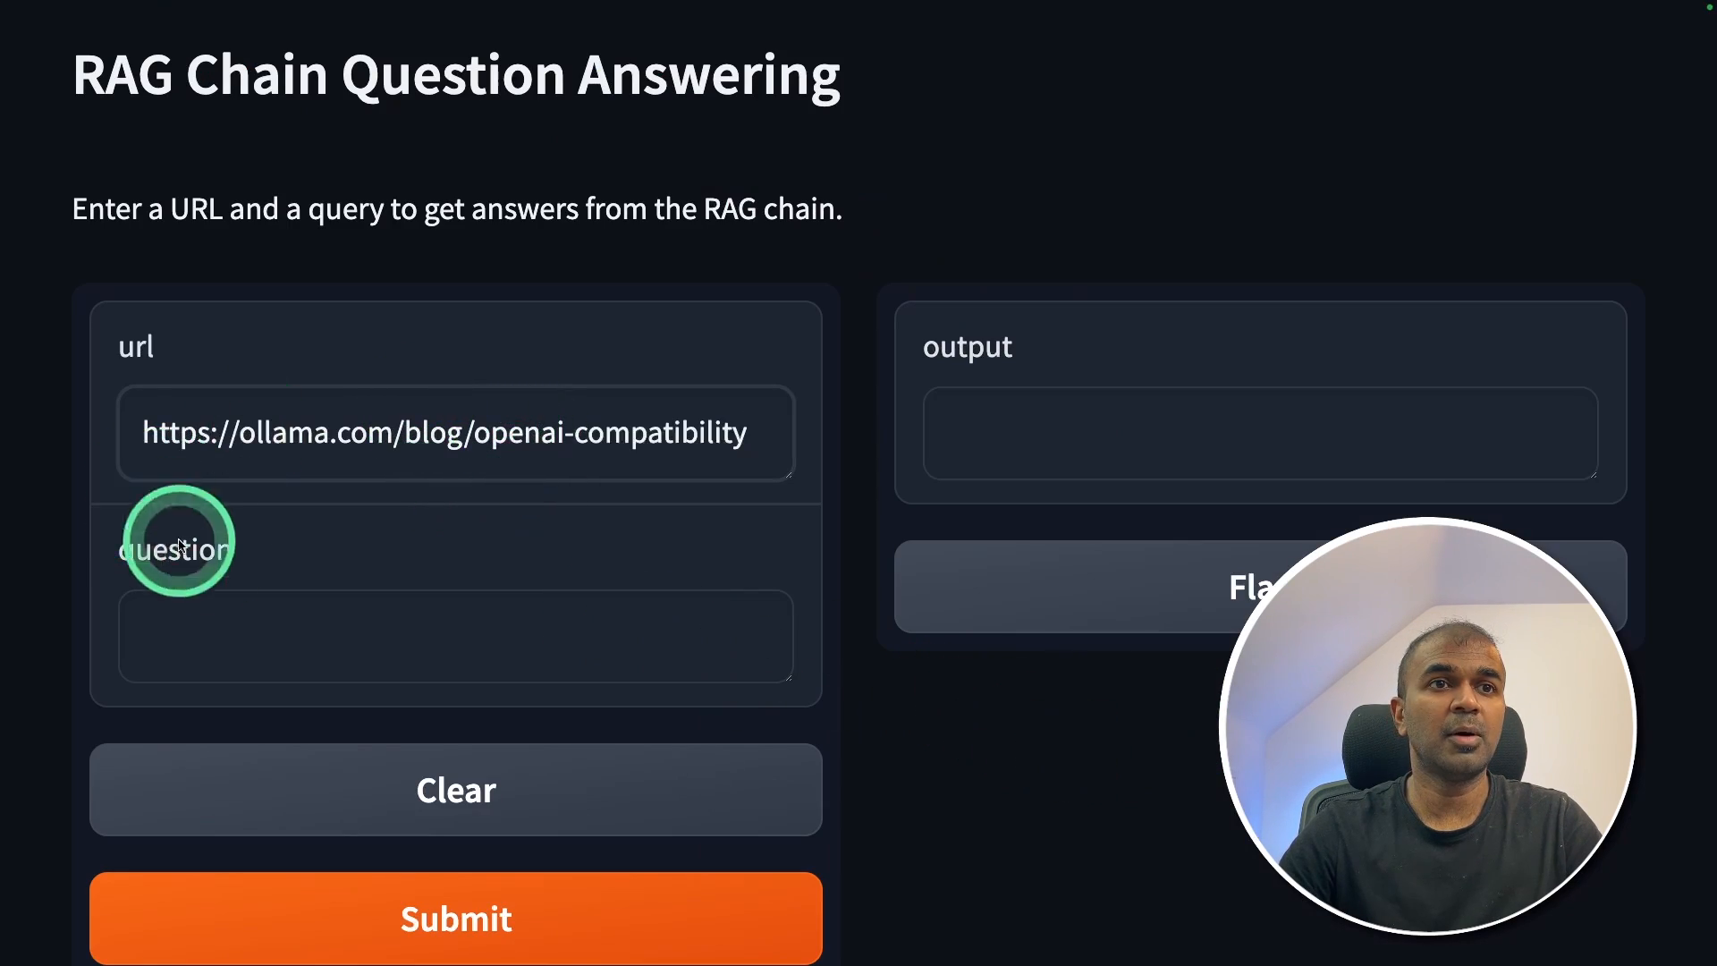
# Step: Submit the question 'Ollama and OpenAI' and scroll through the summarised answer
pyautogui.click(454, 638)
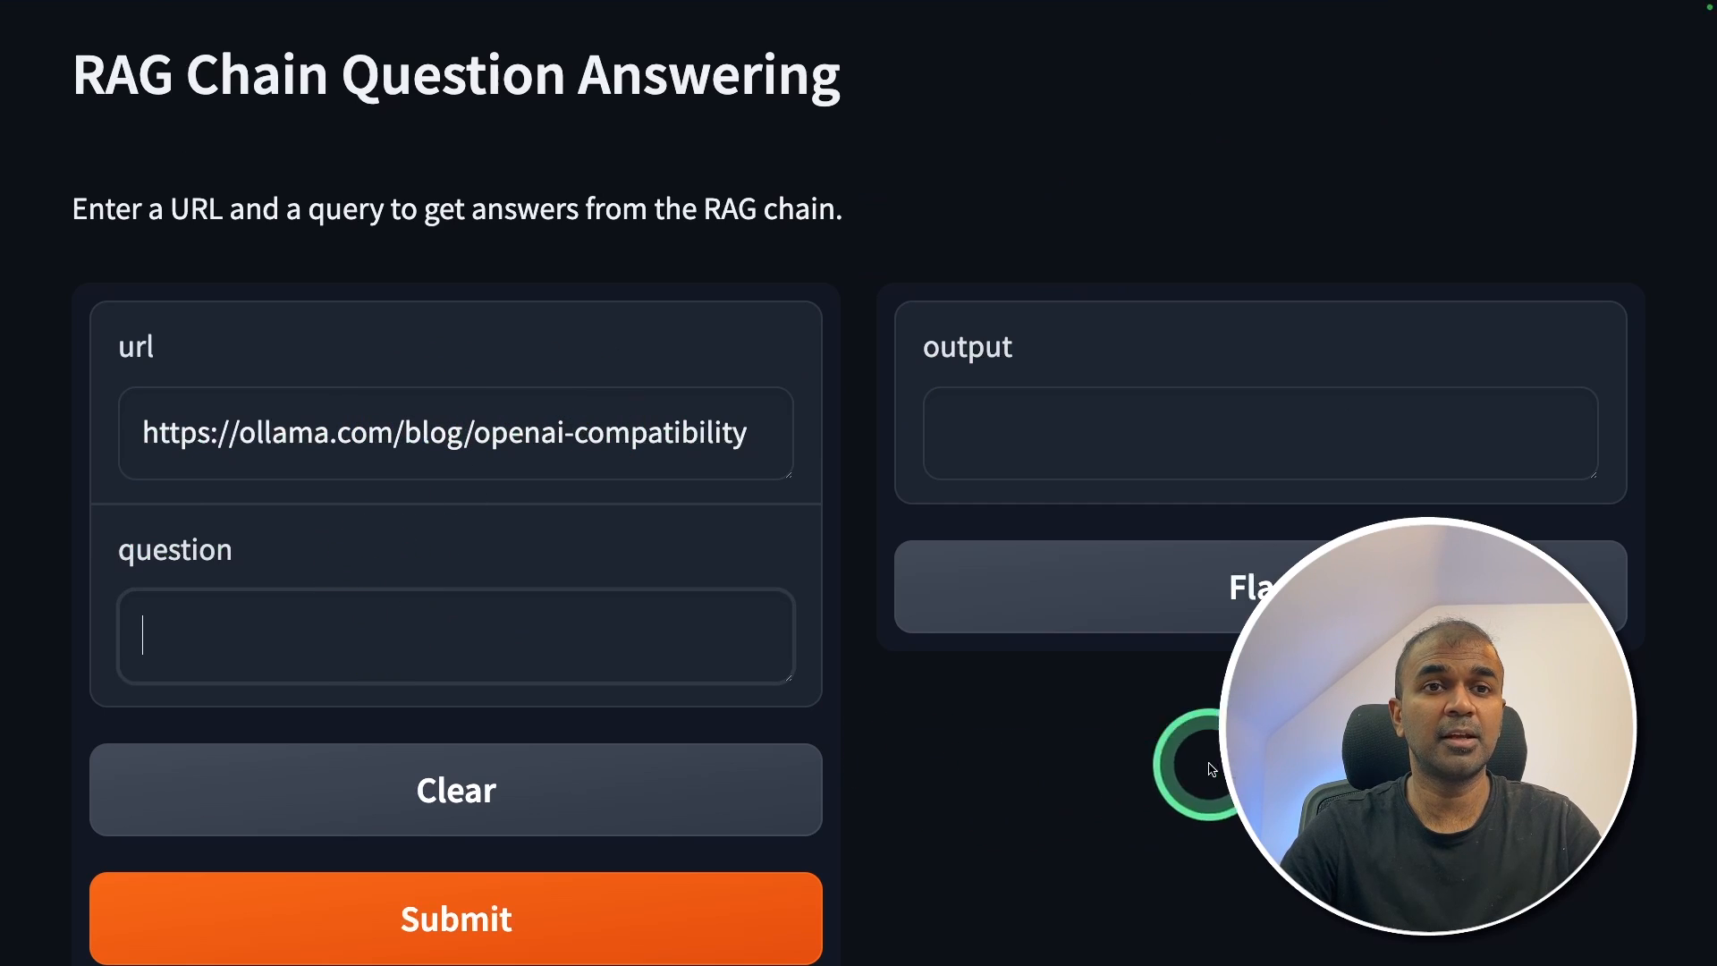
pyautogui.write('Ollama an')
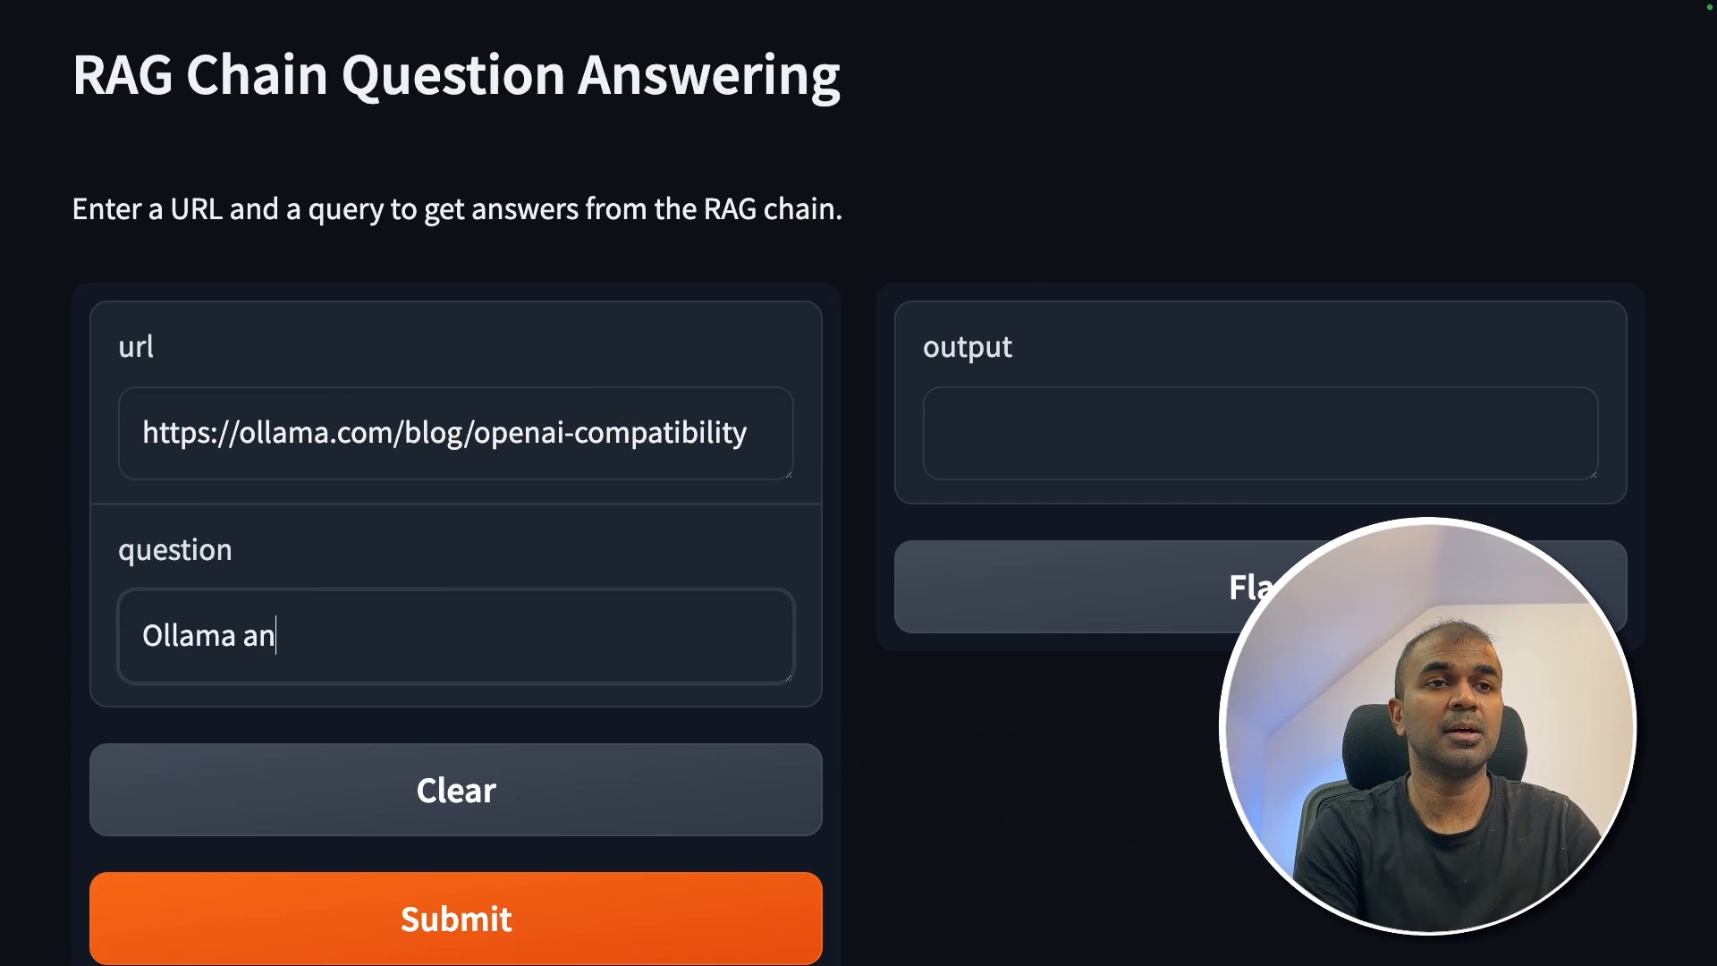
pyautogui.write('d OpenAI')
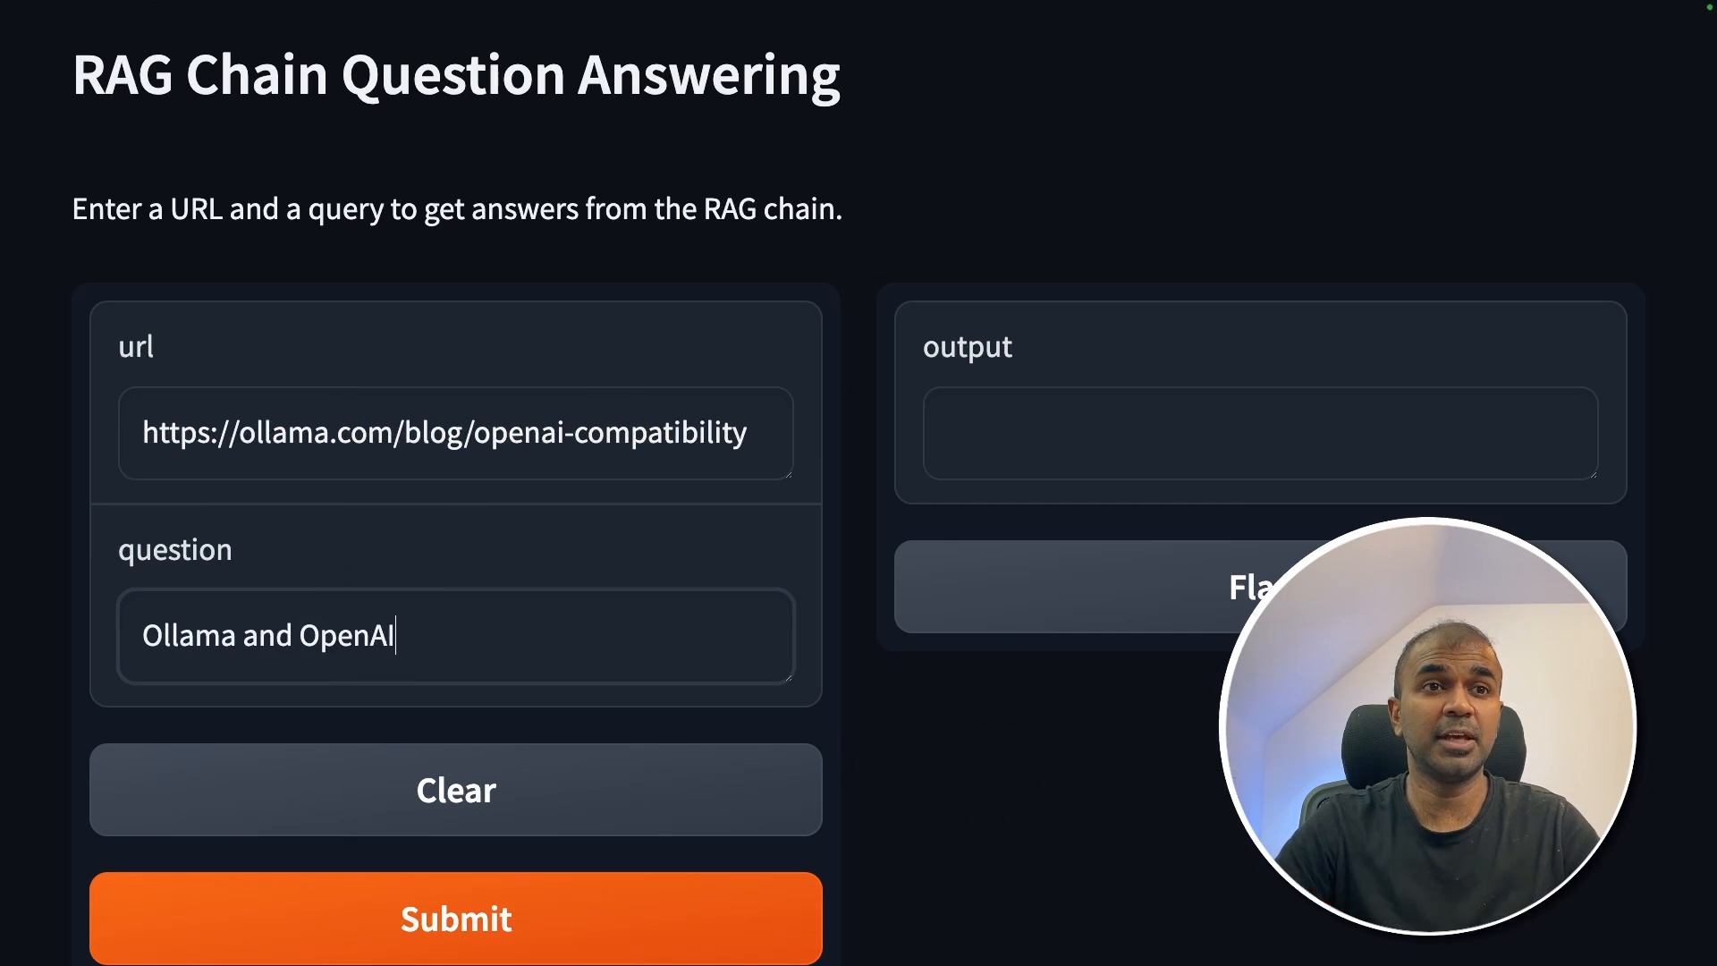
pyautogui.click(455, 918)
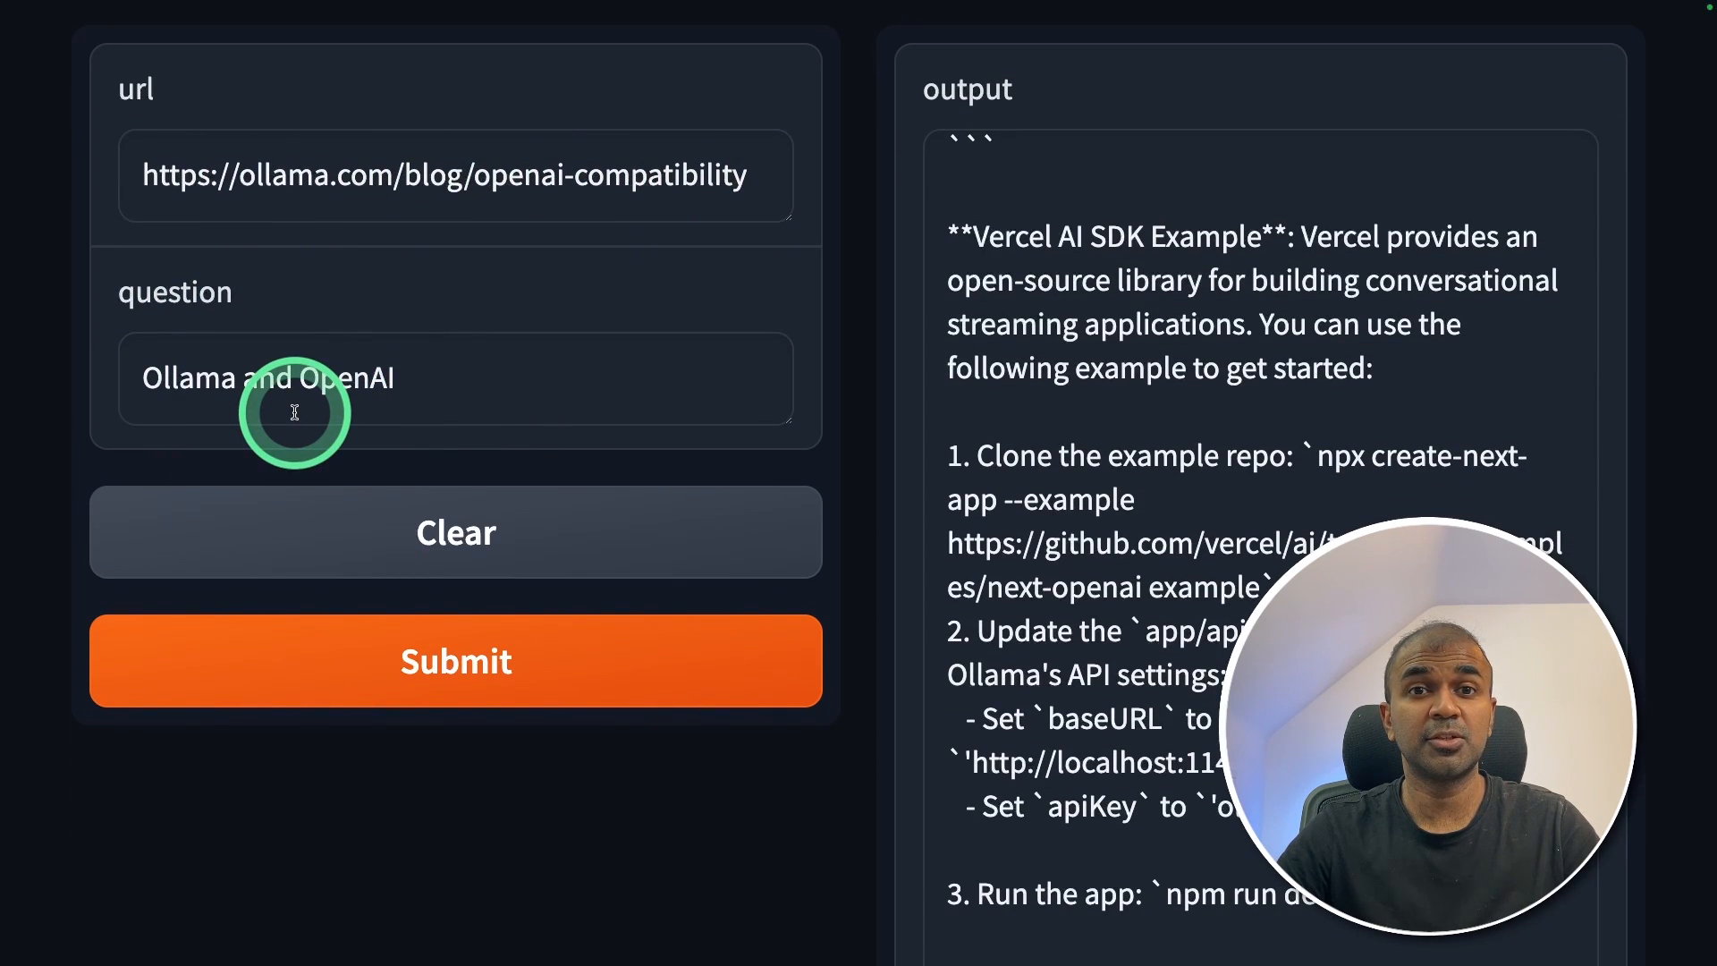
pyautogui.moveTo(820, 334)
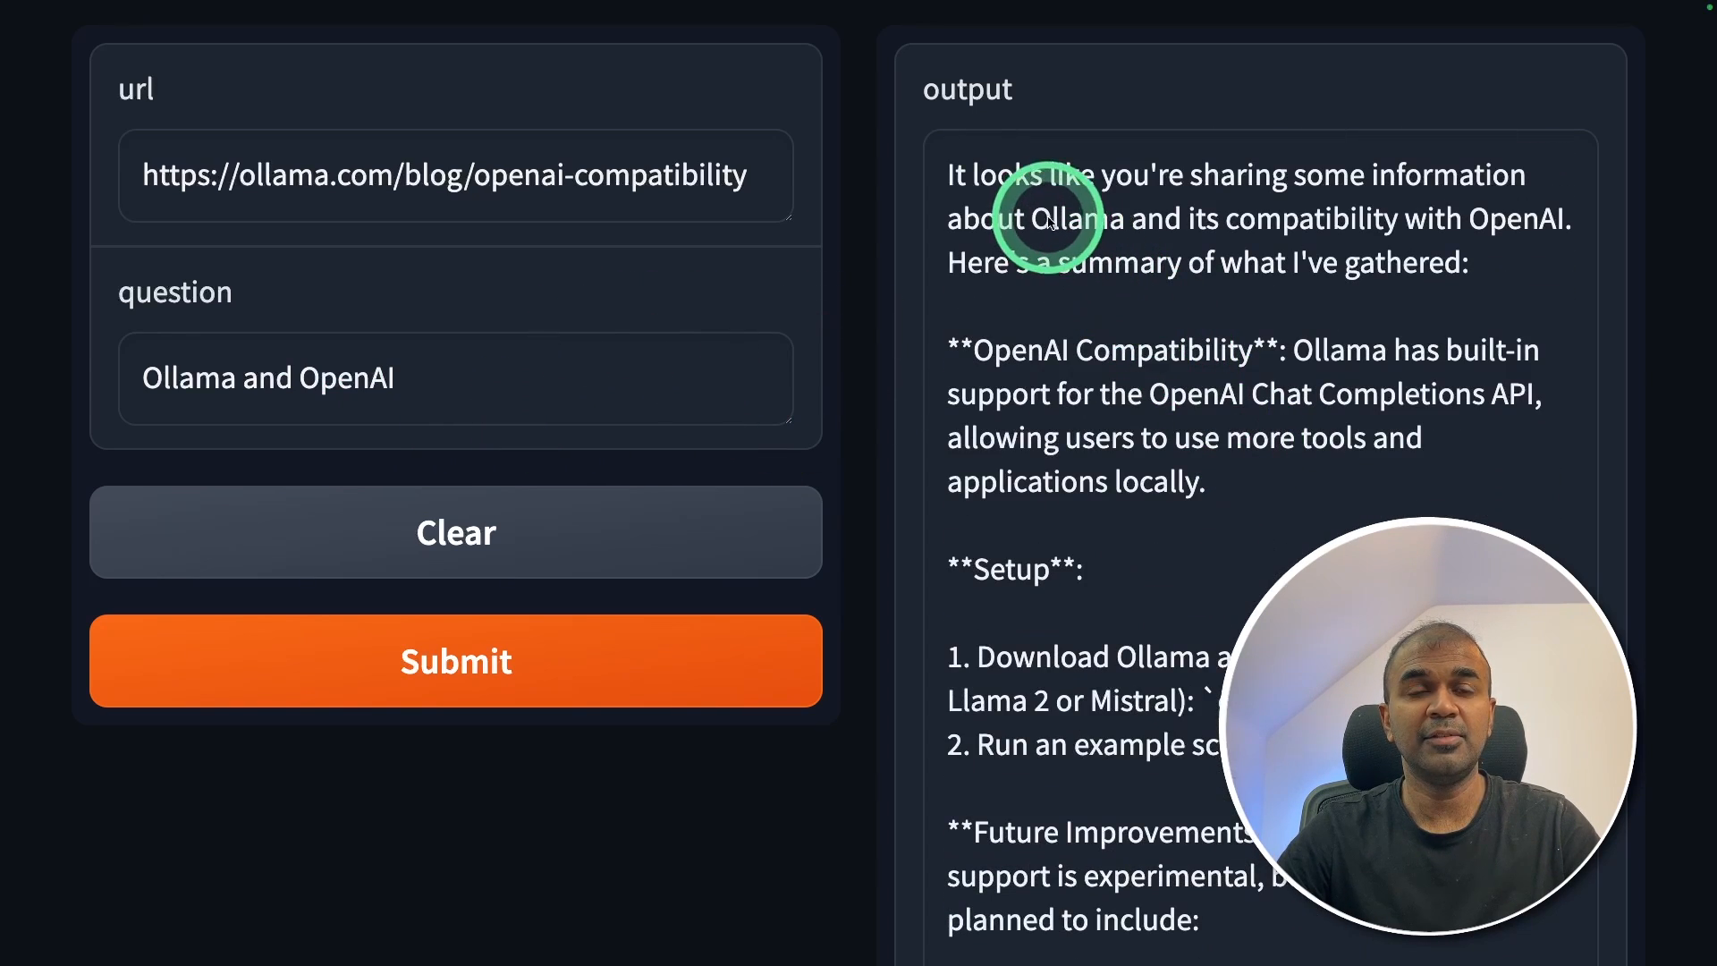
pyautogui.moveTo(838, 440)
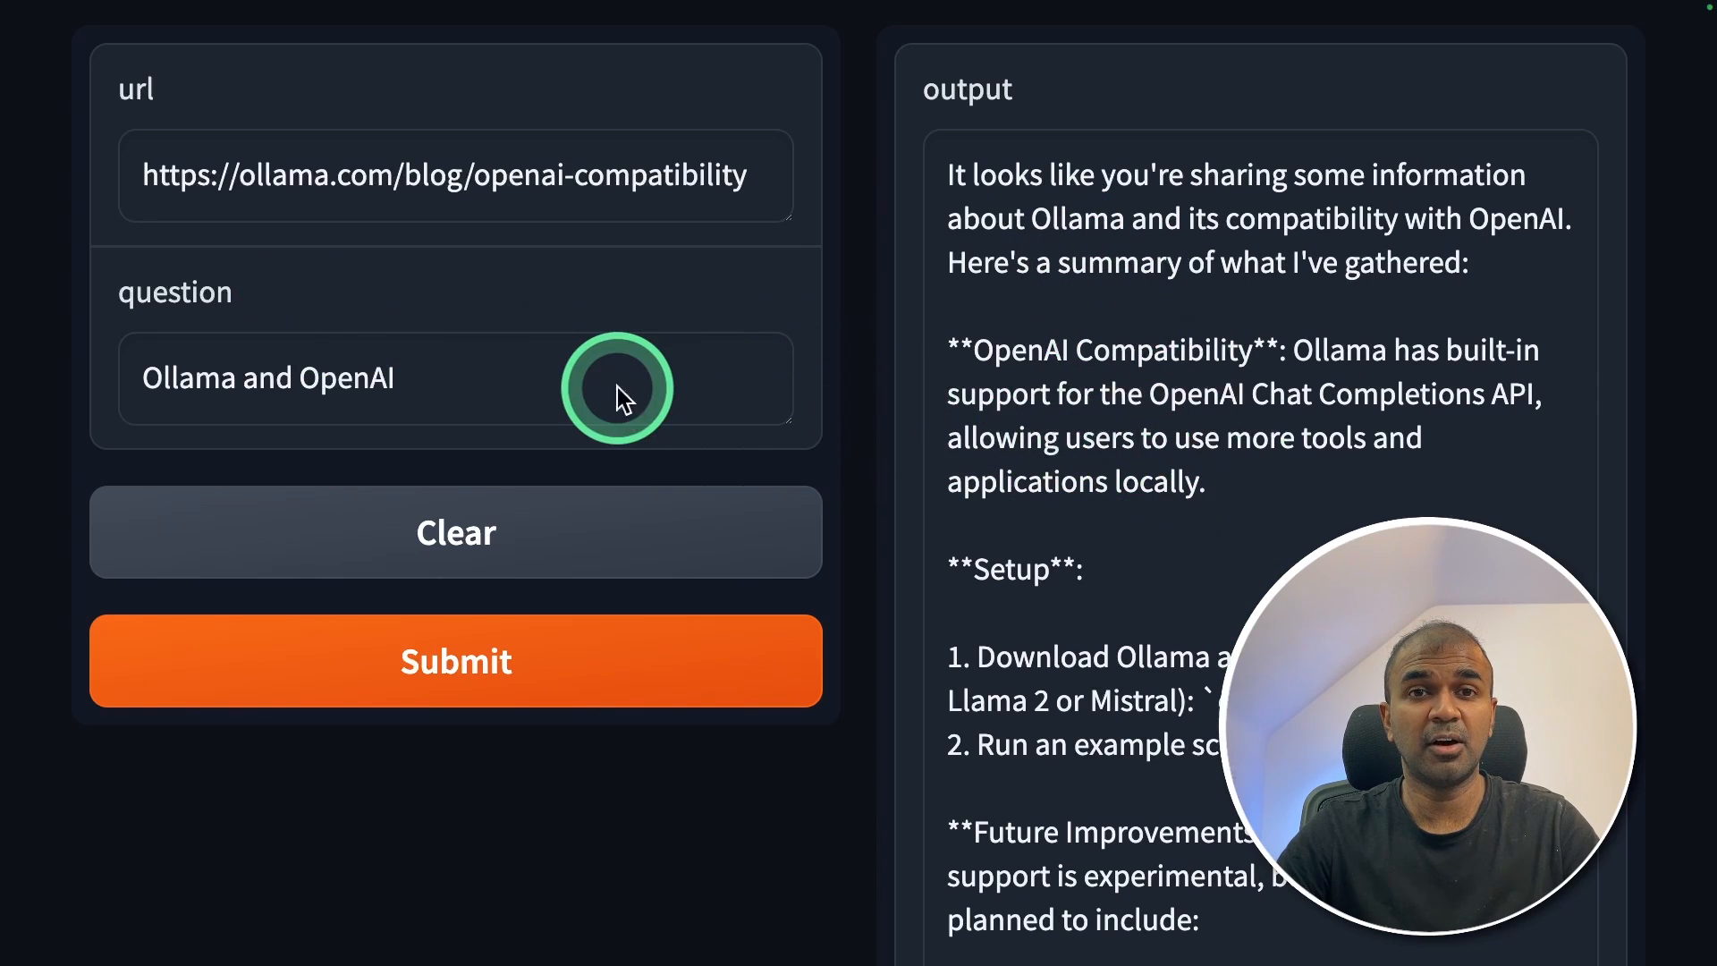
pyautogui.scroll(3)
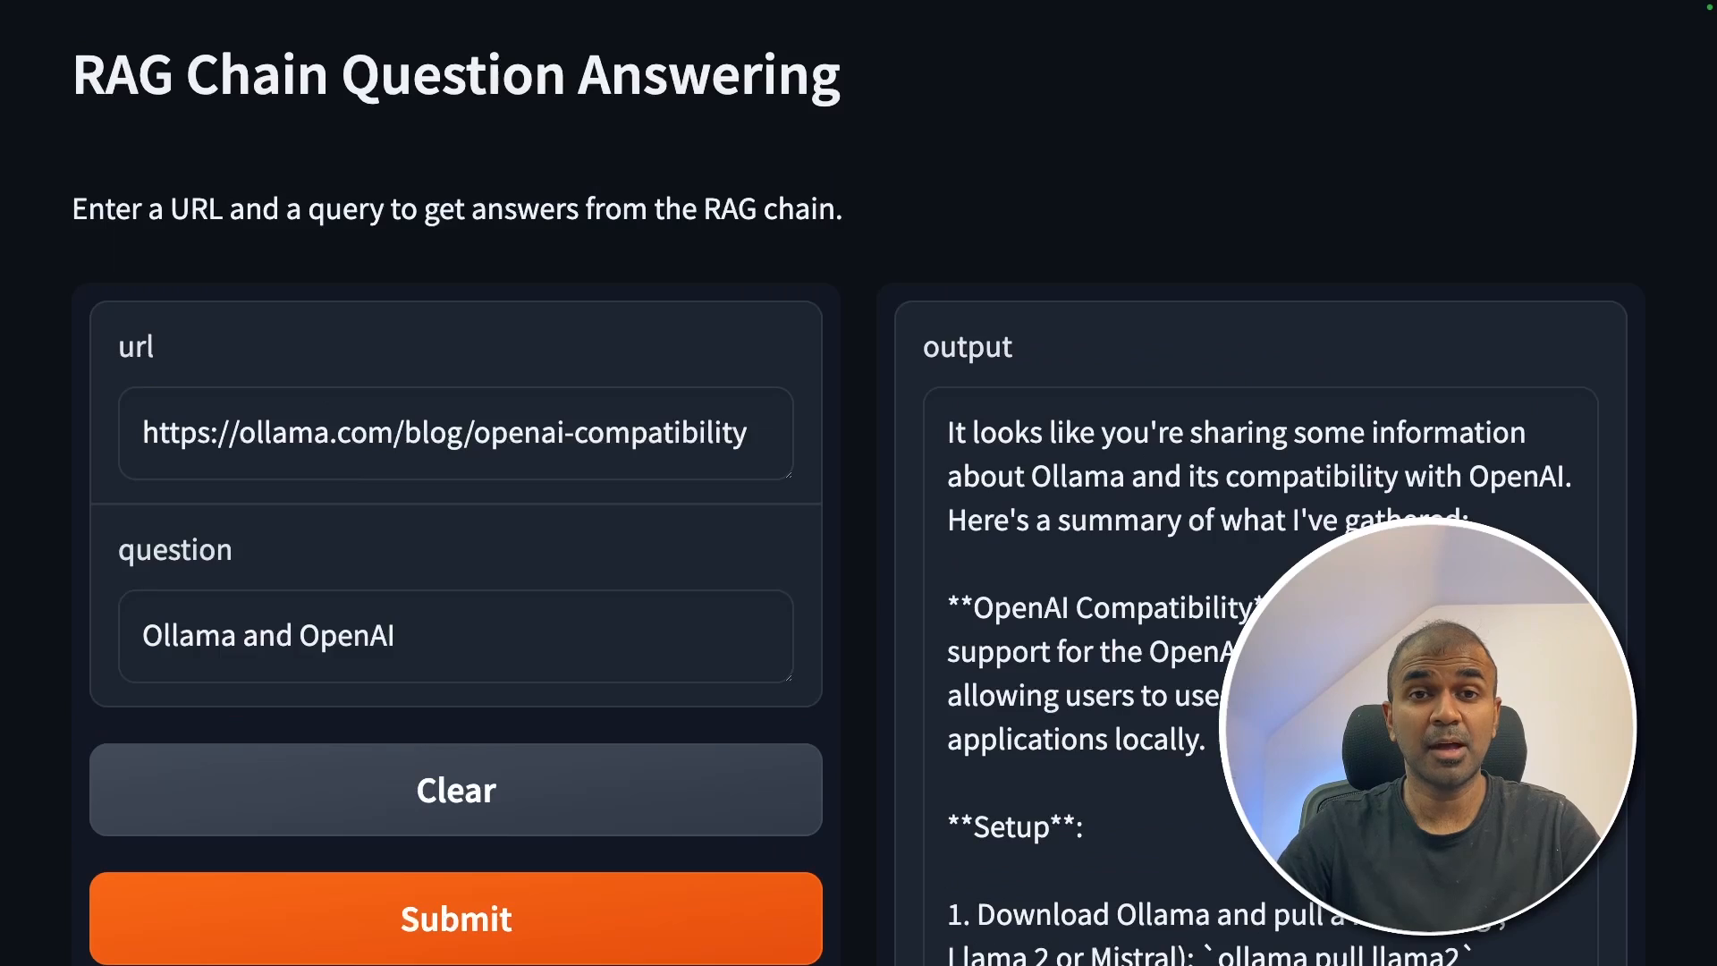